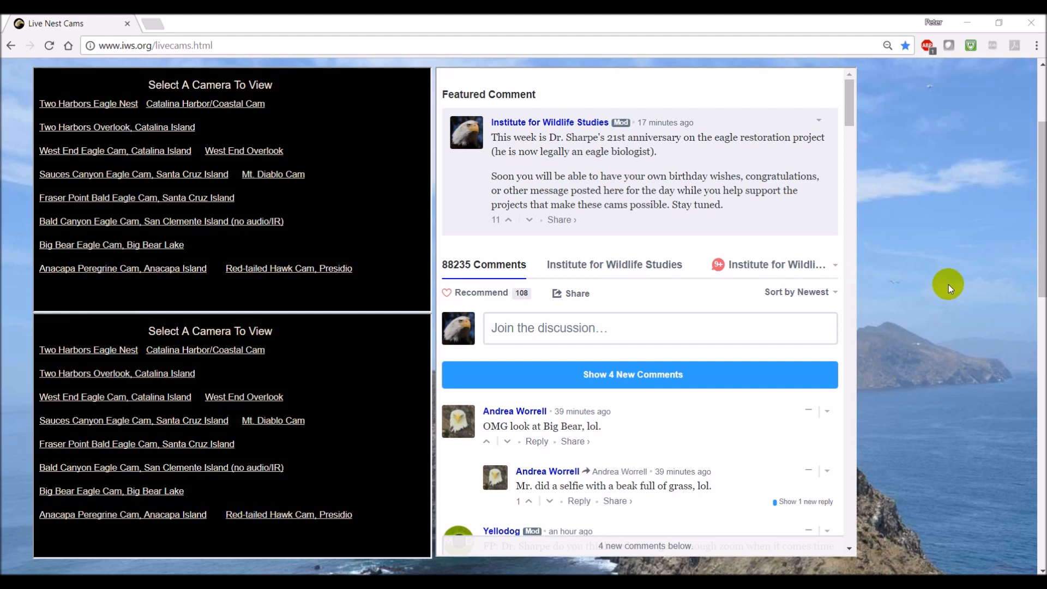
mouse_move(289, 269)
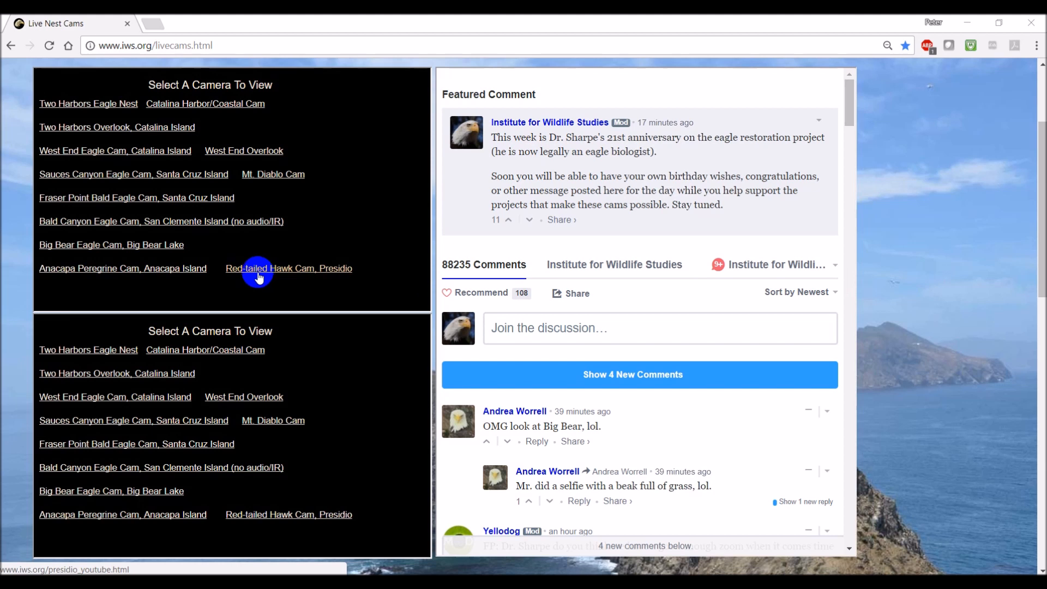
mouse_move(367, 218)
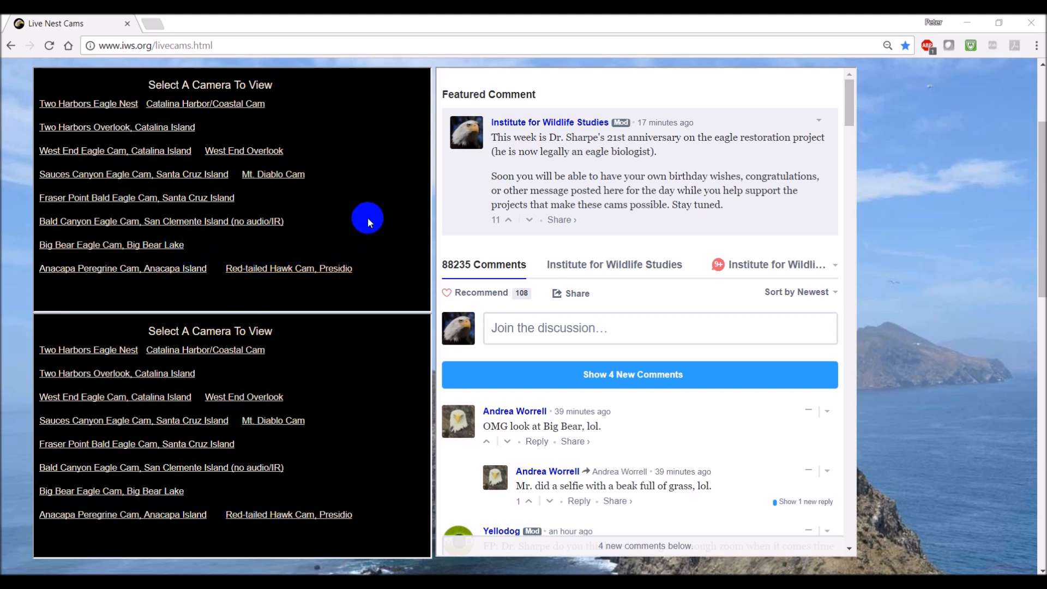
mouse_move(378, 186)
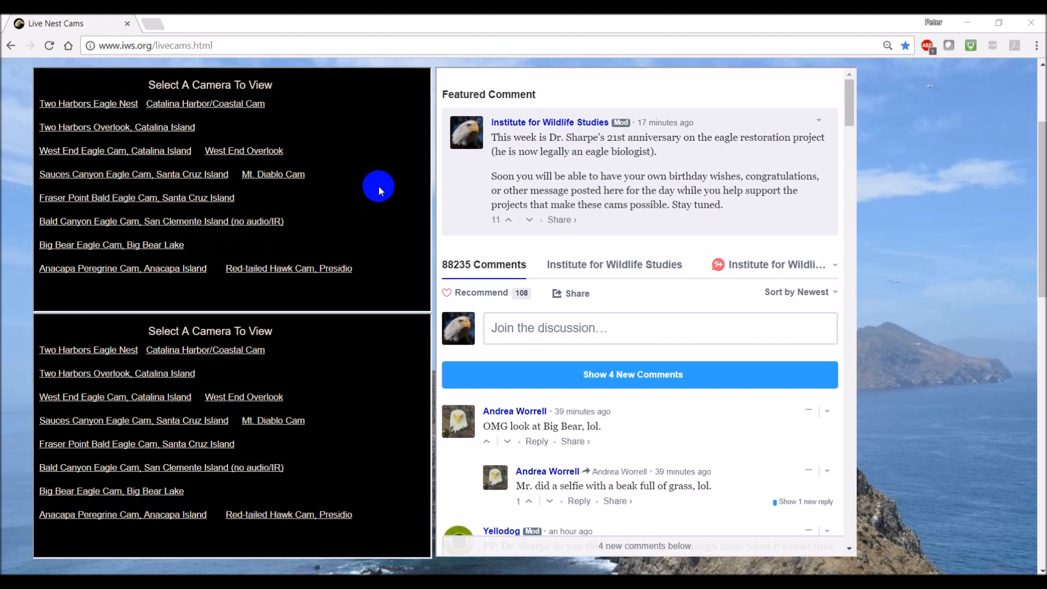
mouse_move(401, 202)
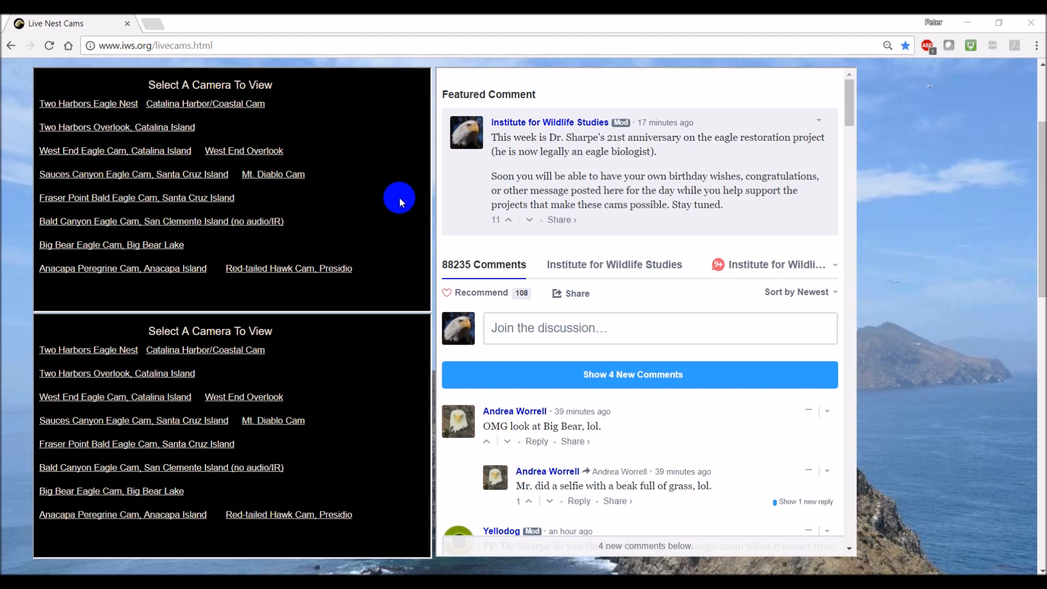
mouse_move(140, 174)
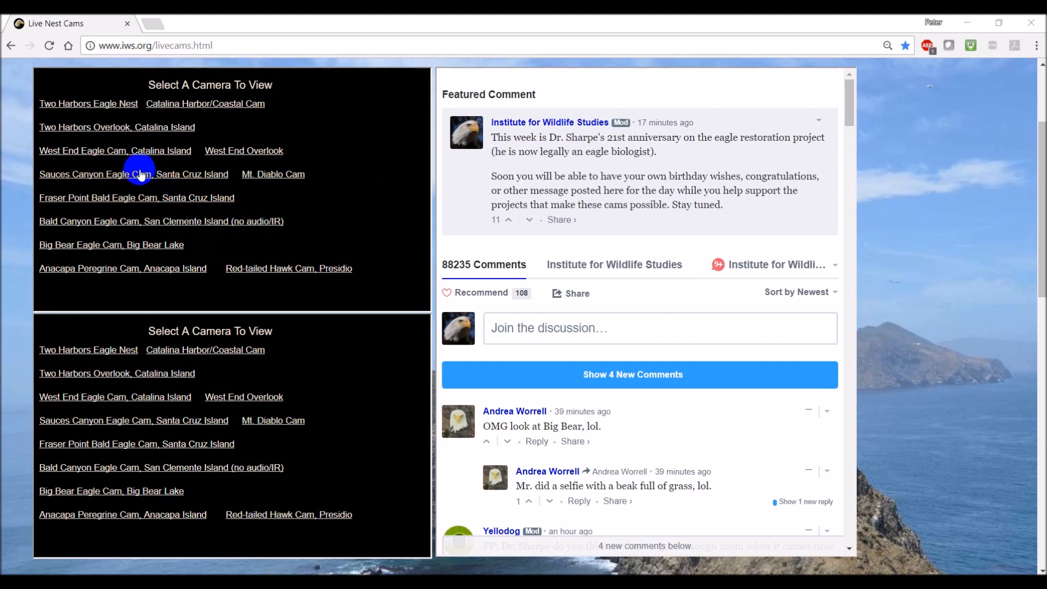
mouse_move(114, 180)
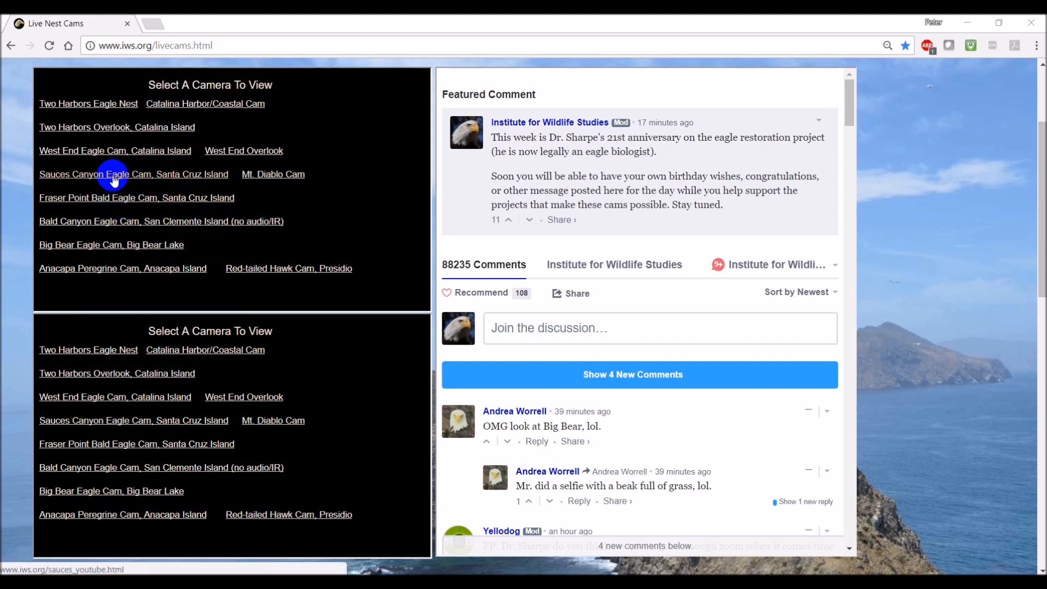
- Start the Sauces Canyon Eagle Cam stream and open its Annotations, Speed and Quality settings
left_click(133, 175)
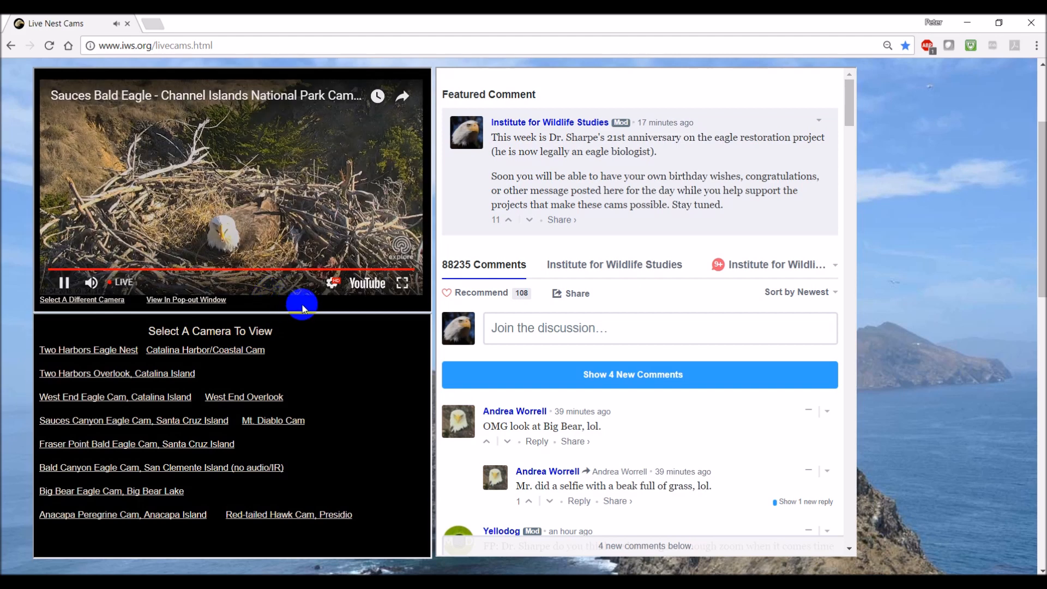
mouse_move(332, 283)
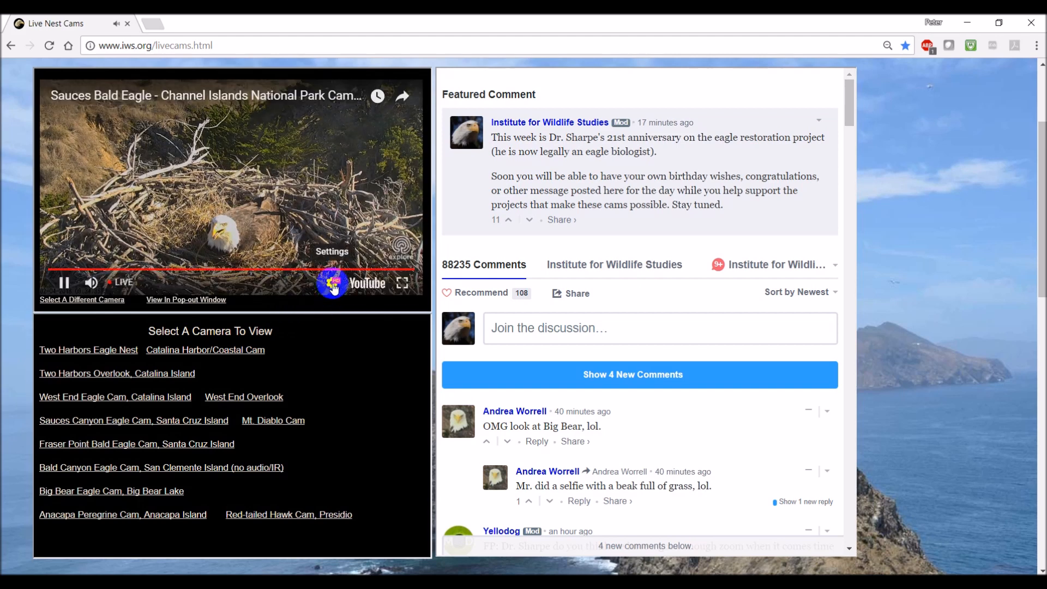
left_click(332, 282)
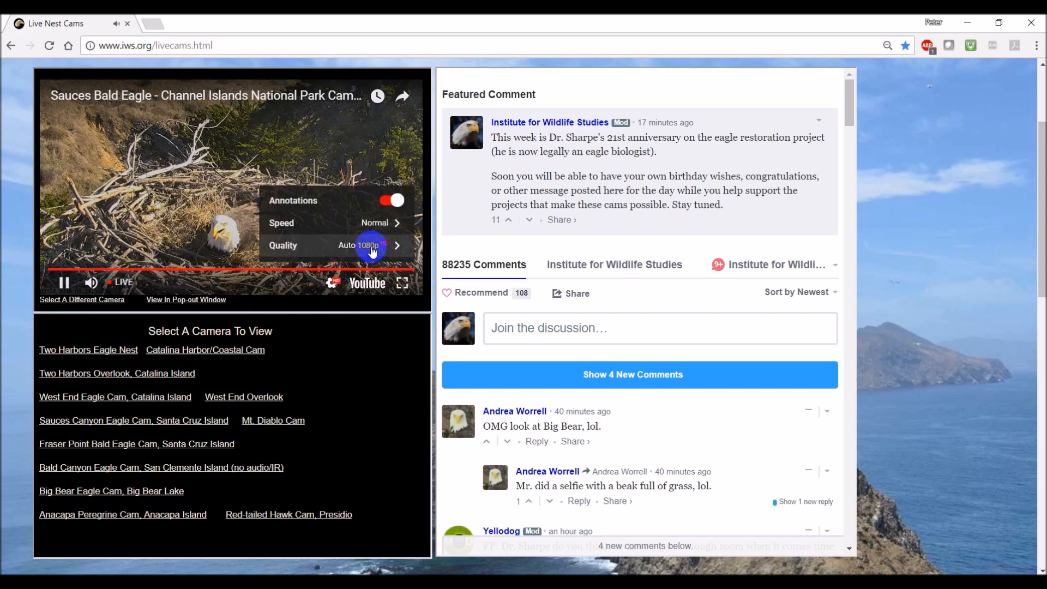
mouse_move(378, 253)
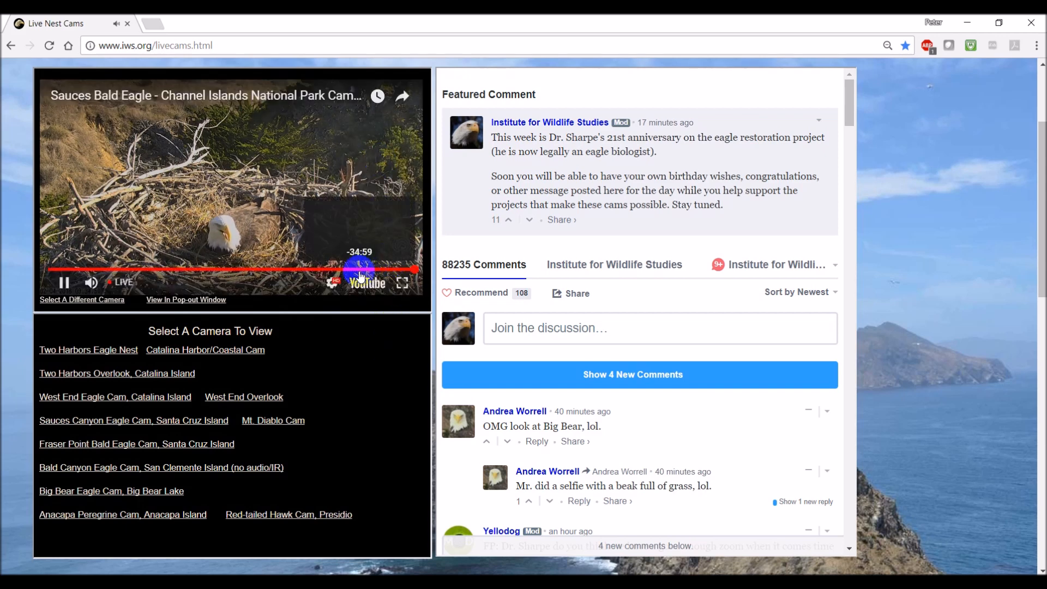
left_click(333, 281)
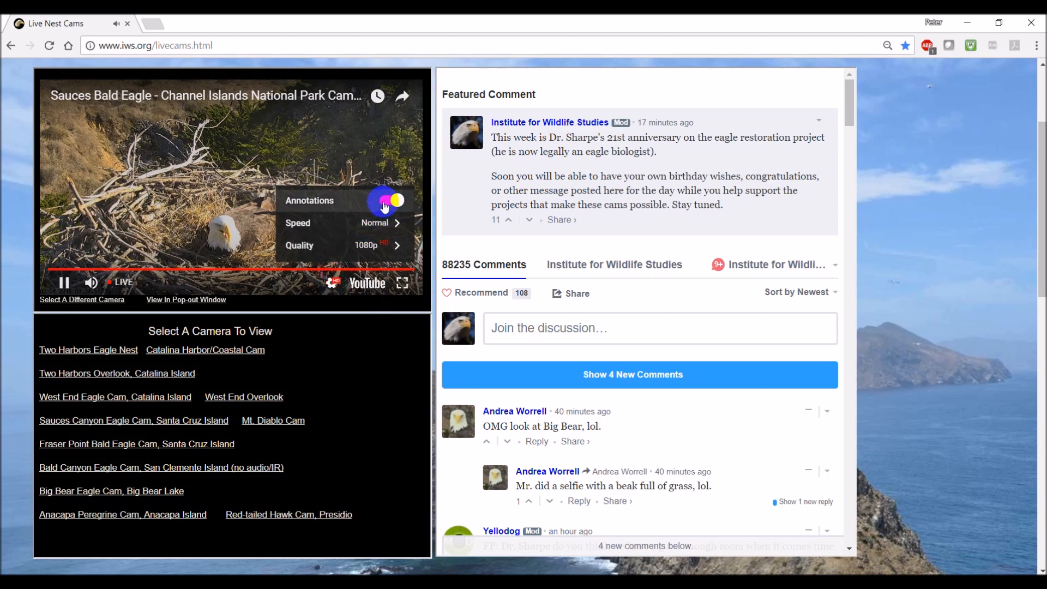
left_click(393, 200)
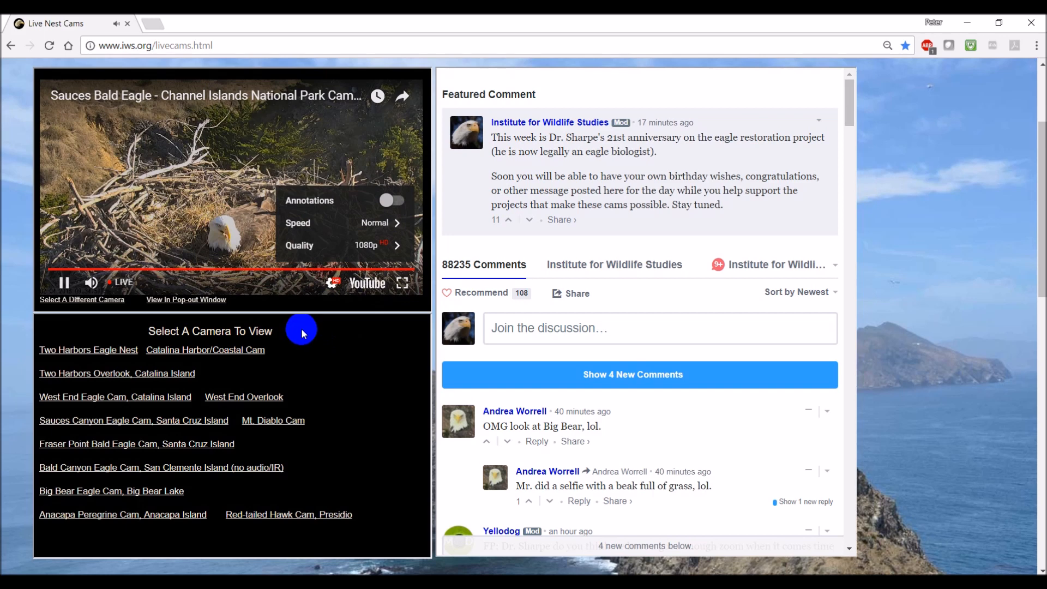
mouse_move(332, 294)
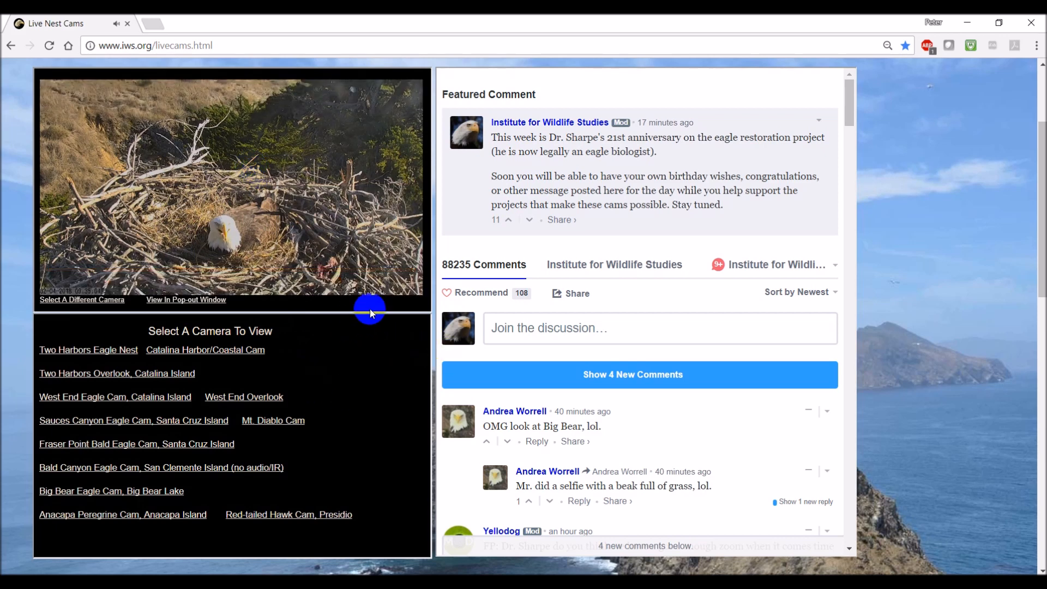
mouse_move(392, 377)
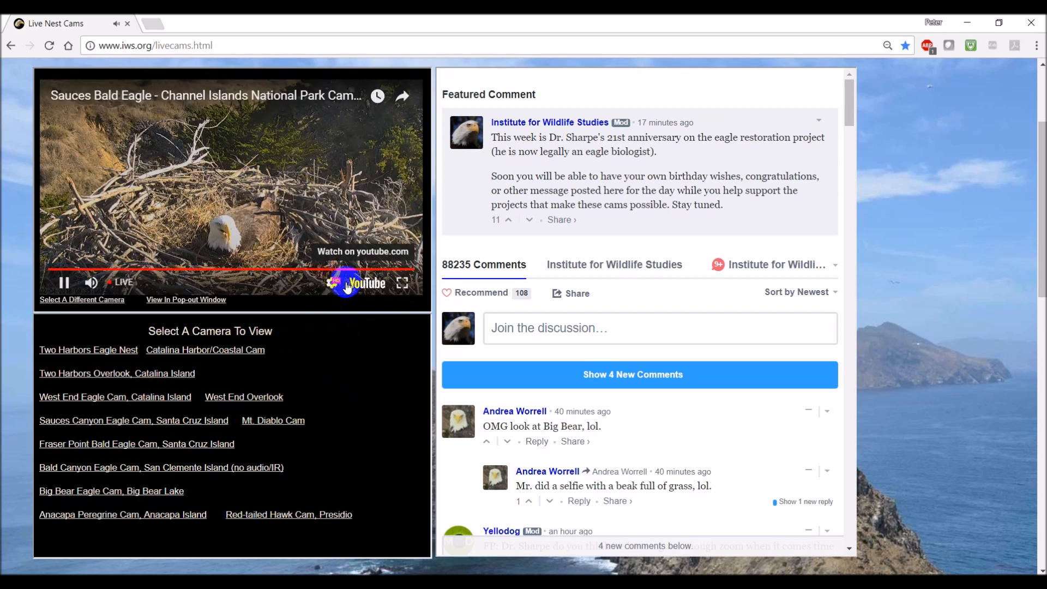
left_click(342, 282)
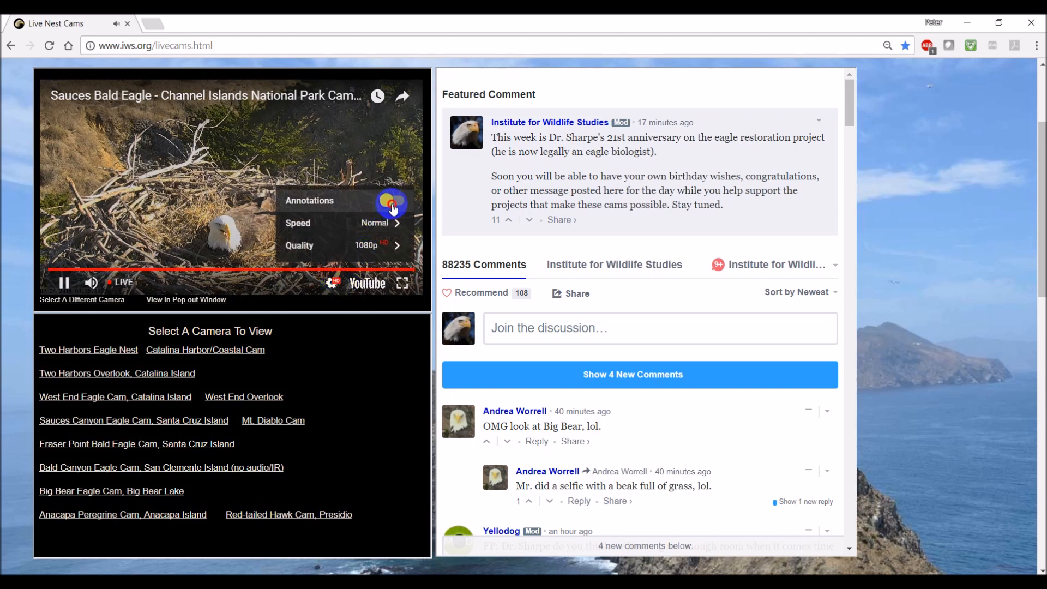
left_click(393, 200)
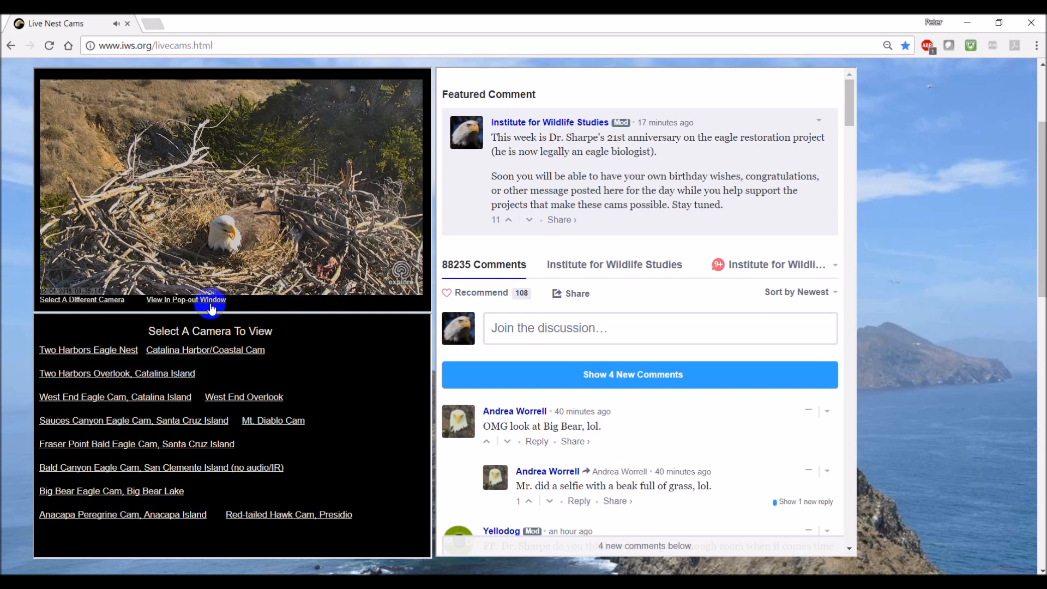
mouse_move(185, 300)
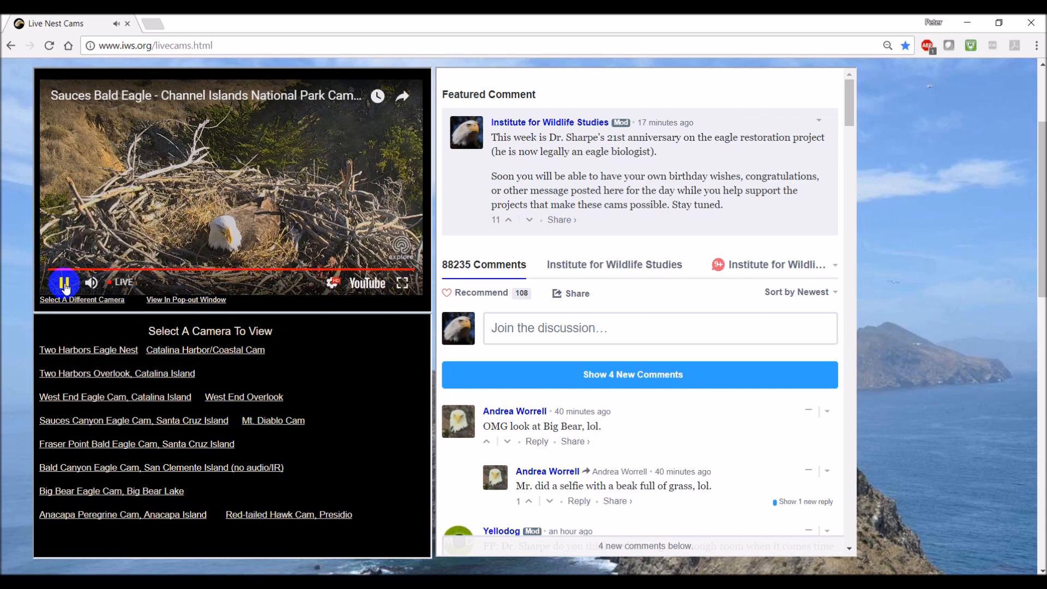
- Pause the Sauces Bald Eagle stream and open it in a pop-out window
left_click(64, 283)
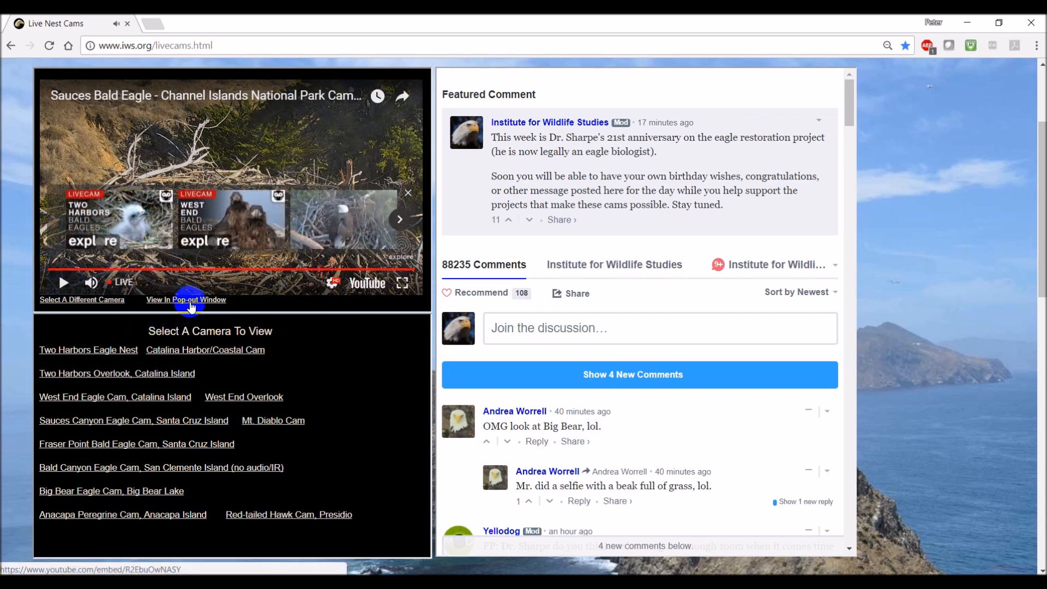
left_click(185, 299)
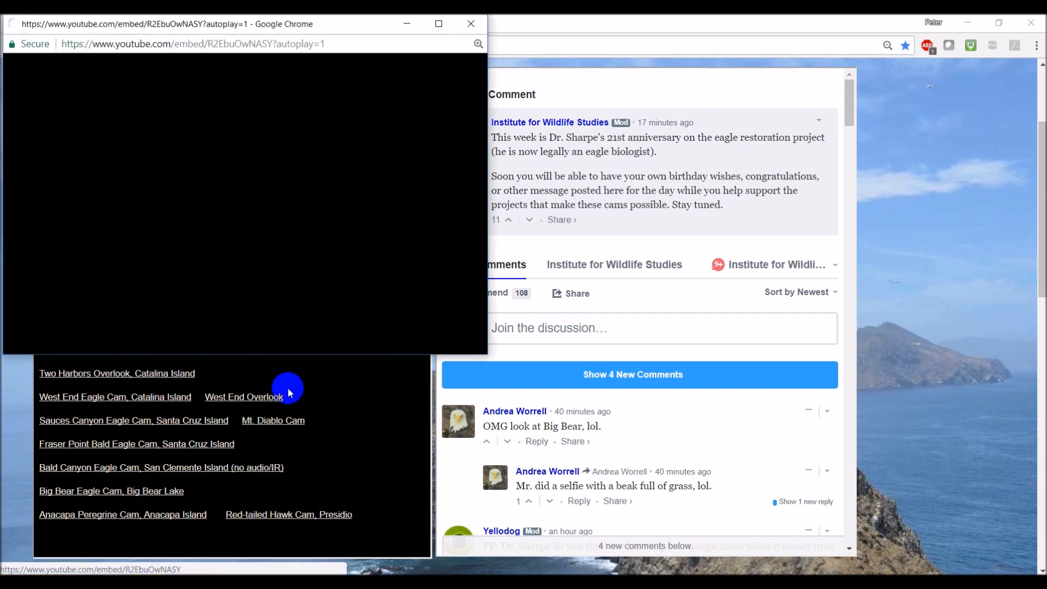
left_click(244, 200)
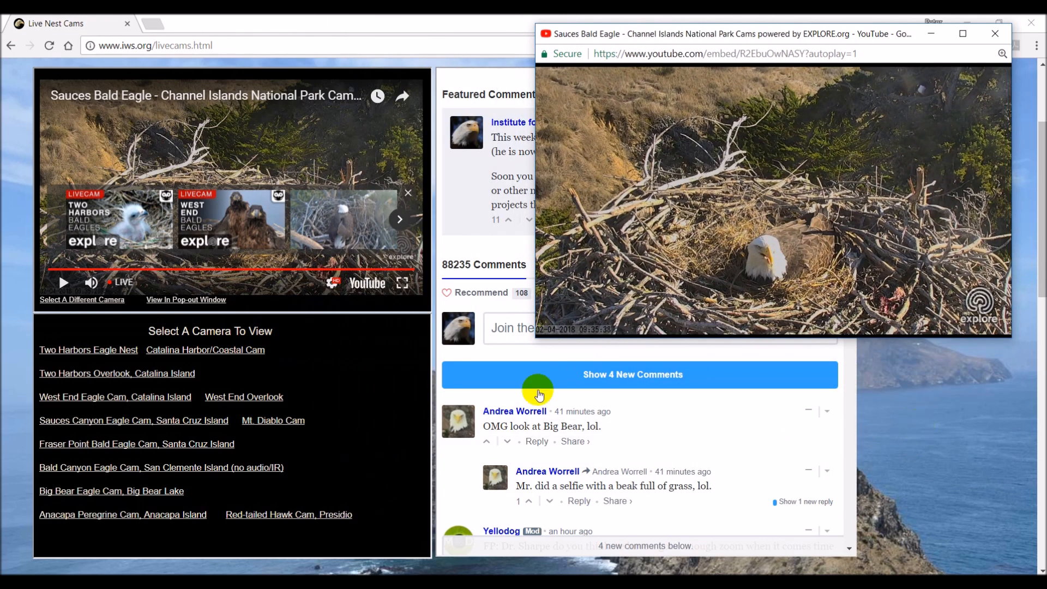
mouse_move(950, 437)
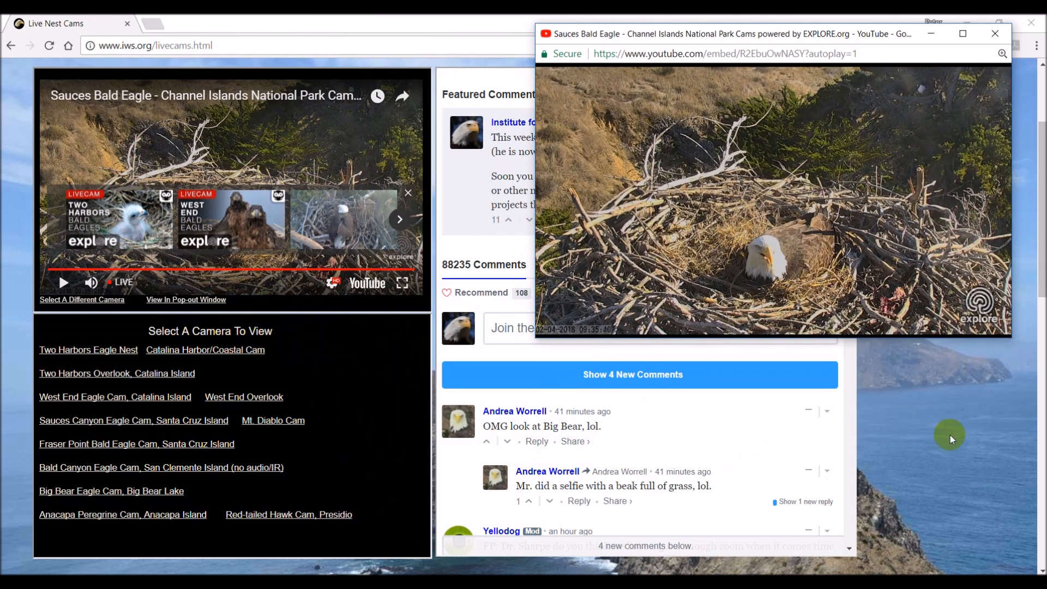
- Minimise the main browser to view the pop-out, then restore the Live Nest Cams page
left_click(994, 33)
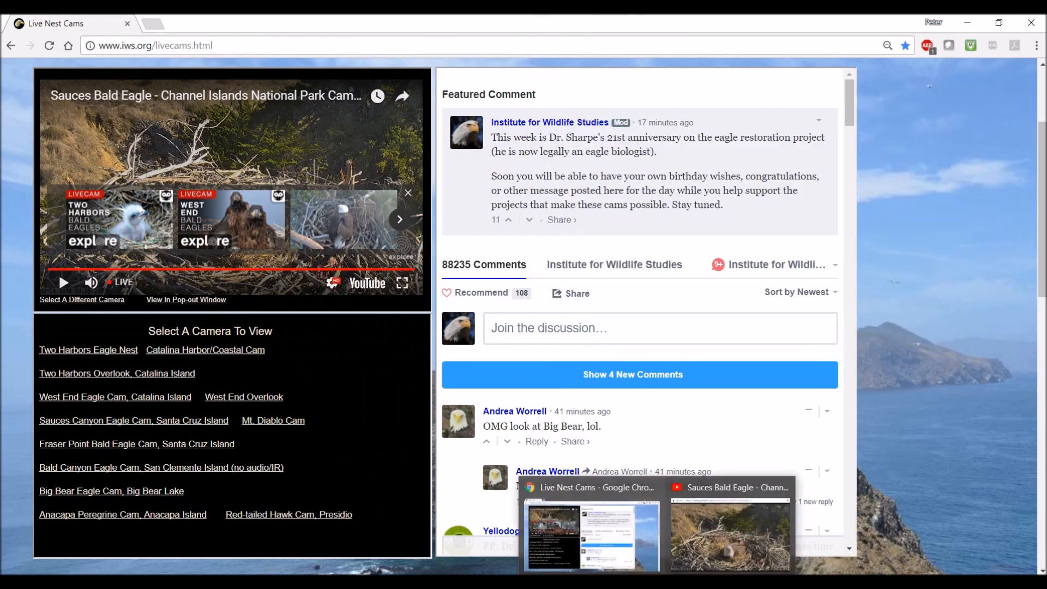
left_click(728, 534)
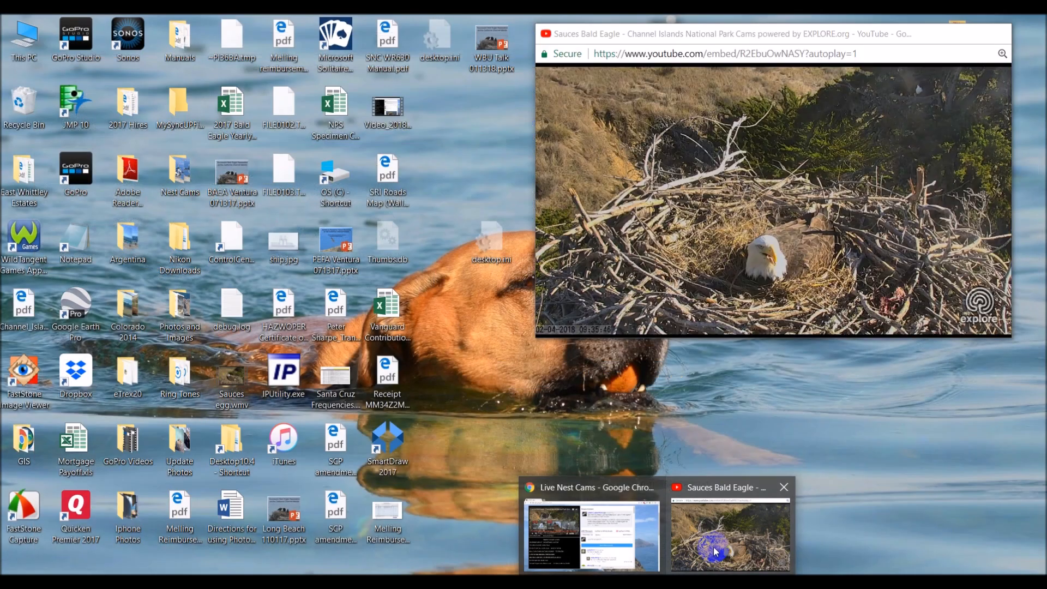
mouse_move(716, 552)
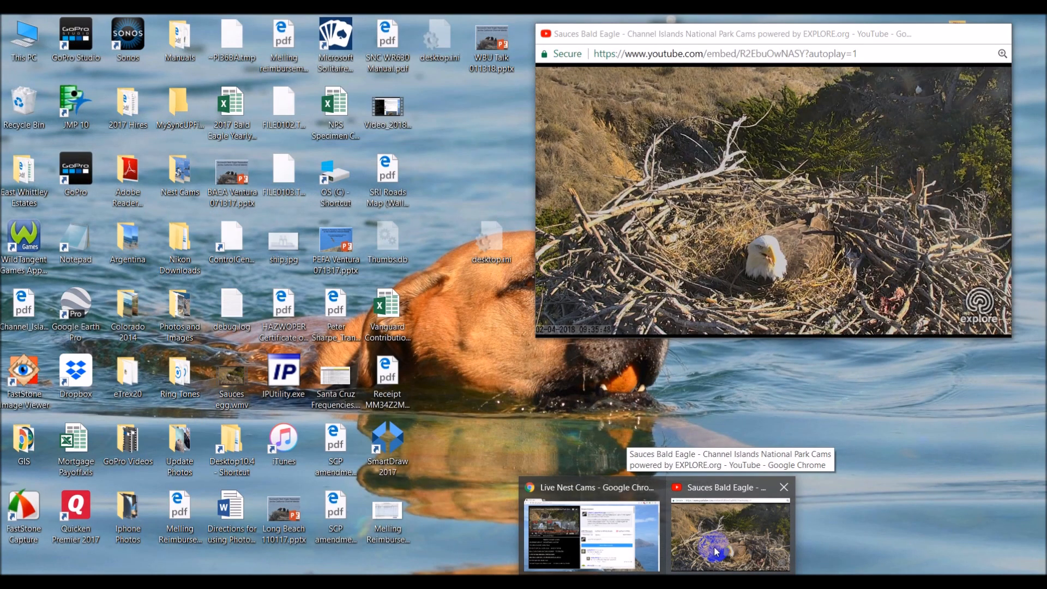
left_click(590, 534)
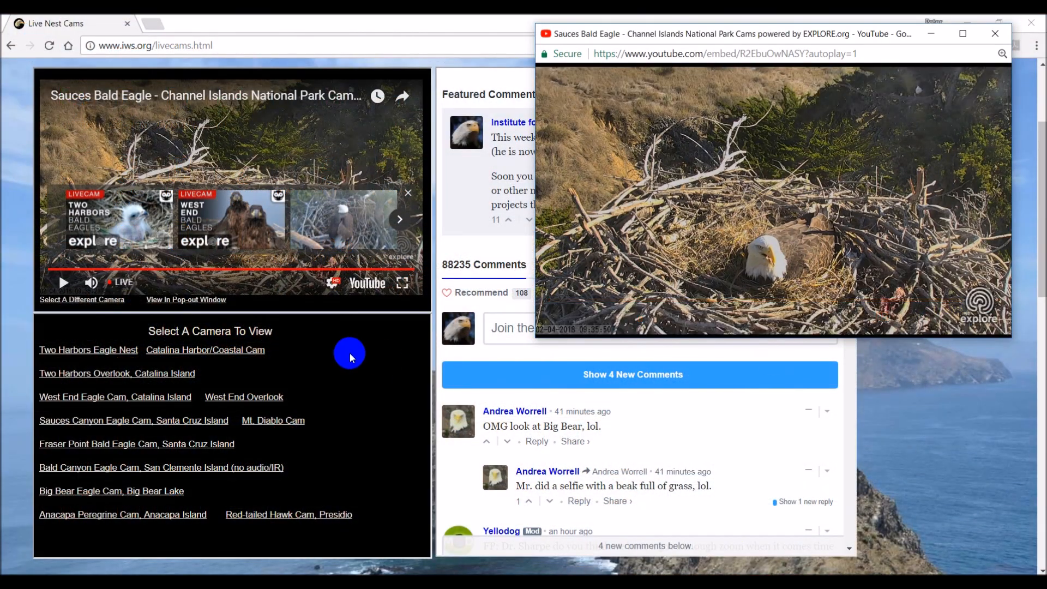
left_click(994, 34)
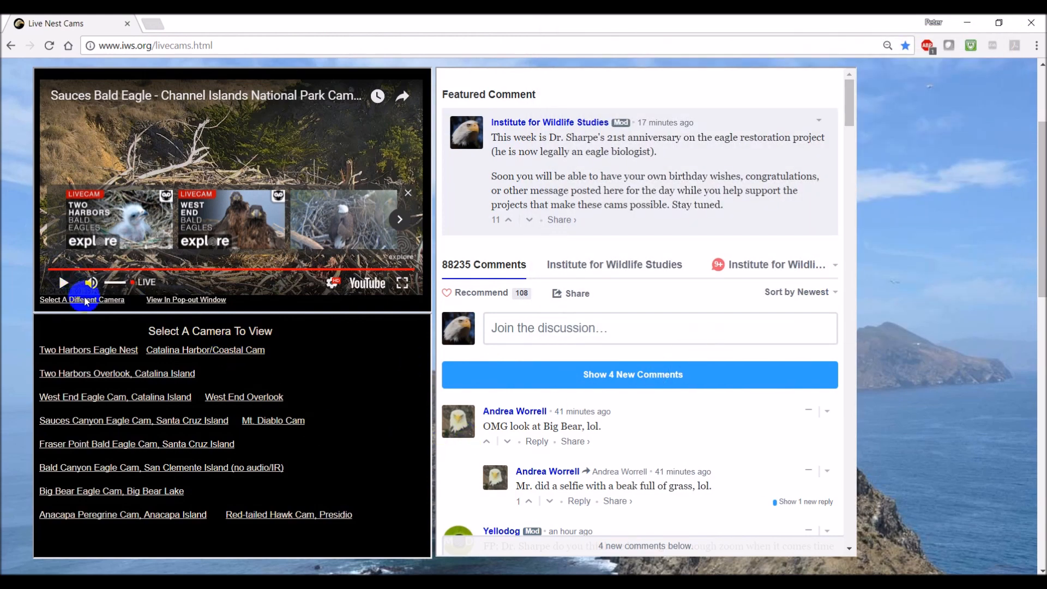
- Leave the Sauces stream via Select A Different Camera to pick Two Harbors Eagle Nest
left_click(81, 299)
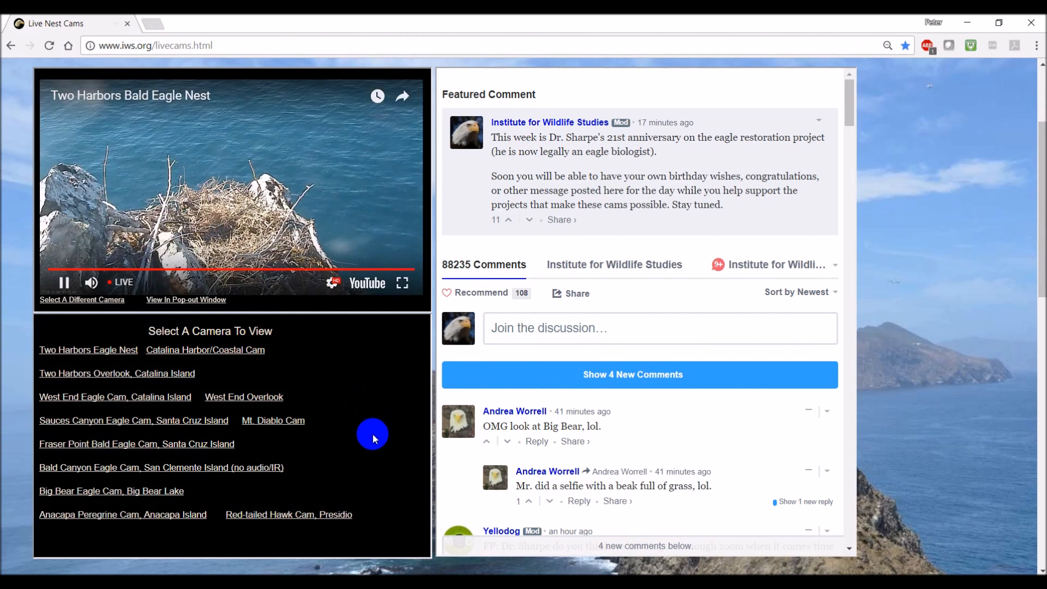
mouse_move(296, 357)
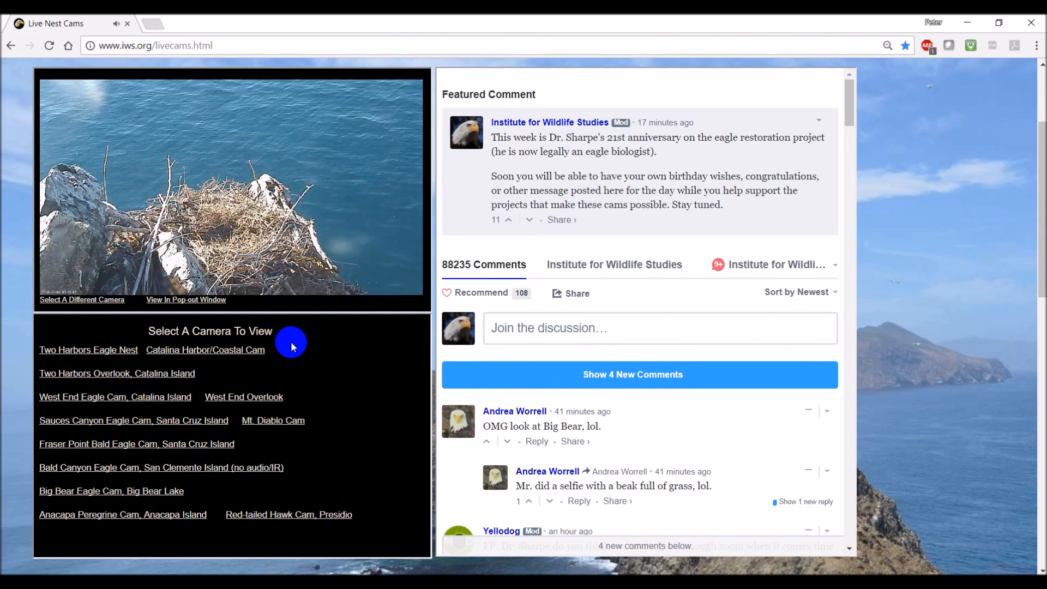
mouse_move(316, 356)
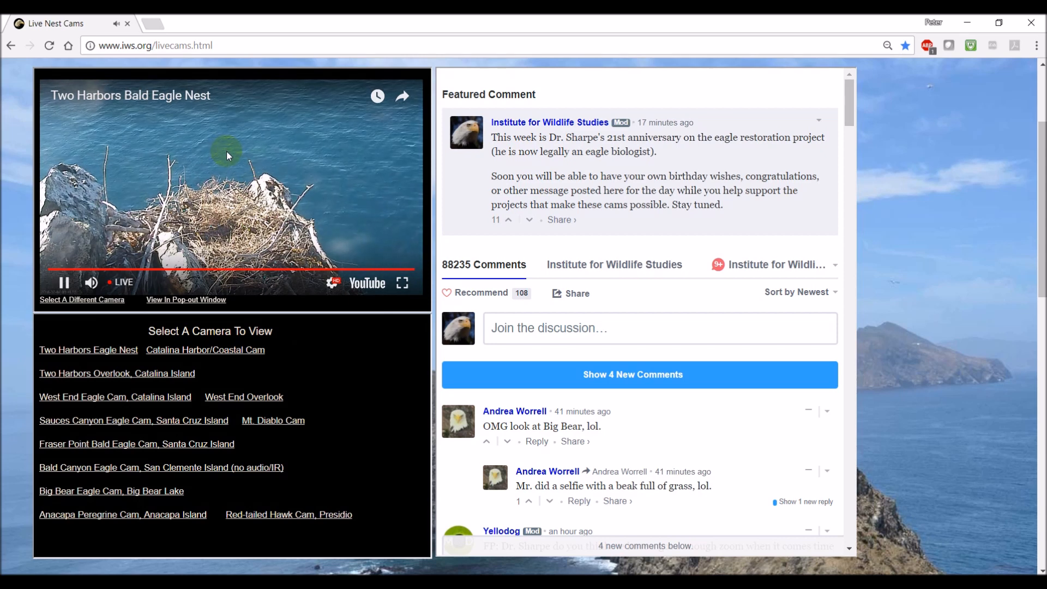
- Show Stats for nerds on the Two Harbors video and play Big Bear Eagle Cam below
right_click(227, 155)
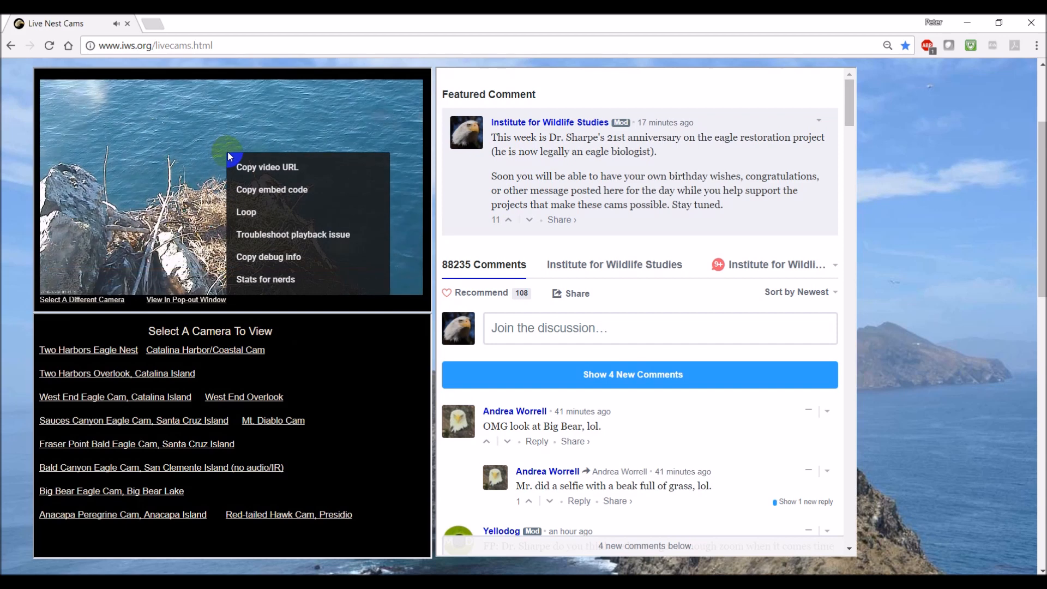
mouse_move(265, 279)
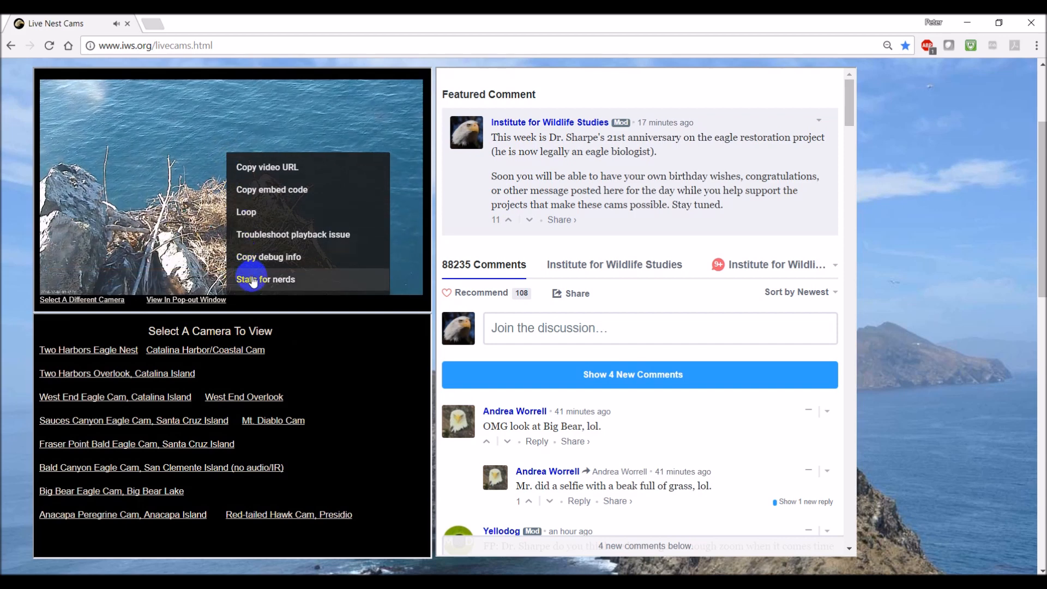
left_click(265, 279)
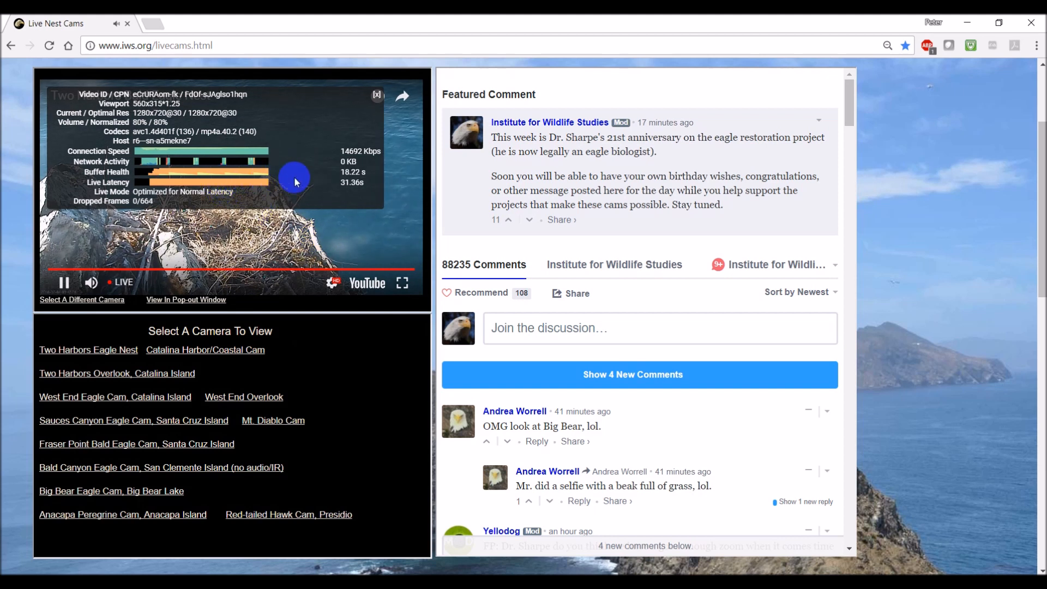
mouse_move(369, 179)
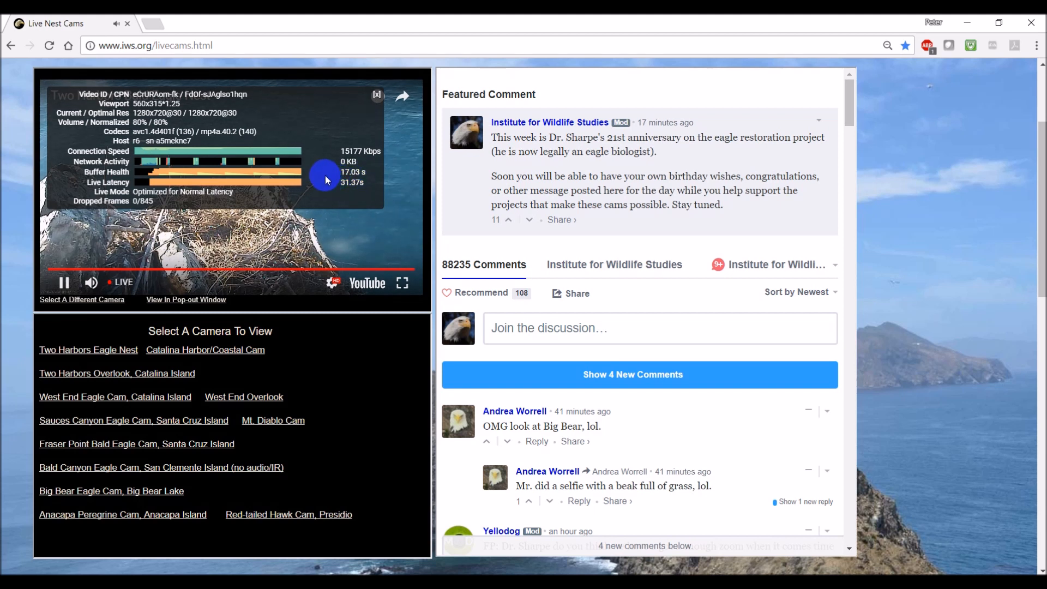
mouse_move(340, 211)
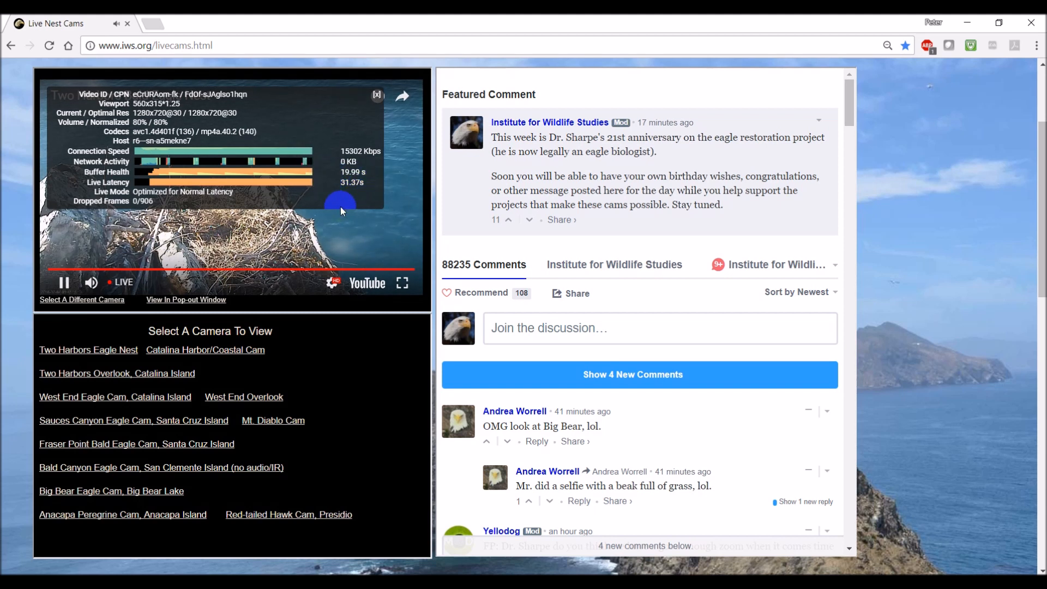
mouse_move(345, 231)
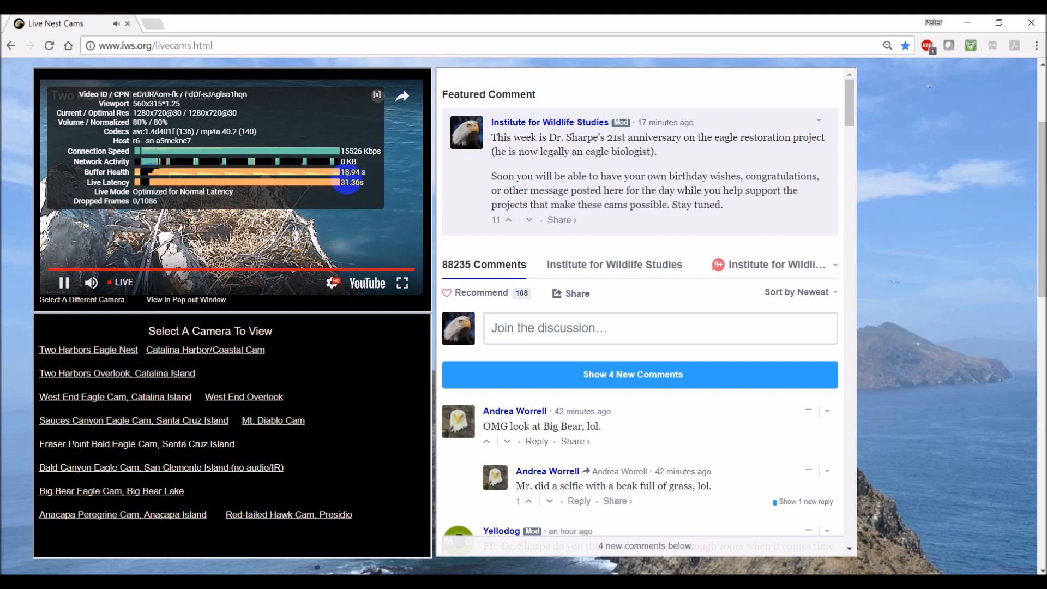
mouse_move(355, 225)
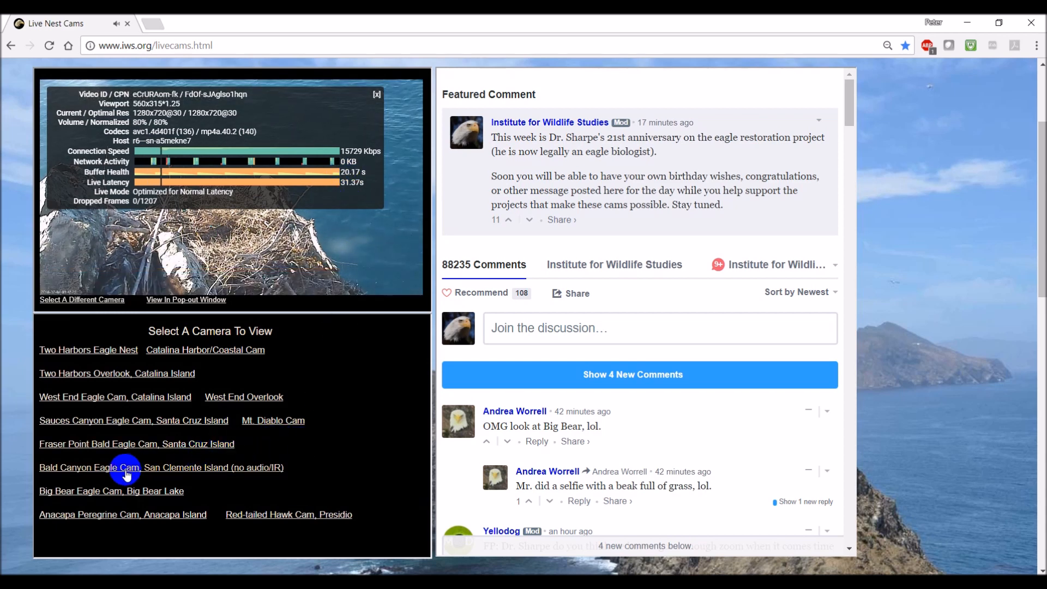
left_click(127, 467)
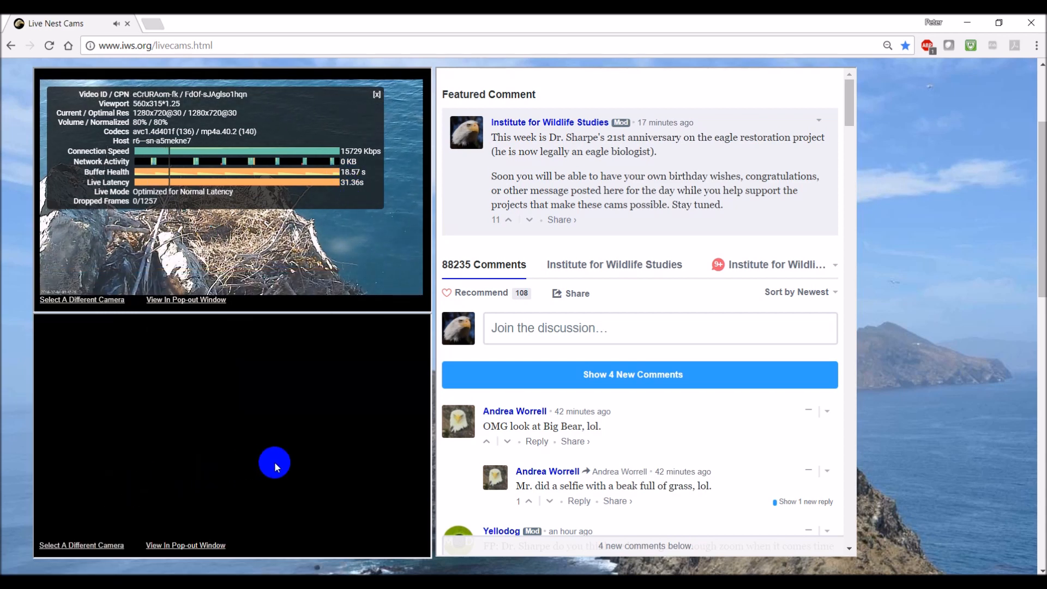
left_click(274, 463)
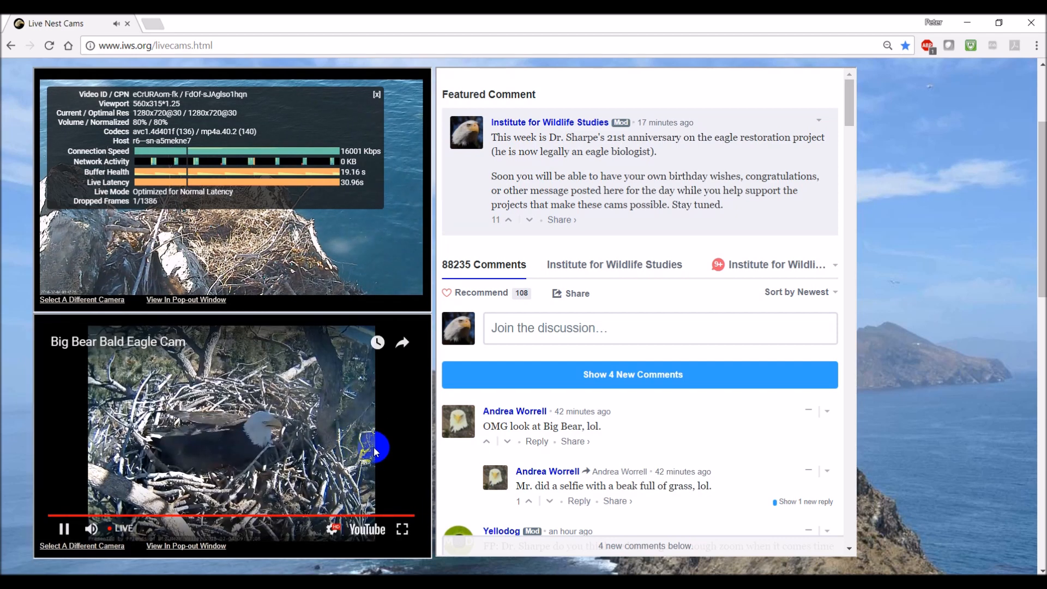
mouse_move(404, 415)
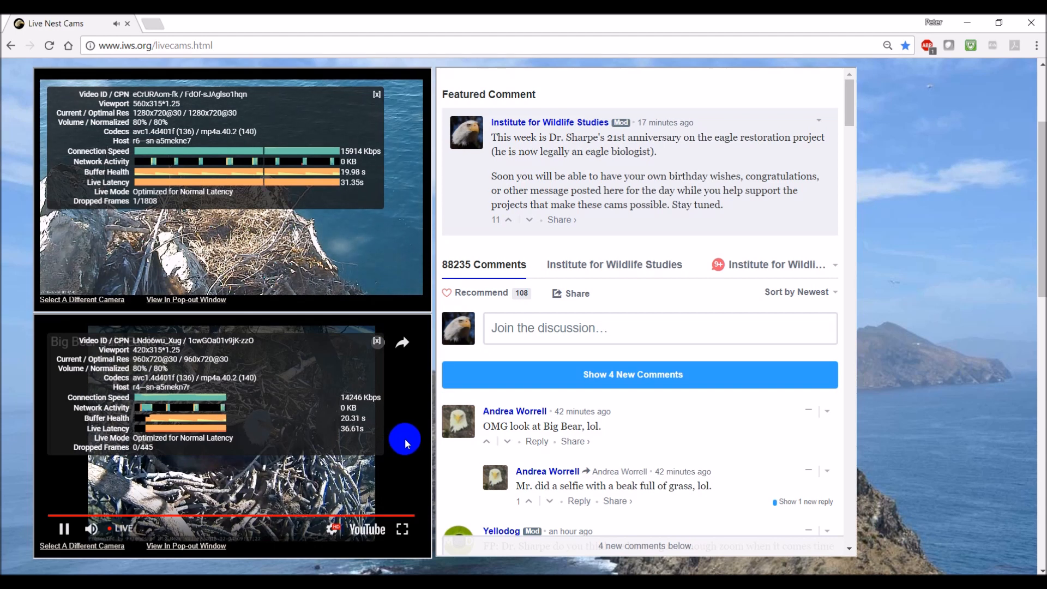
mouse_move(378, 399)
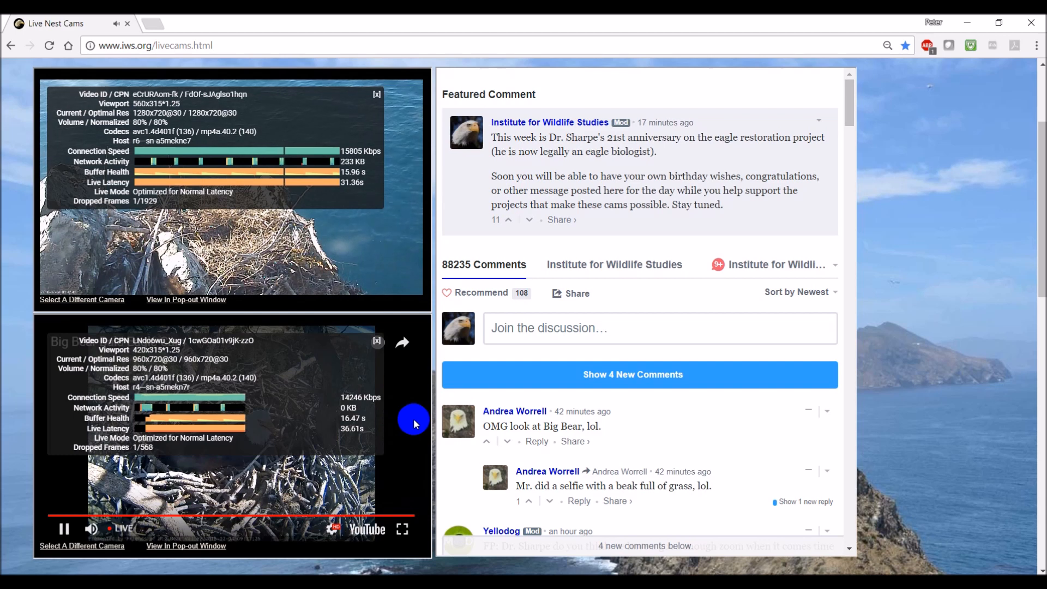
mouse_move(404, 417)
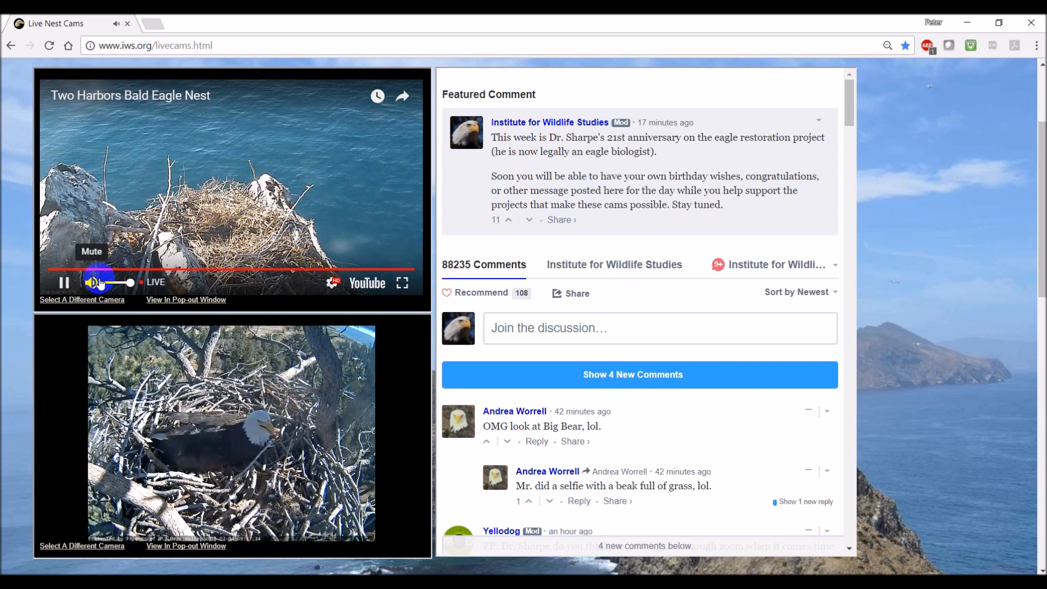
- Pause the Two Harbors and Big Bear streams
left_click(64, 282)
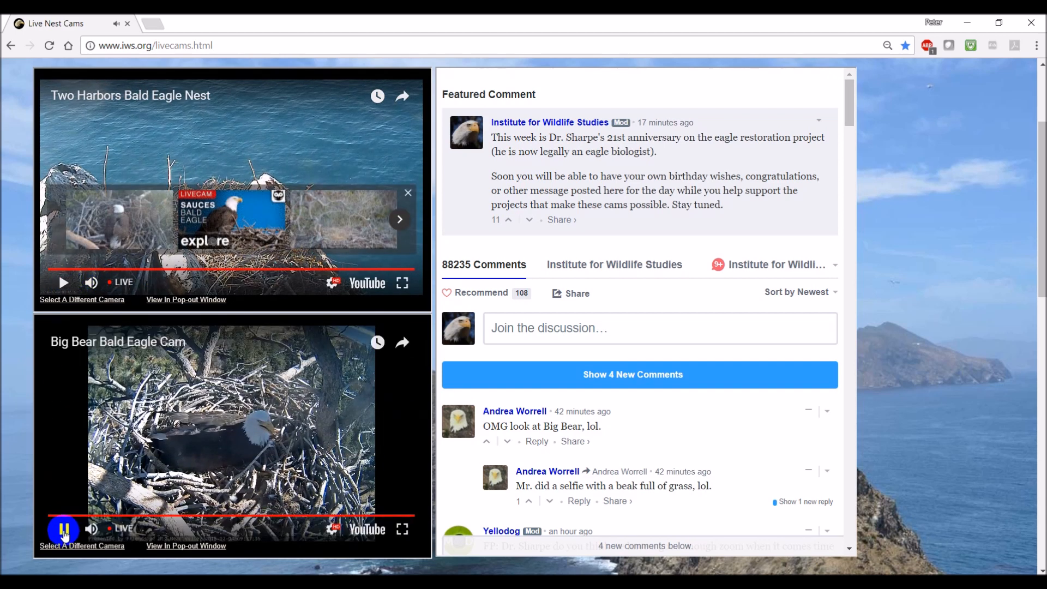
left_click(63, 529)
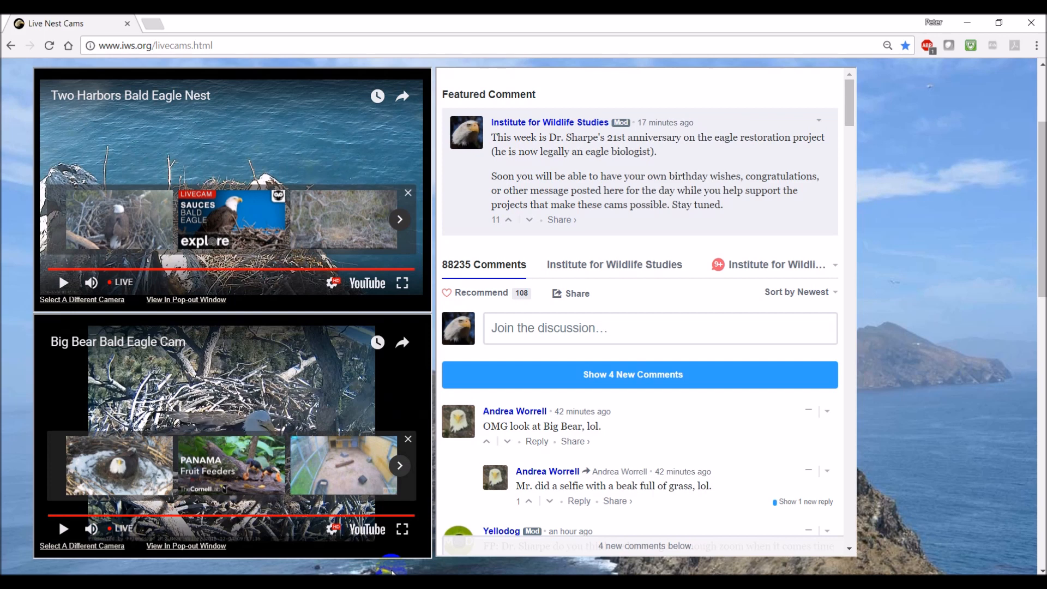
mouse_move(192, 304)
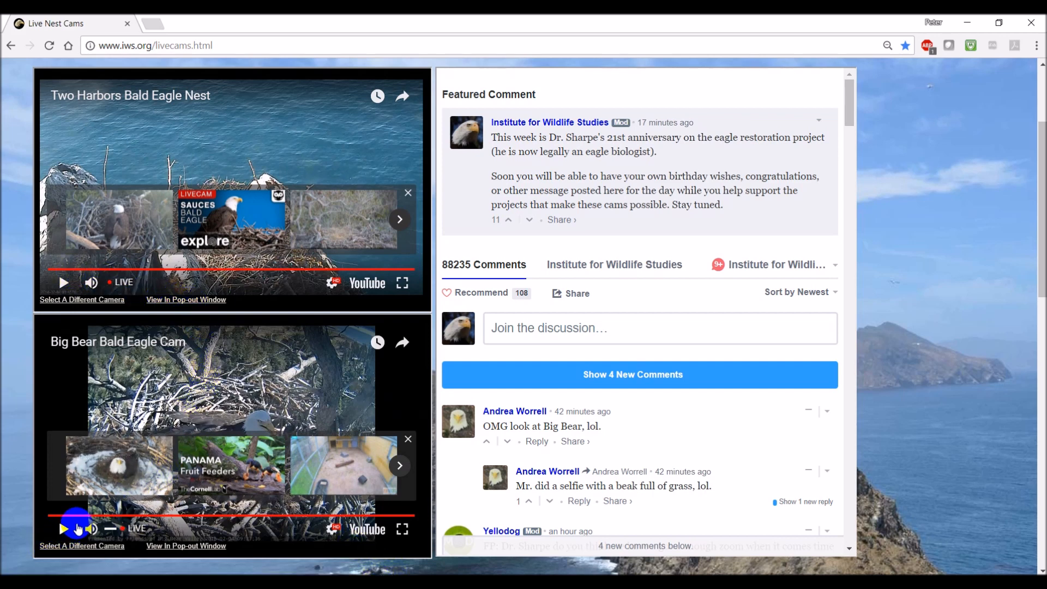
left_click(64, 528)
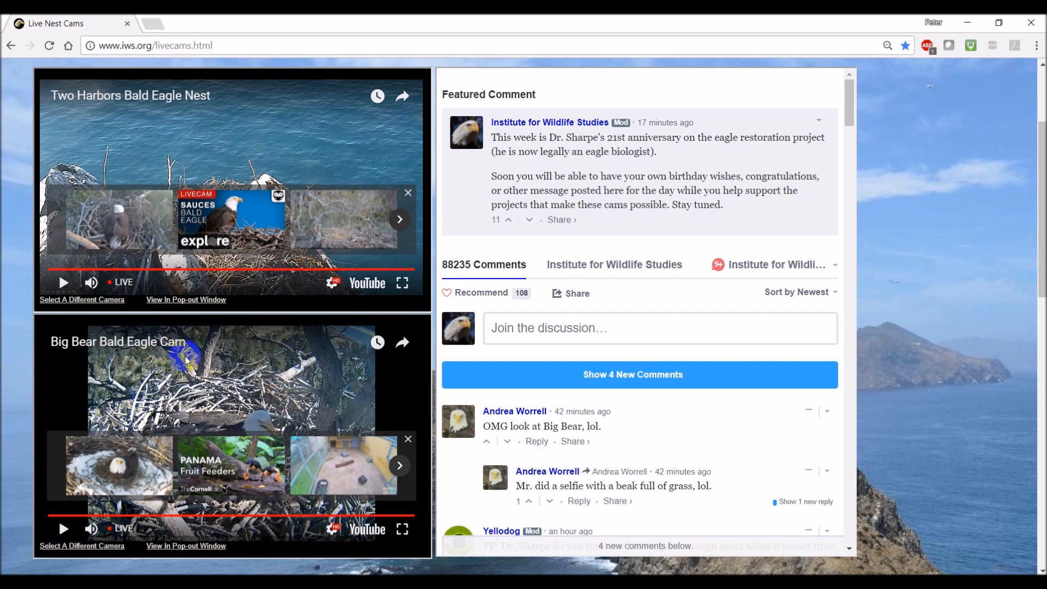
- Show Stats for nerds on the Big Bear video, resume it and seek its timeline
right_click(187, 361)
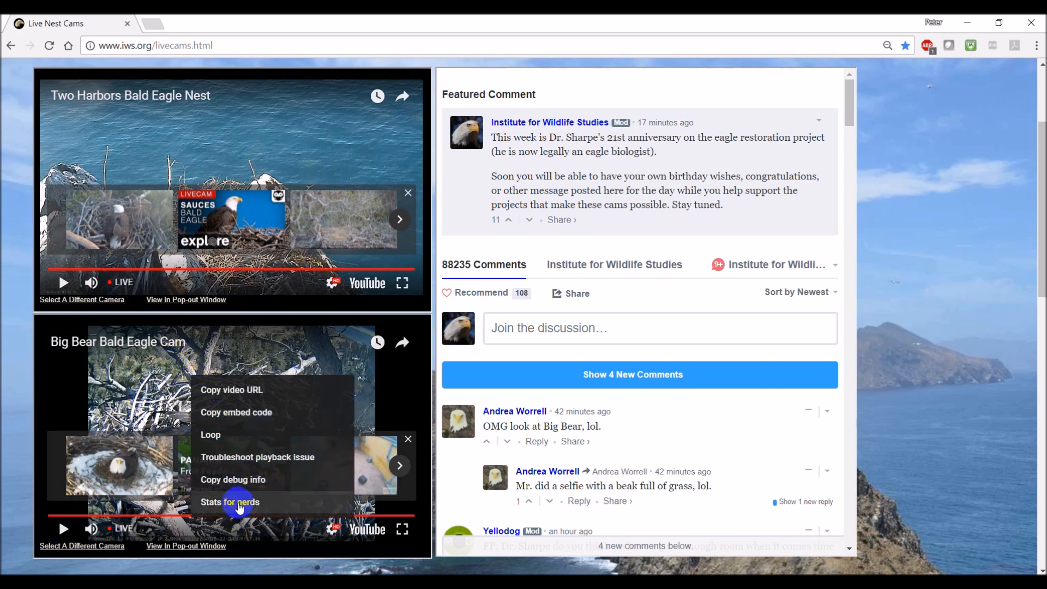
left_click(229, 502)
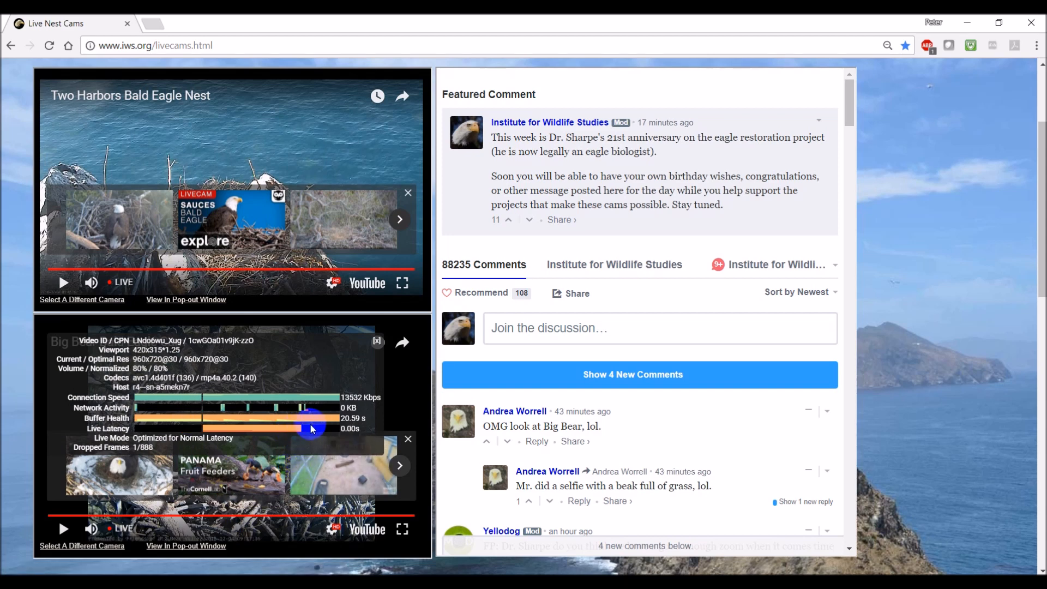
left_click(63, 528)
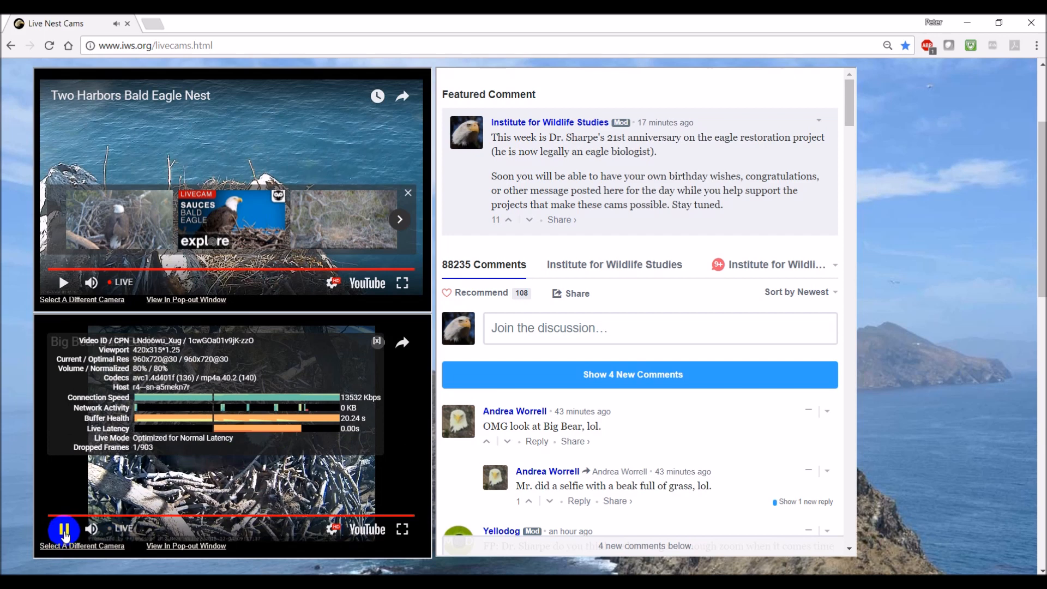
left_click(65, 529)
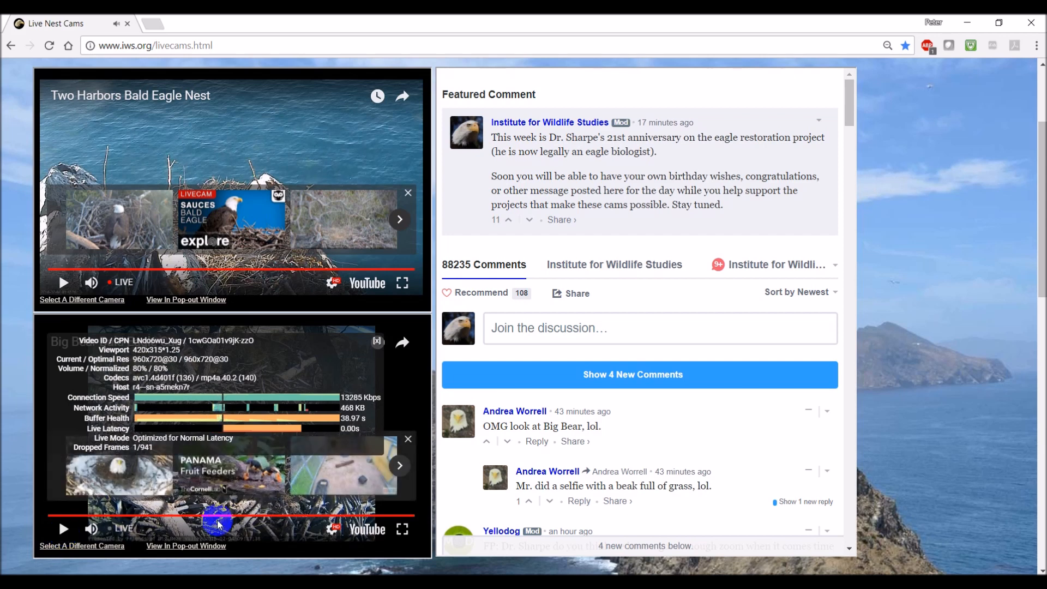
mouse_move(365, 454)
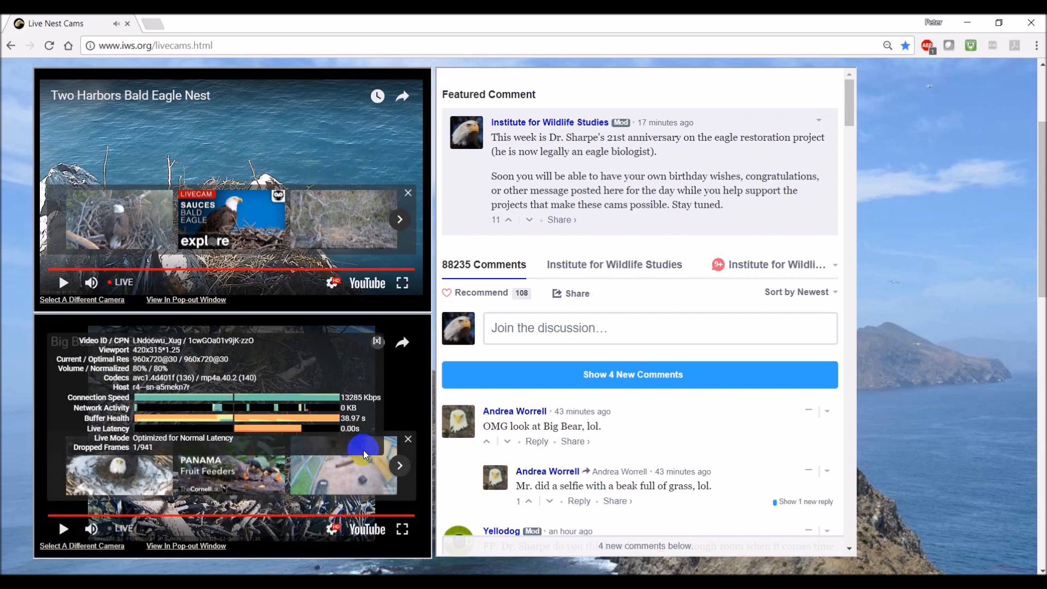
mouse_move(381, 427)
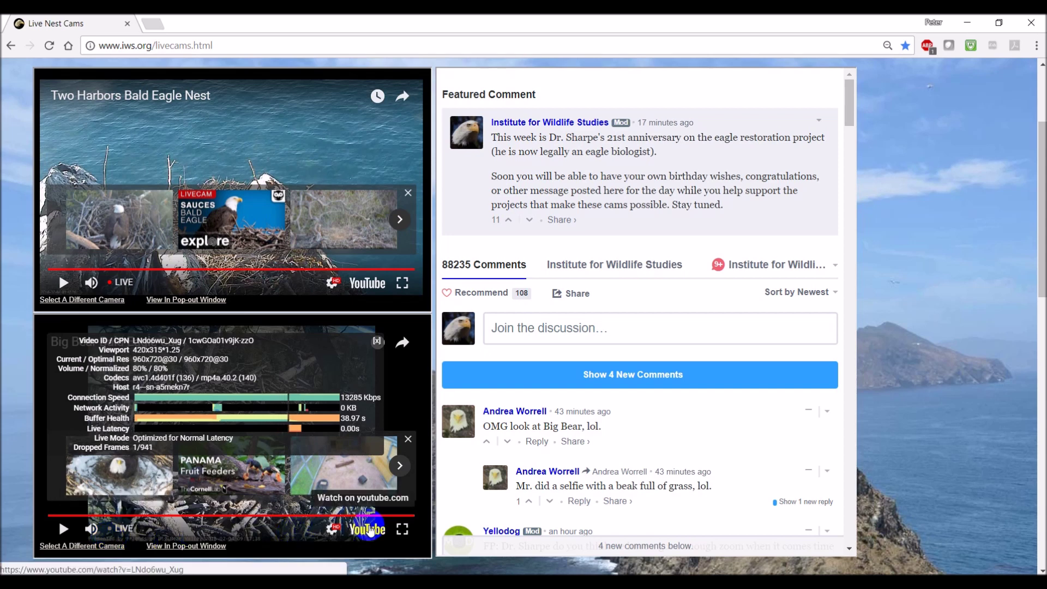
mouse_move(376, 340)
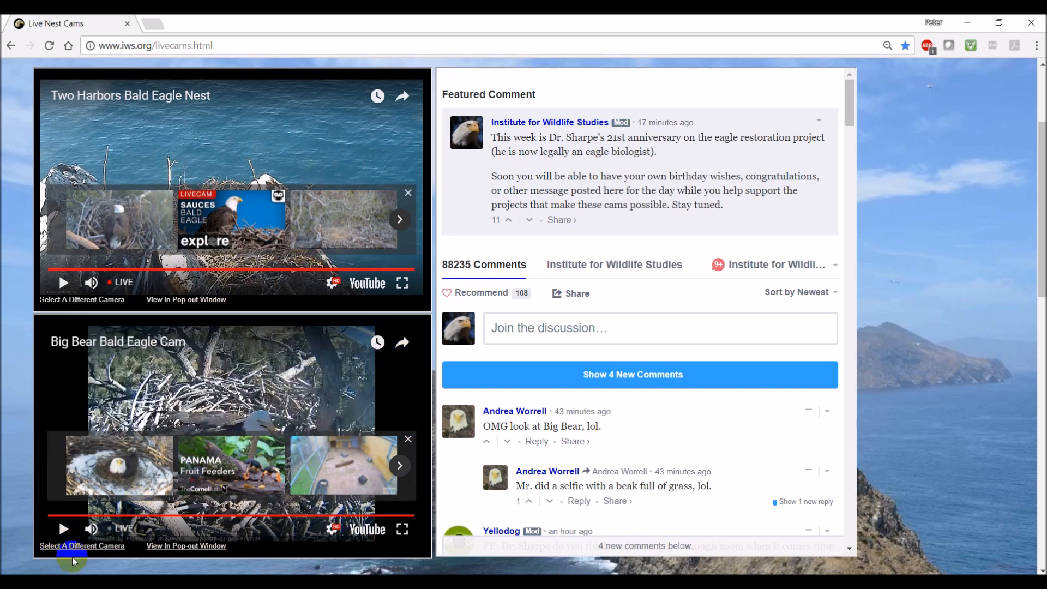
mouse_move(260, 547)
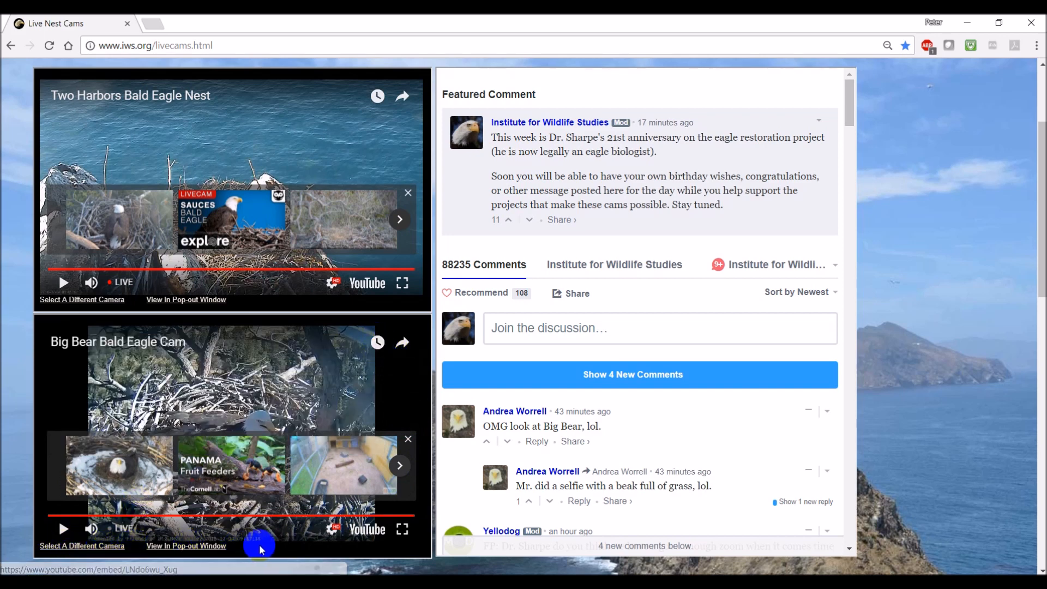
mouse_move(381, 528)
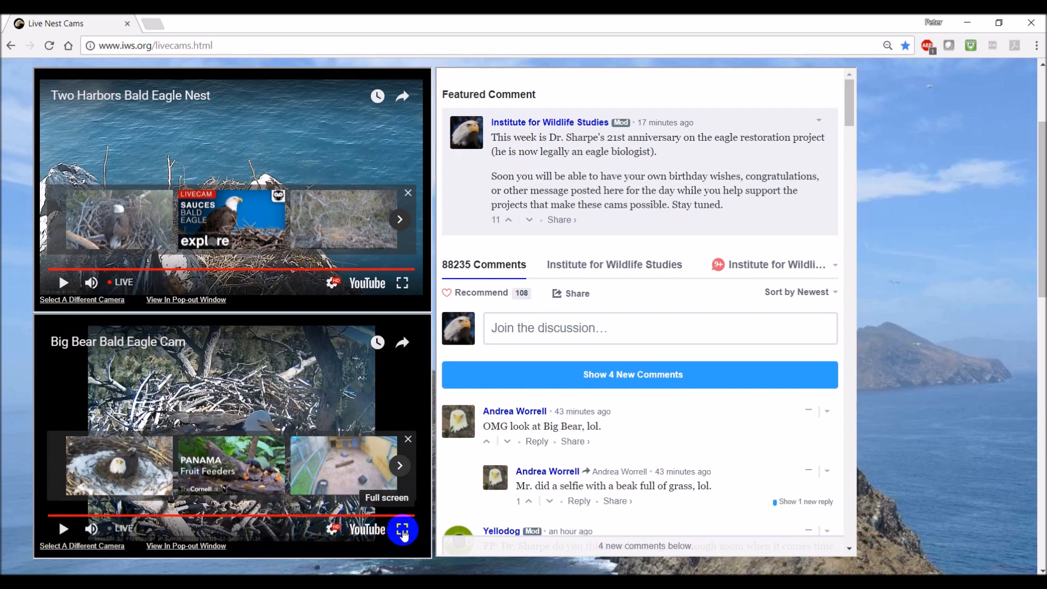
- Switch the Big Bear Bald Eagle Cam player to full screen
left_click(402, 529)
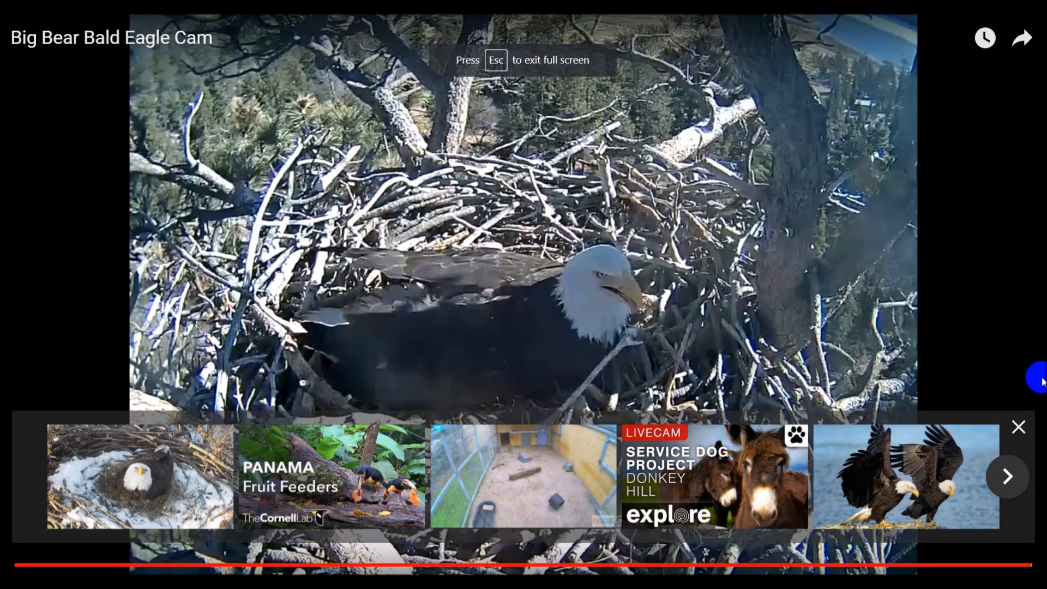
mouse_move(530, 207)
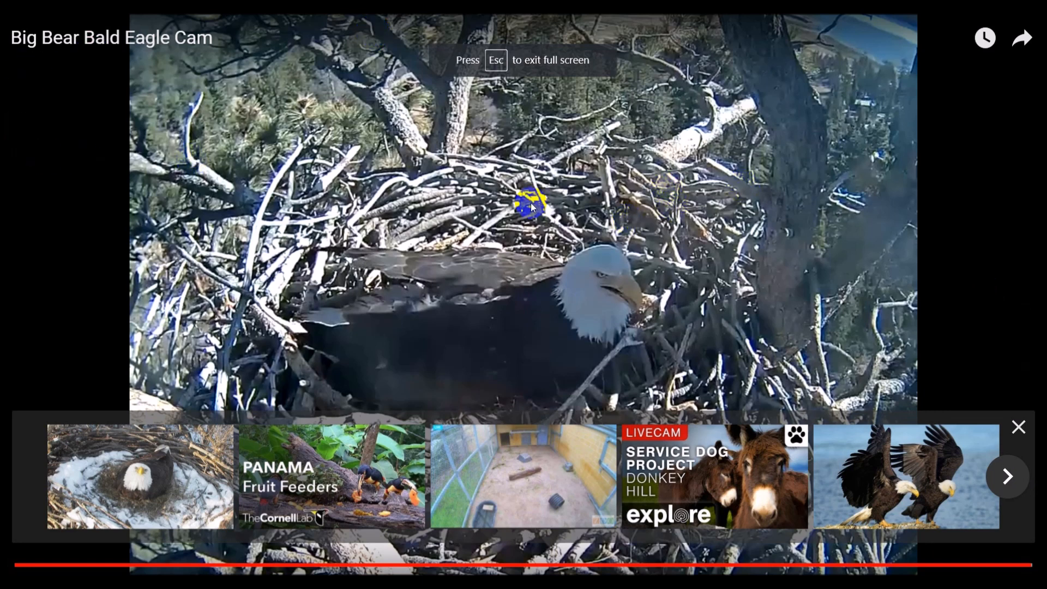
mouse_move(741, 238)
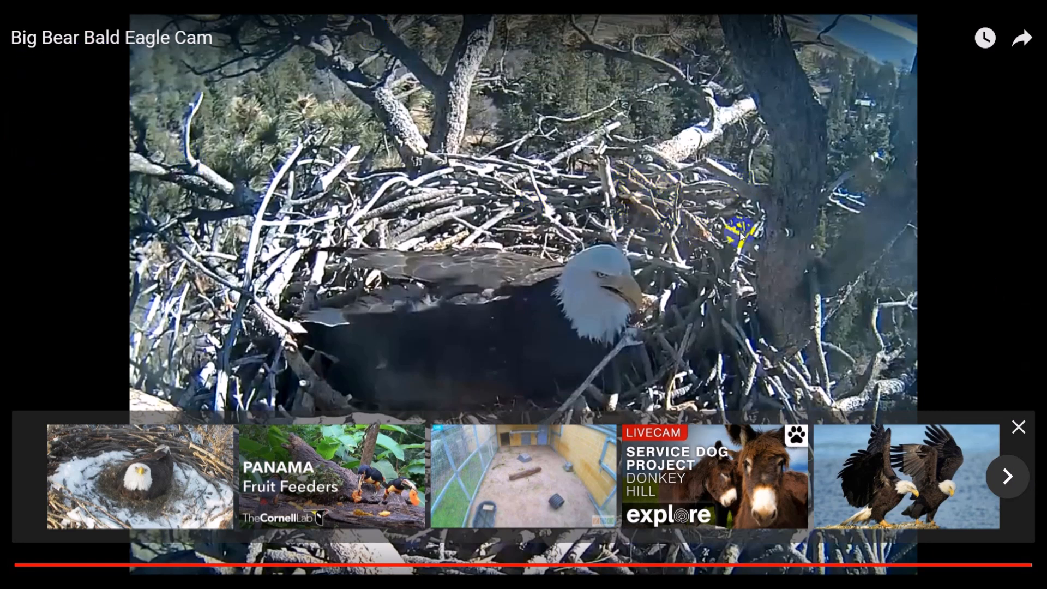
mouse_move(962, 242)
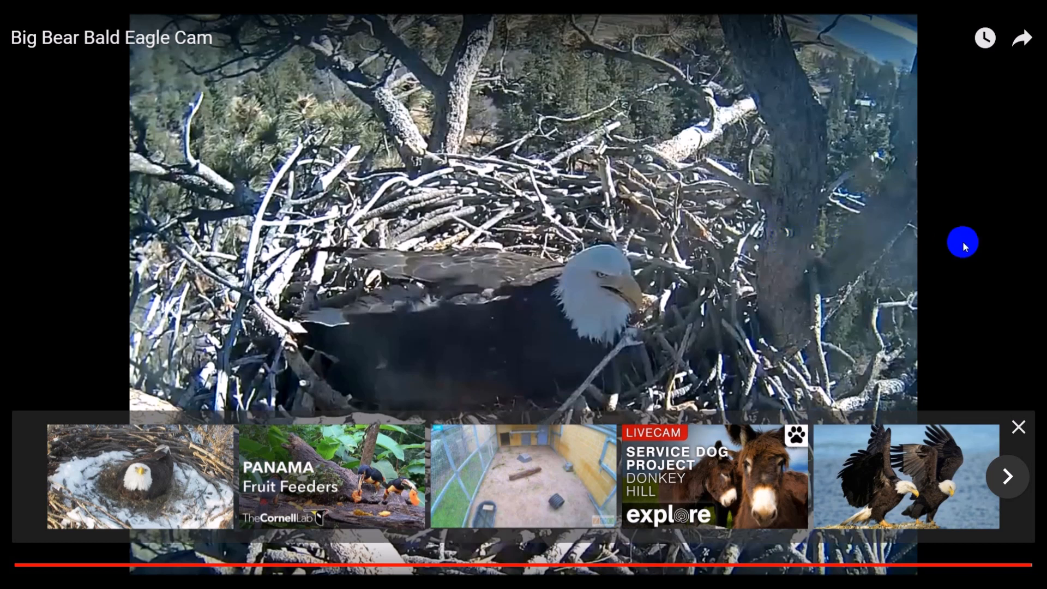
mouse_move(978, 270)
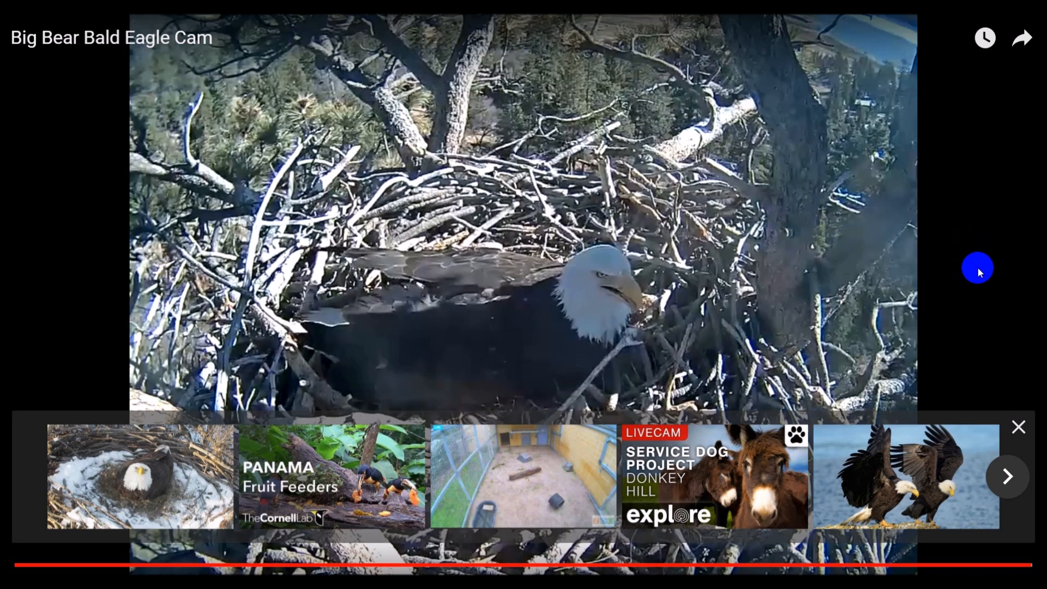
mouse_move(995, 571)
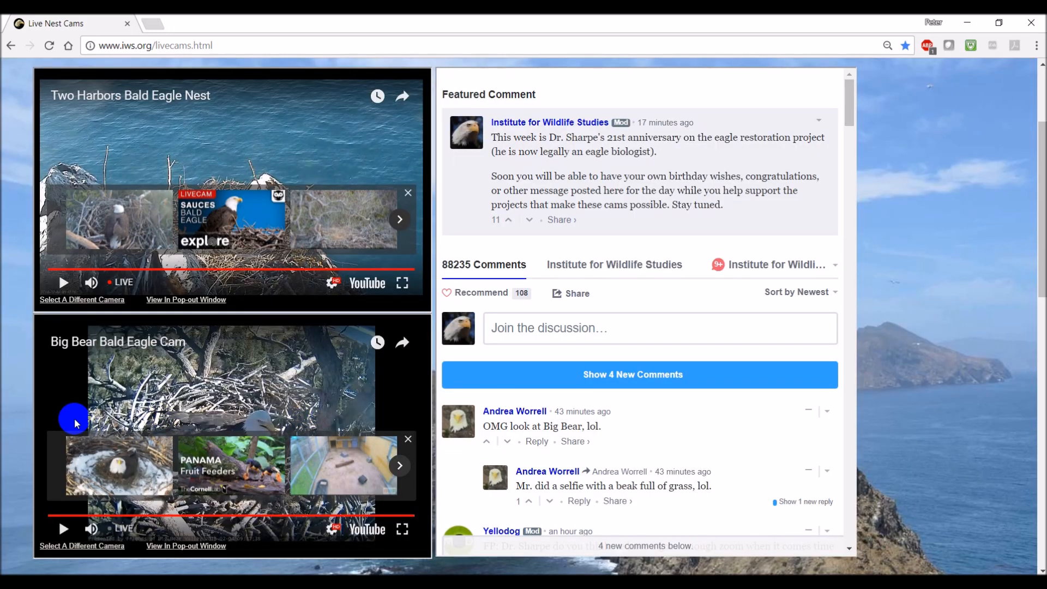
mouse_move(185, 300)
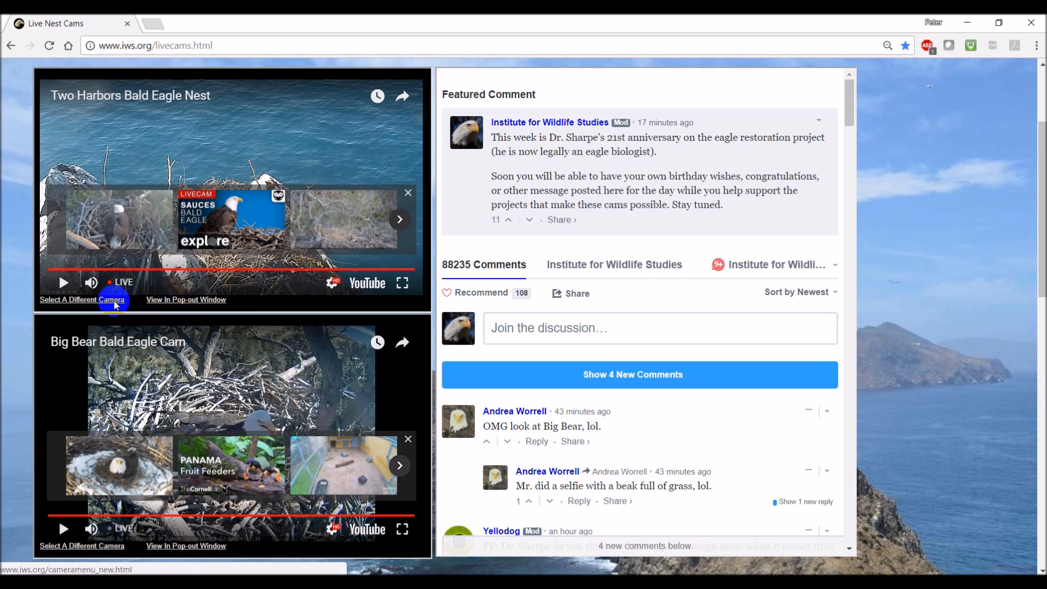
- Show the camera menu under the top player and the frame's right-click menu
left_click(81, 300)
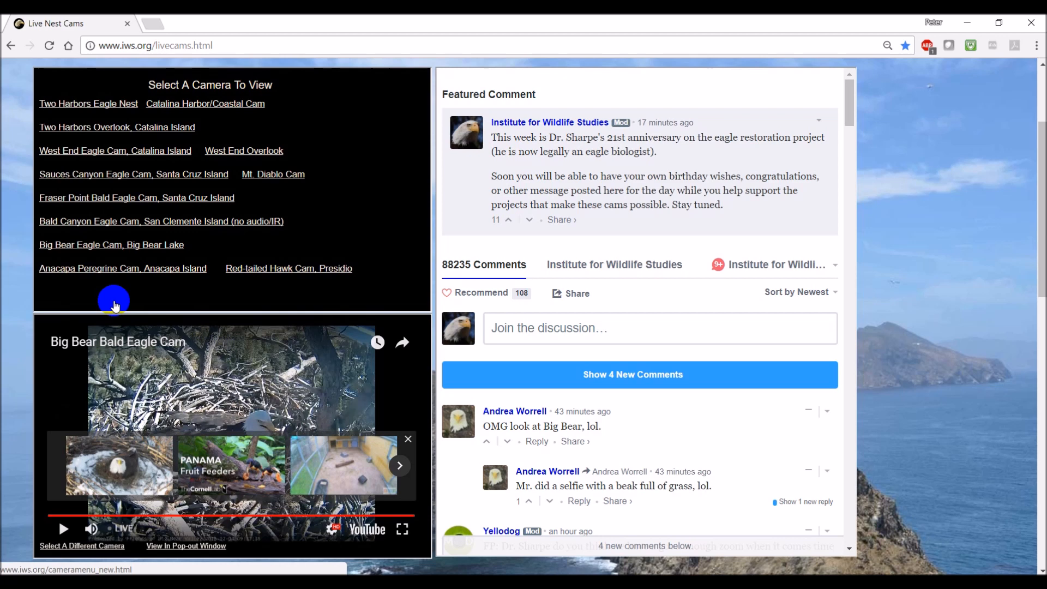
mouse_move(345, 285)
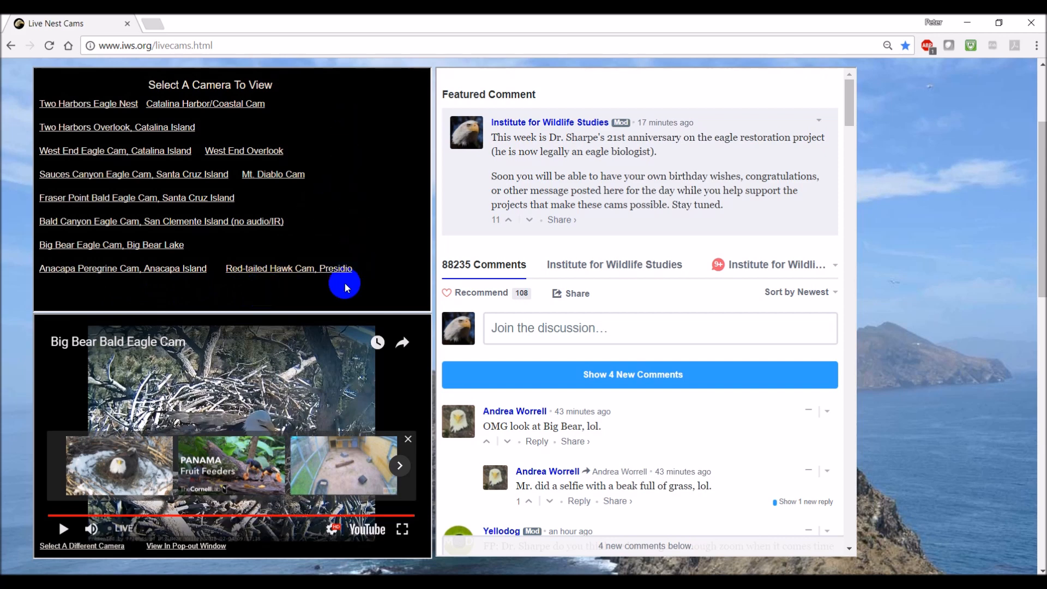
mouse_move(317, 299)
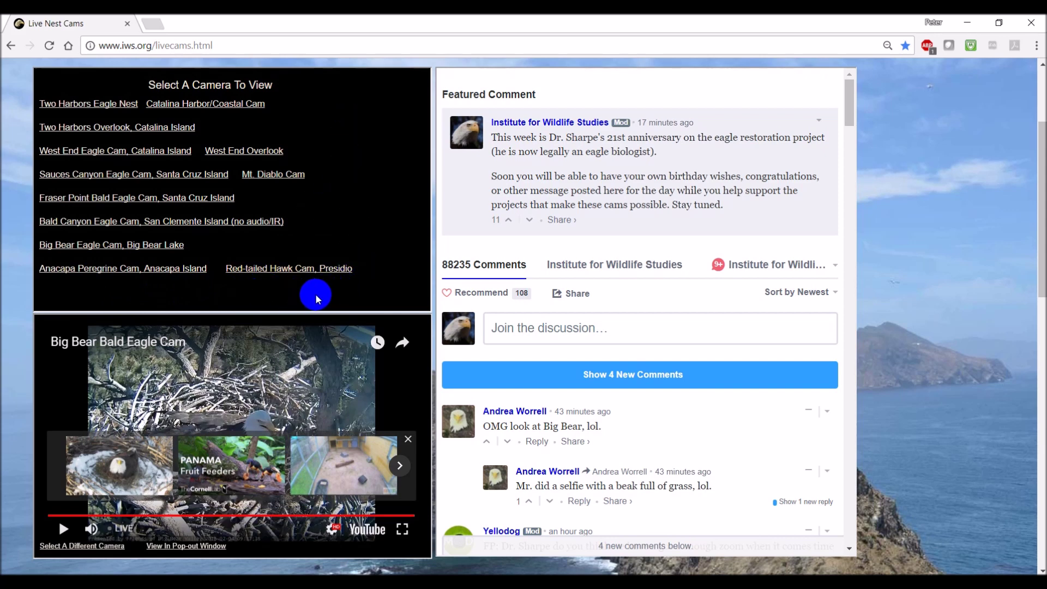
mouse_move(272, 288)
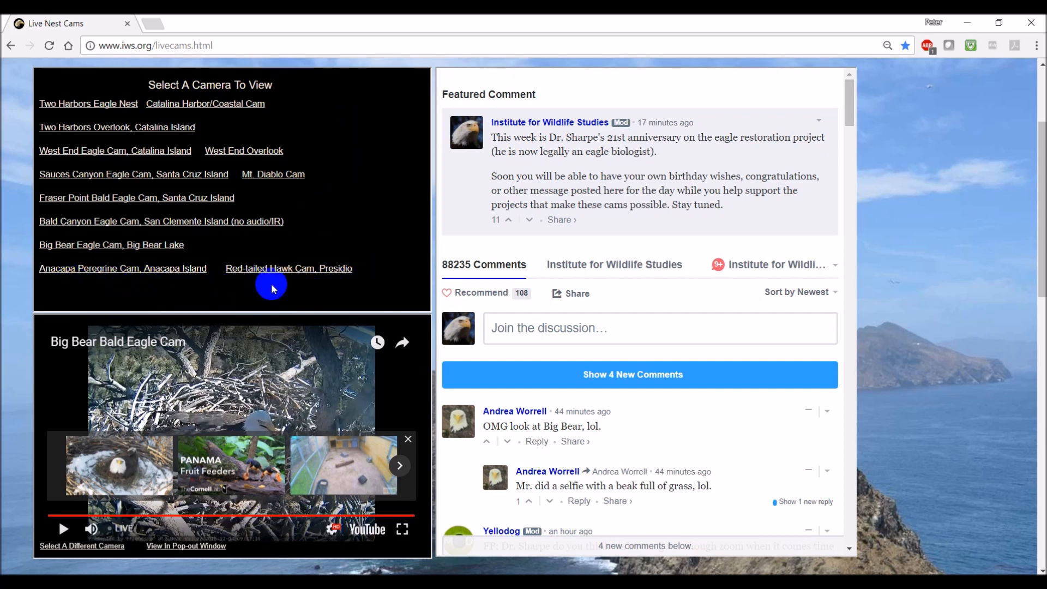
mouse_move(315, 296)
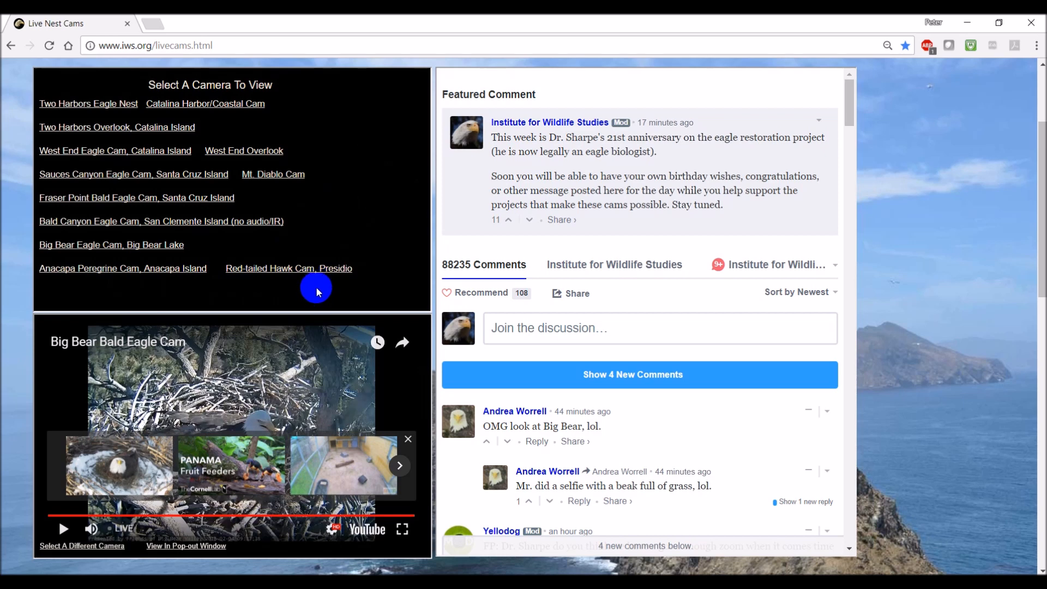
right_click(316, 291)
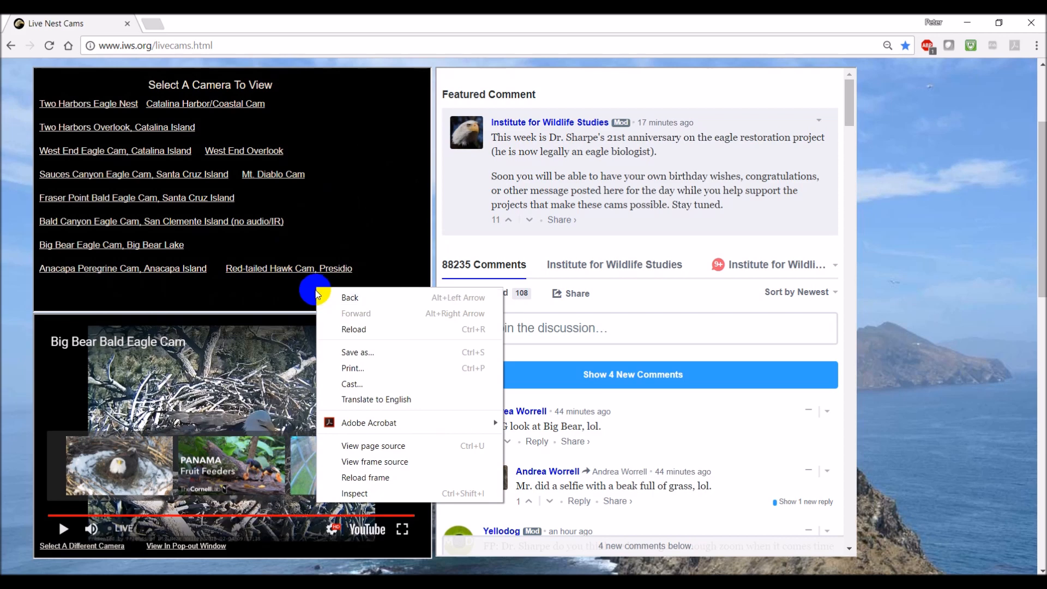
mouse_move(375, 461)
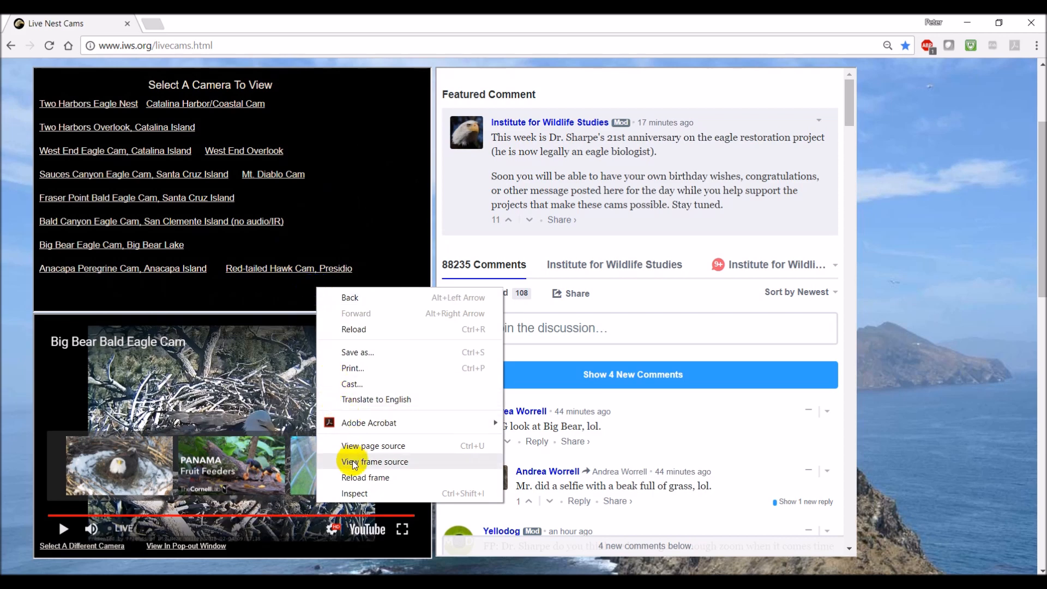
mouse_move(365, 481)
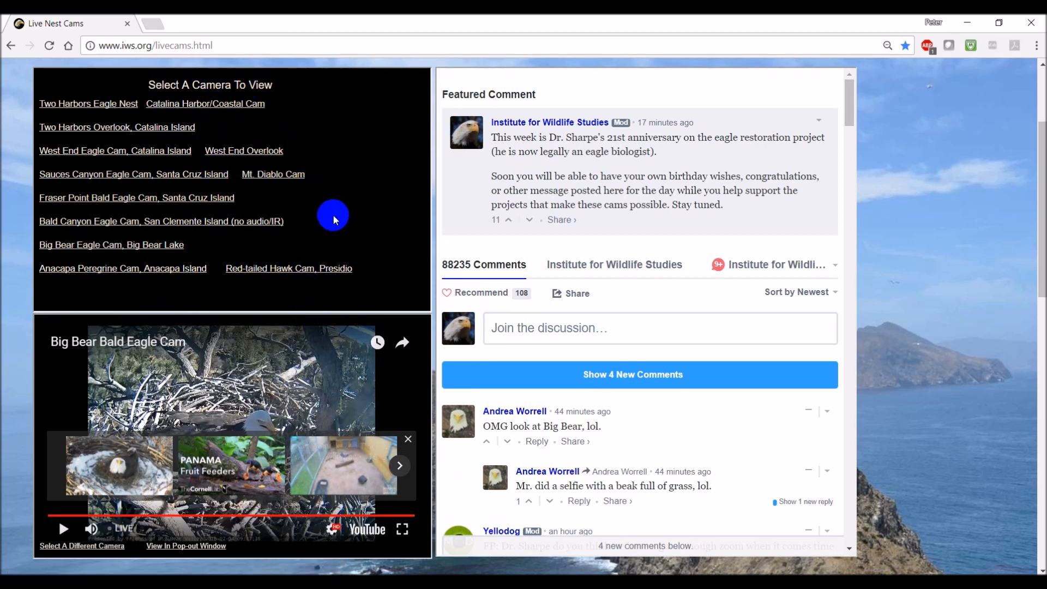
mouse_move(115, 245)
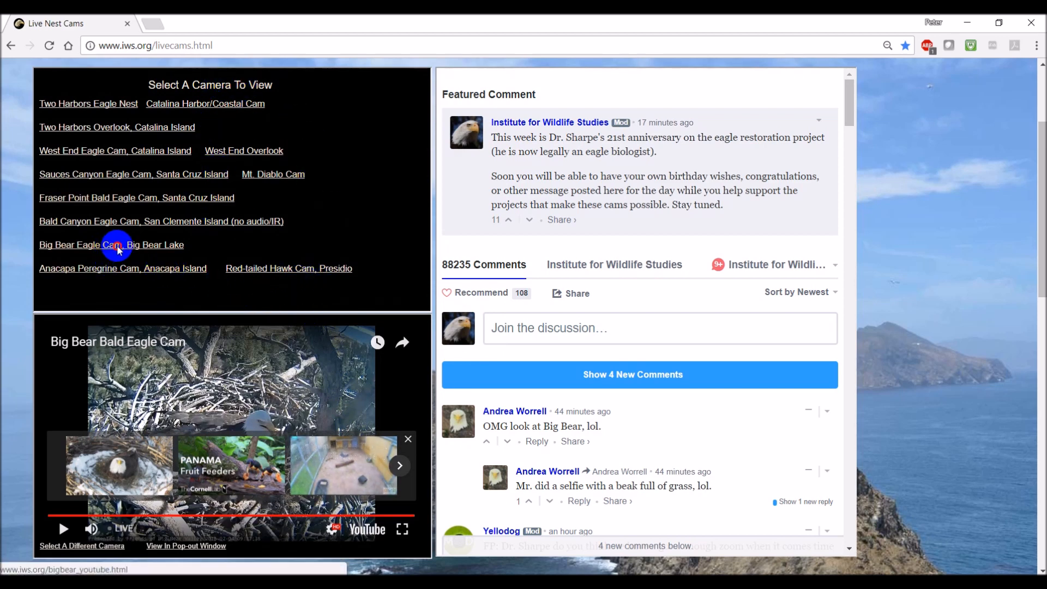
- Load 'Big Bear Eagle Cam, Big Bear Lake' into the top viewer and open the frame's context menu
left_click(111, 244)
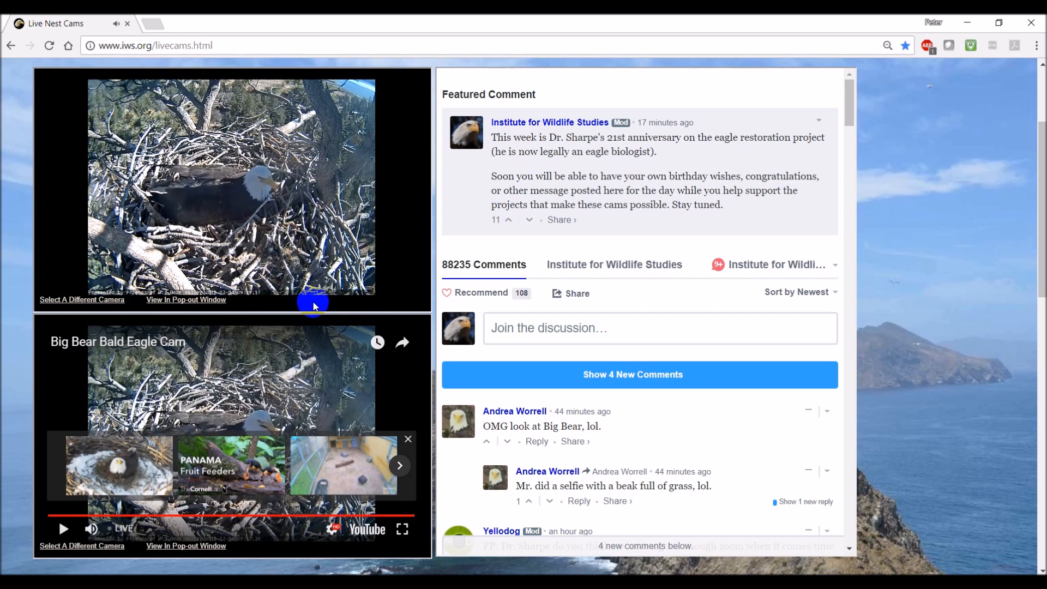
right_click(314, 303)
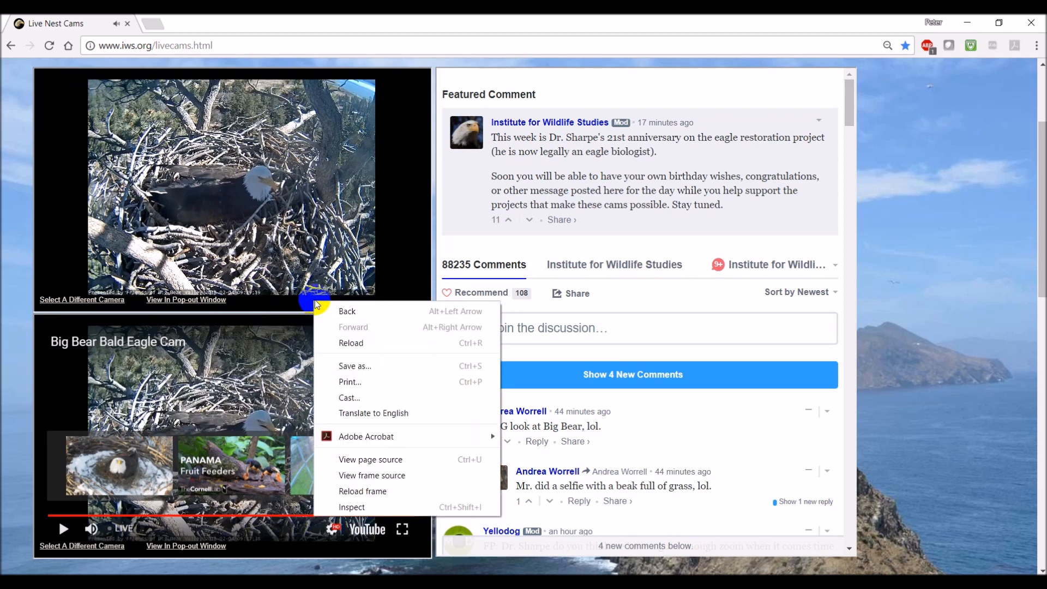
mouse_move(352, 207)
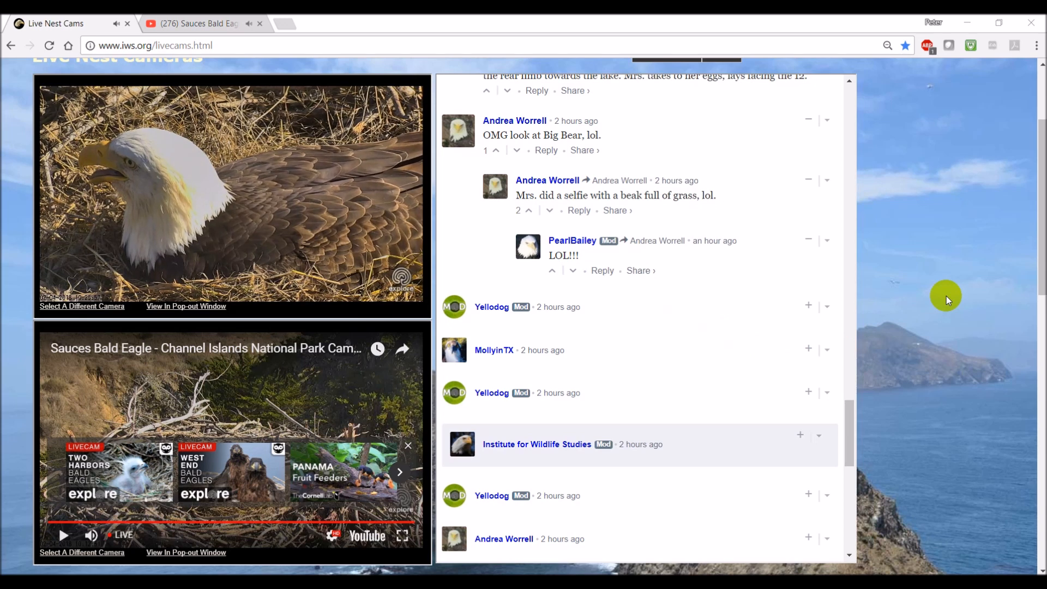
mouse_move(352, 362)
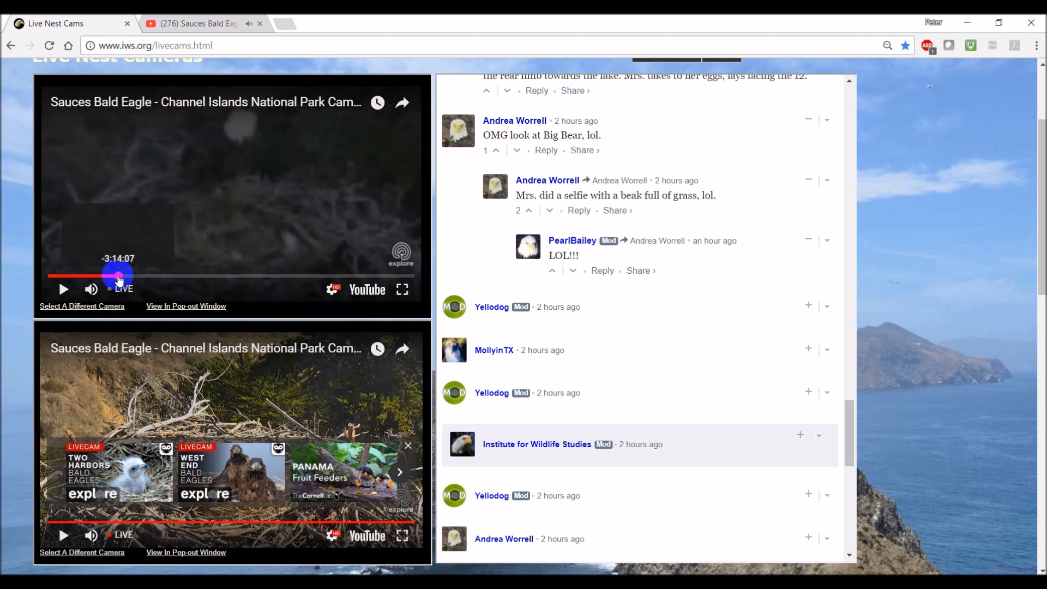
- Rewind the Sauces stream to about -3:14:07, then jump back to LIVE
left_click(118, 275)
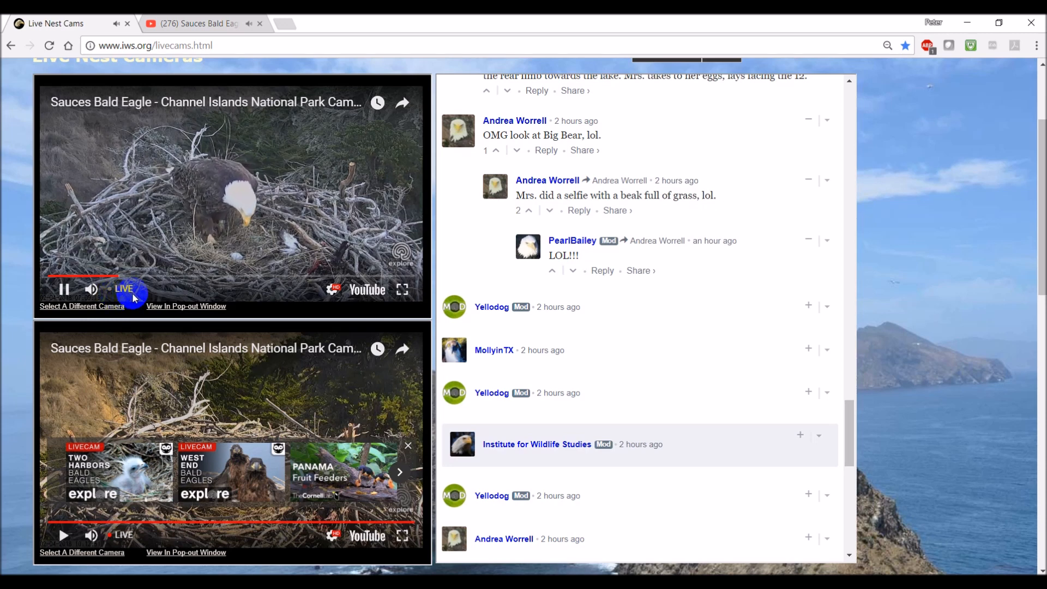
mouse_move(125, 288)
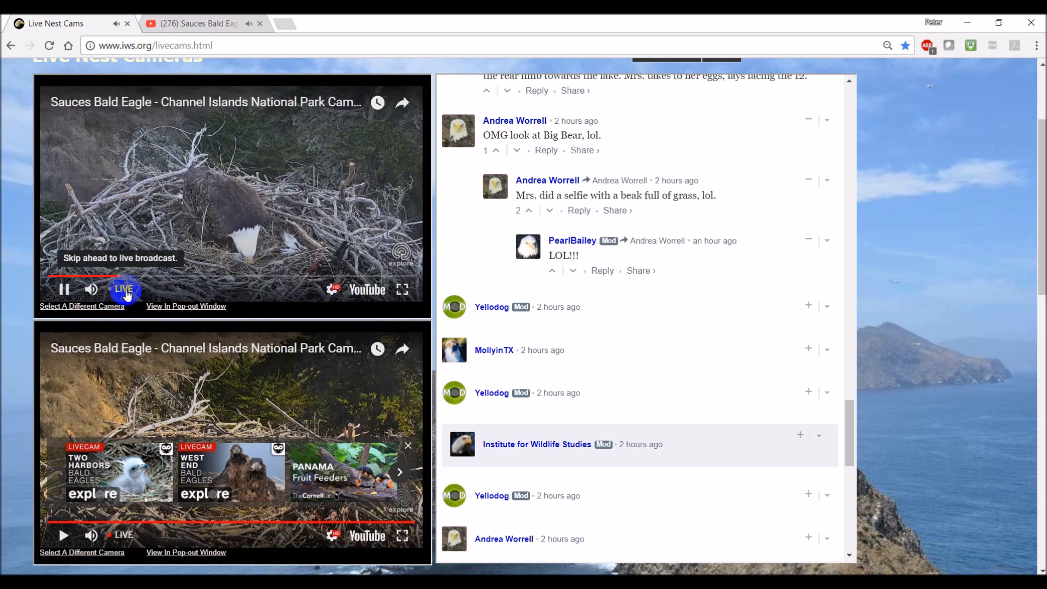
left_click(124, 288)
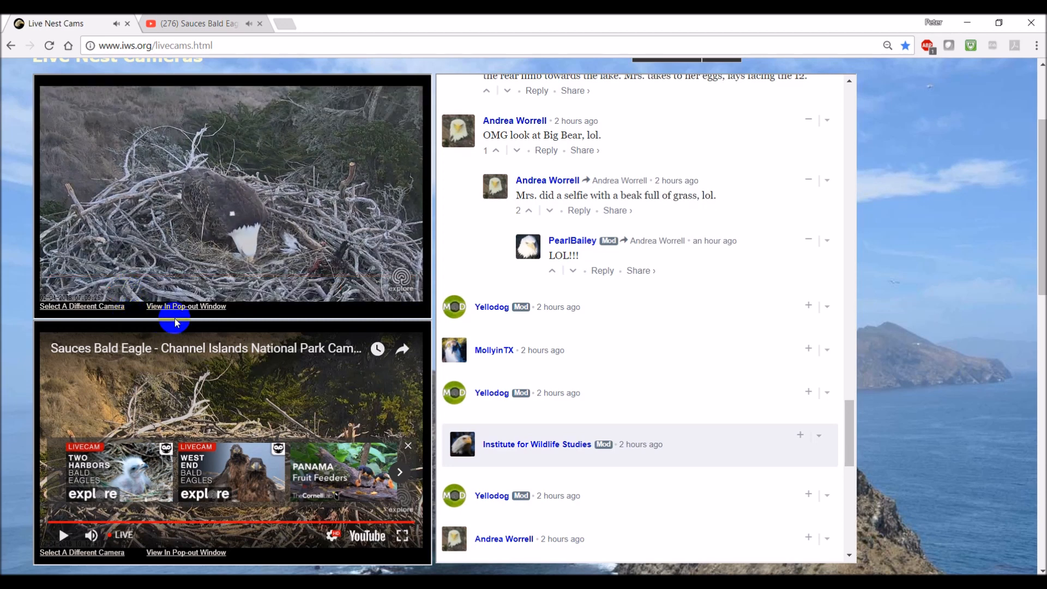
mouse_move(280, 316)
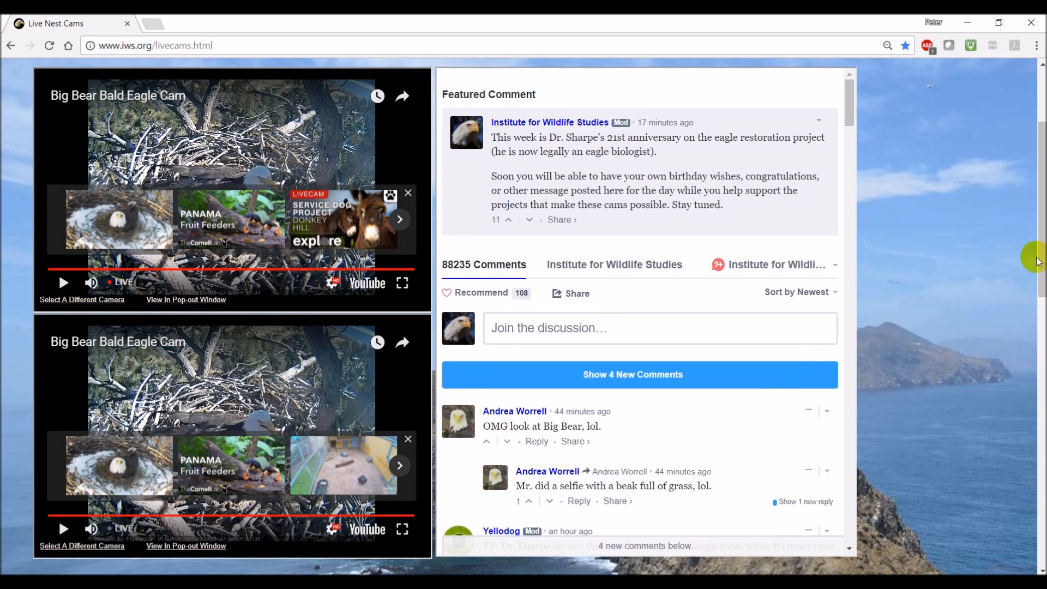
mouse_move(1036, 280)
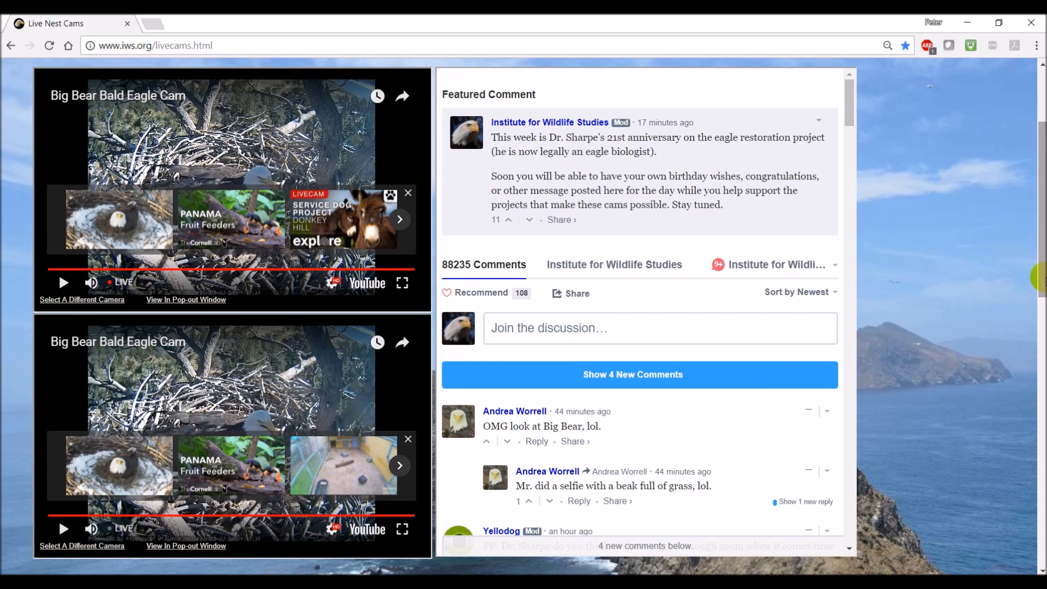
mouse_move(955, 319)
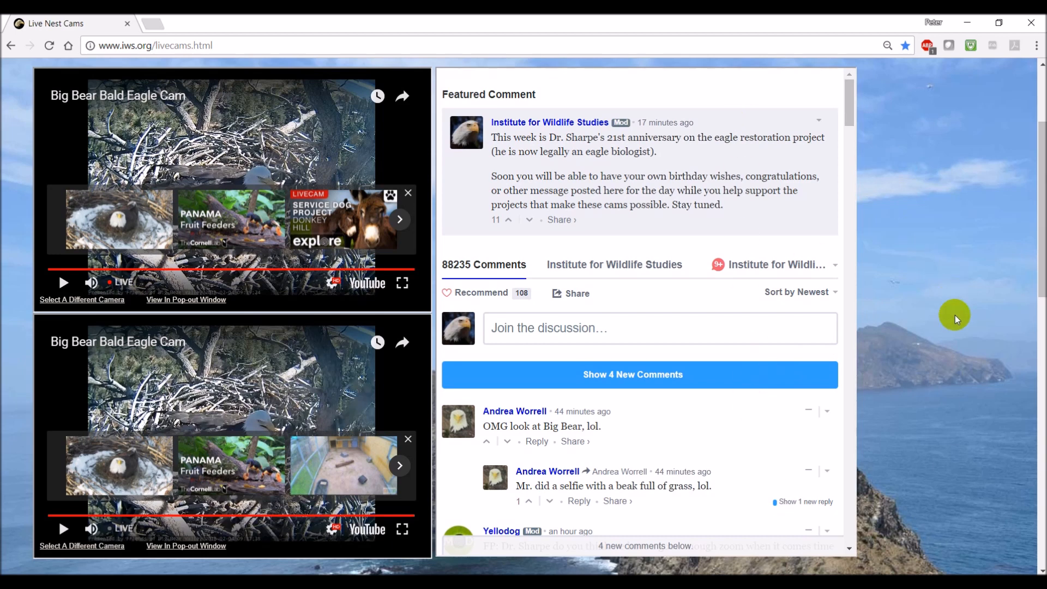
mouse_move(932, 352)
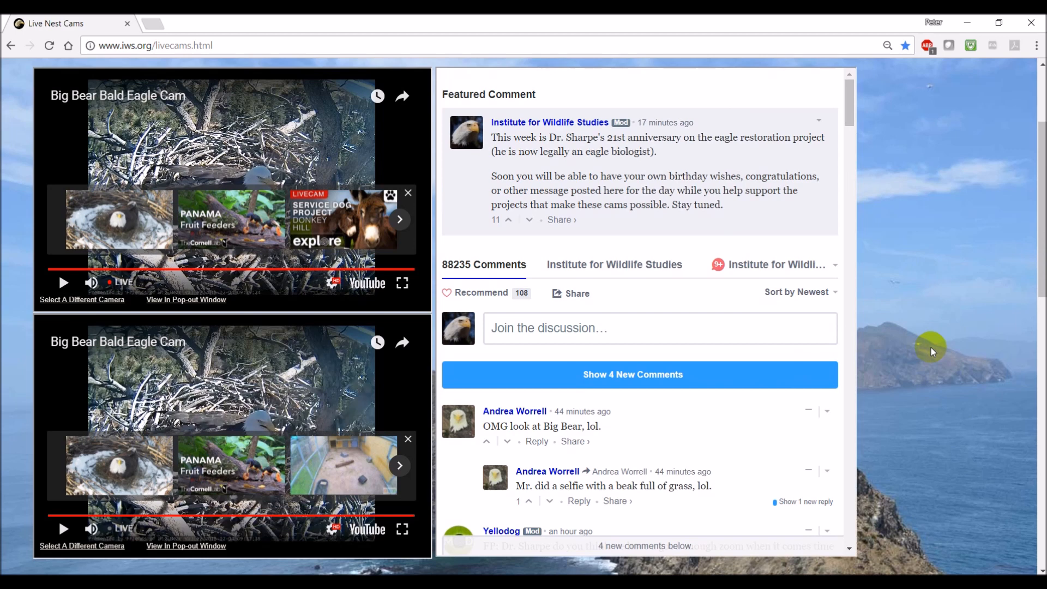
mouse_move(621, 402)
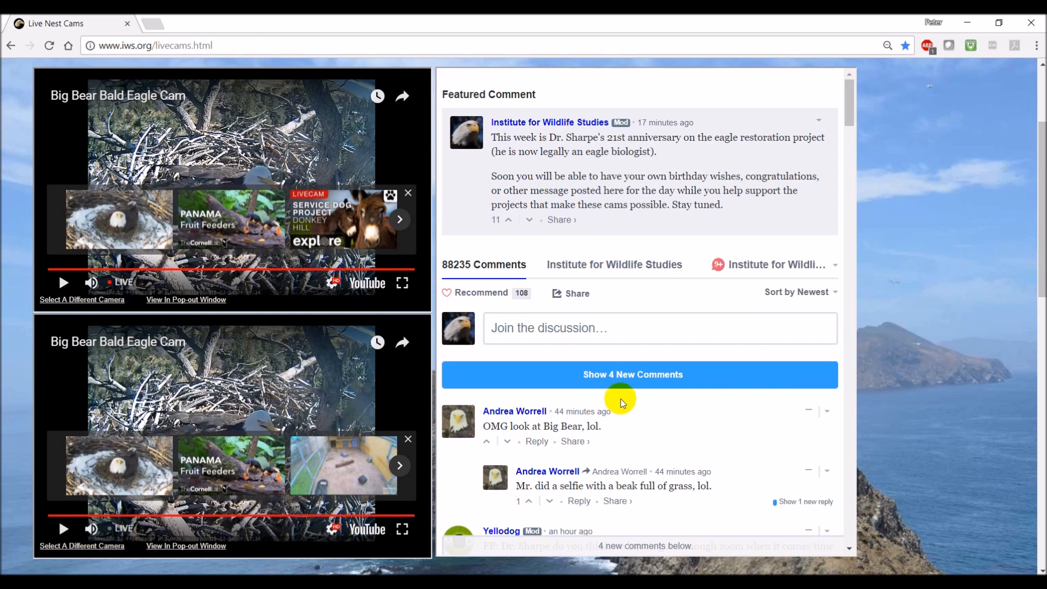
mouse_move(659, 434)
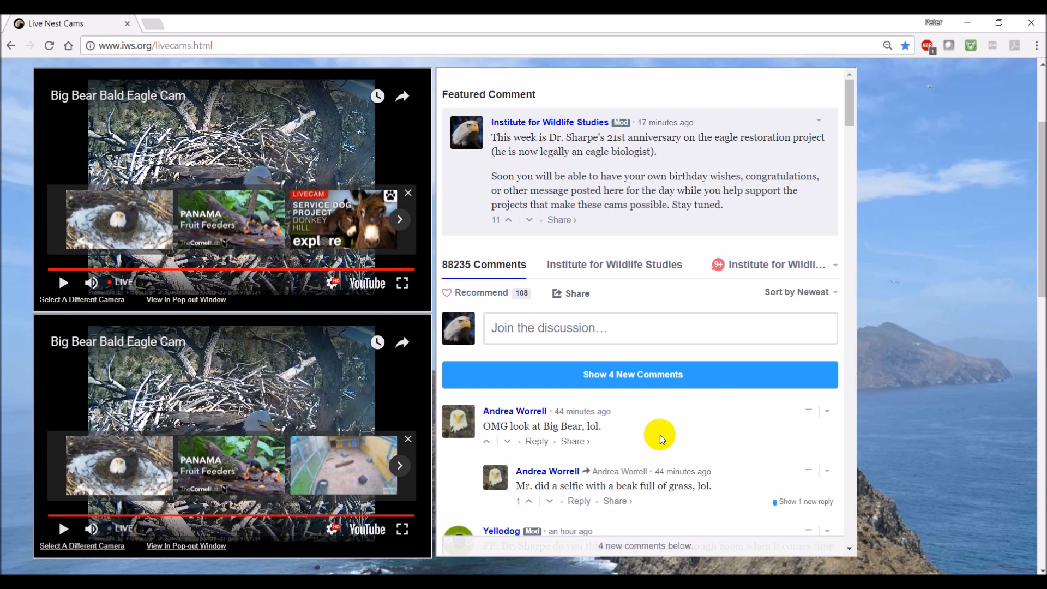
mouse_move(676, 407)
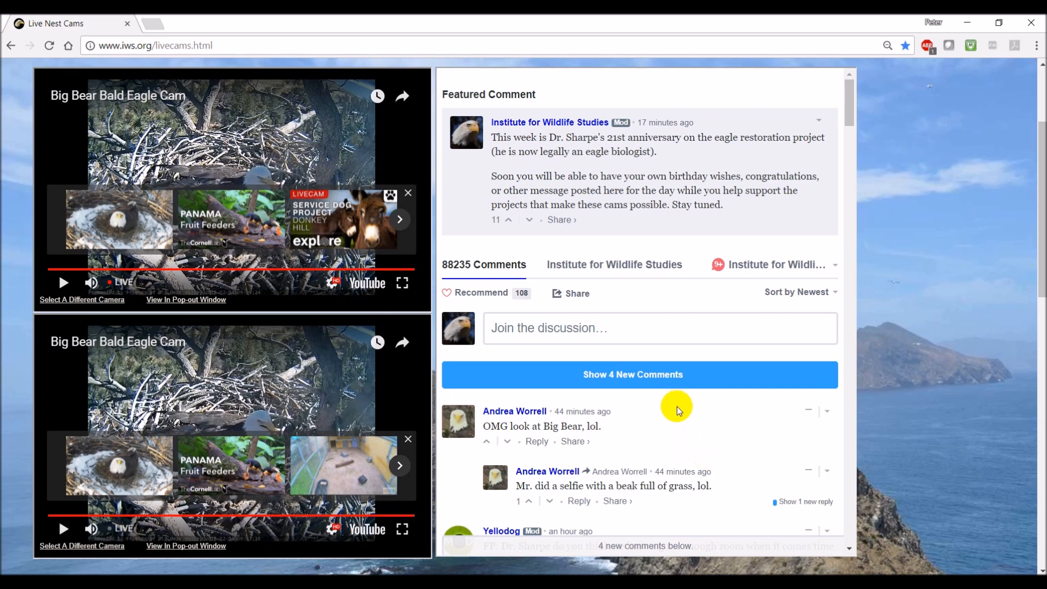
mouse_move(639, 374)
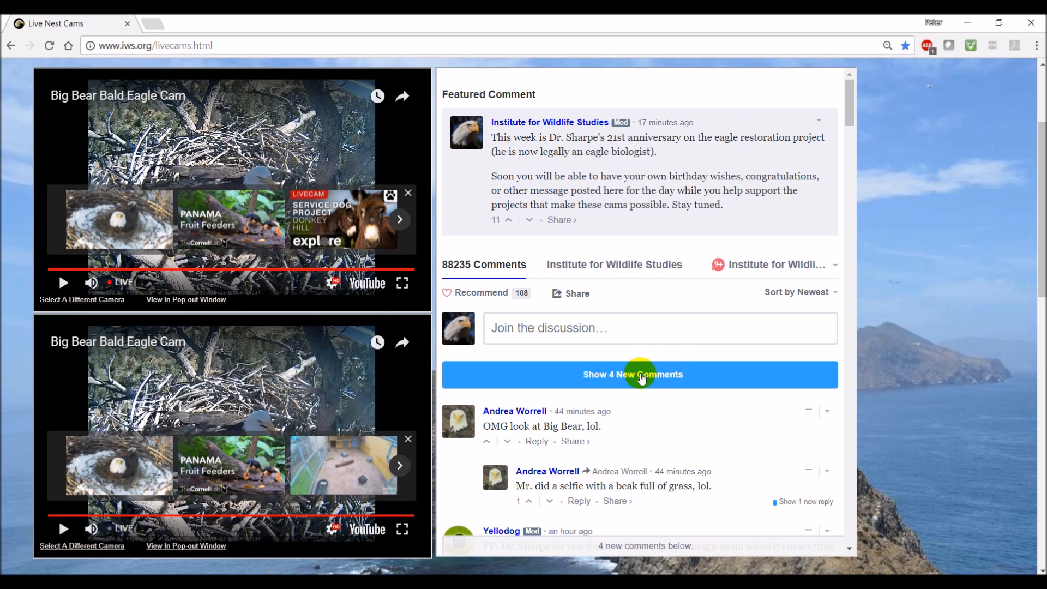
- Reveal the 4 new comments and scroll down to the anniversary post's replies
left_click(631, 374)
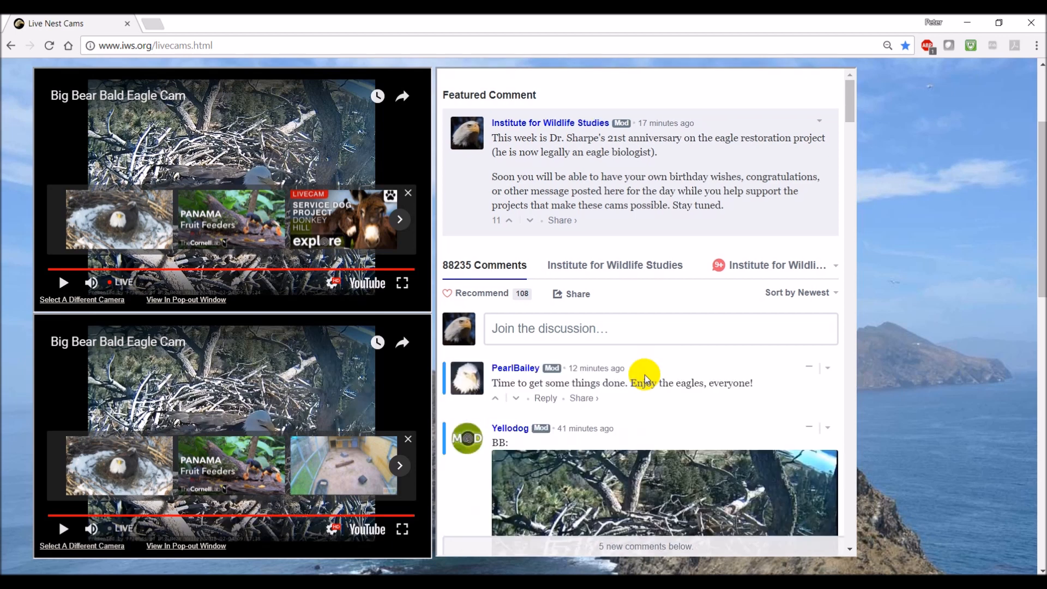
mouse_move(714, 393)
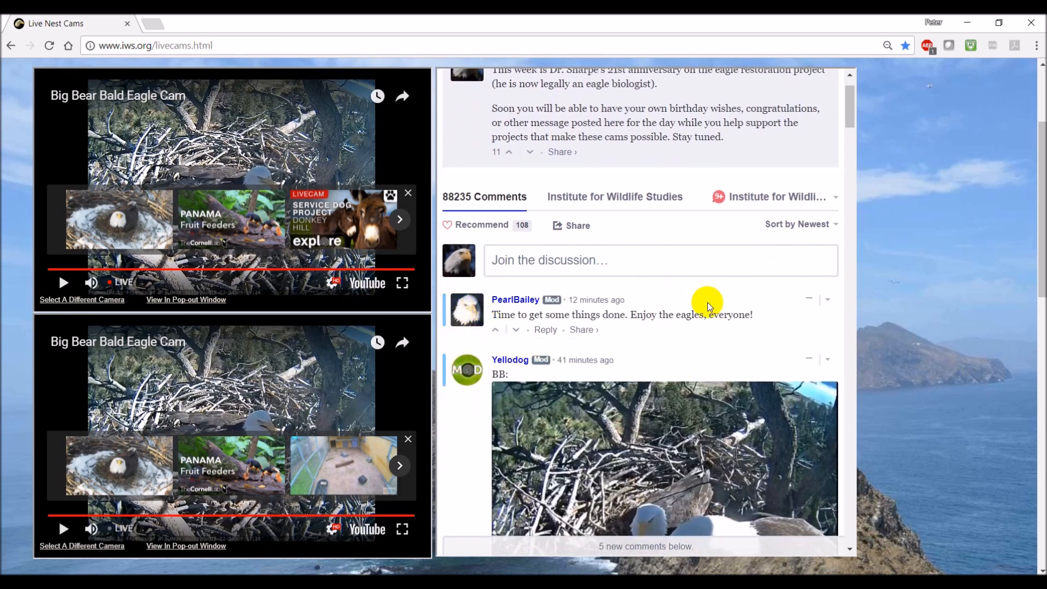
scroll("down", 3)
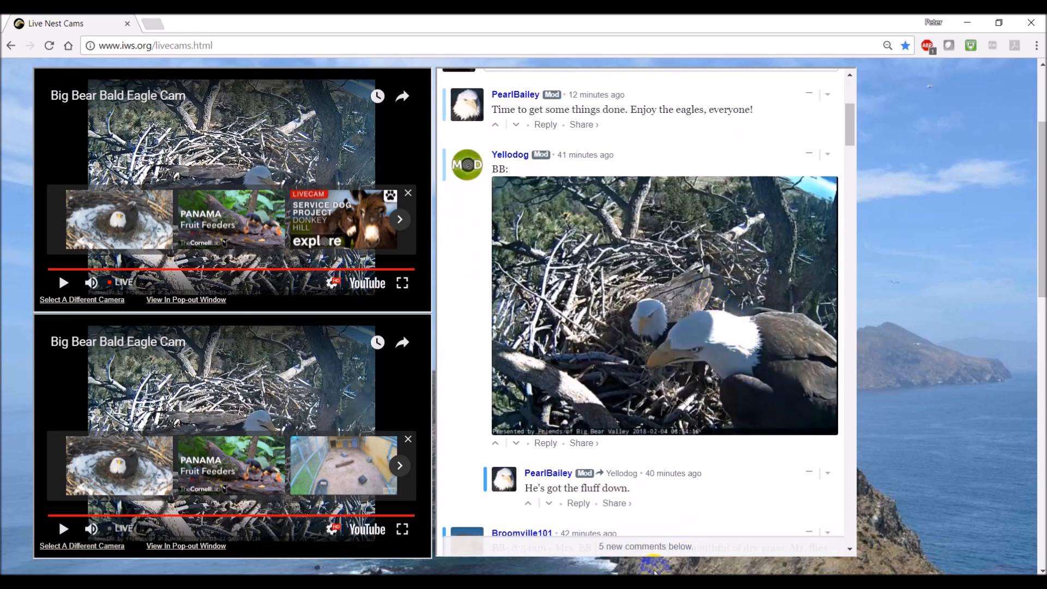
mouse_move(697, 517)
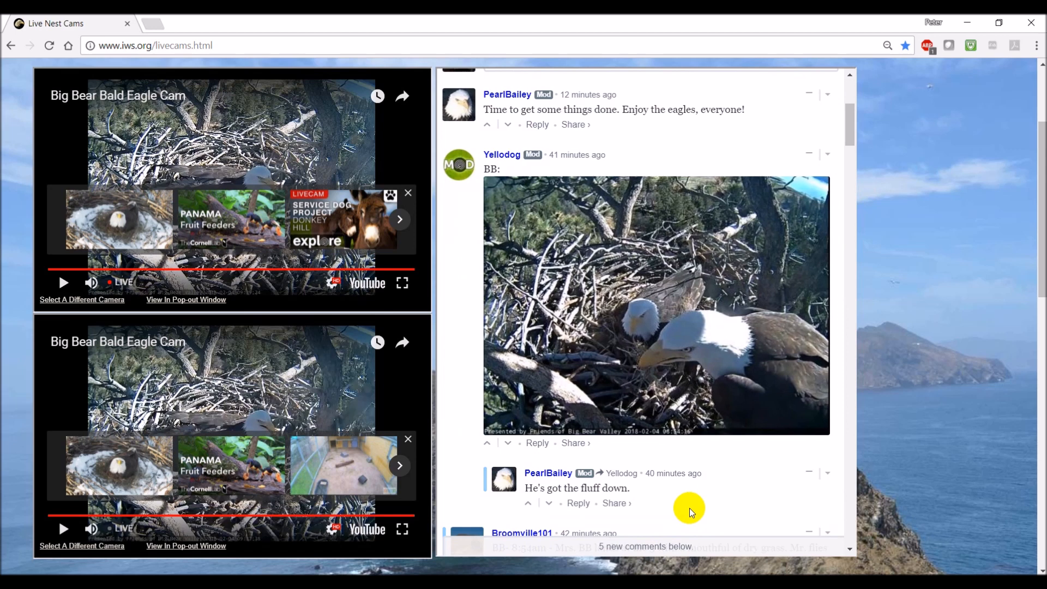
mouse_move(666, 553)
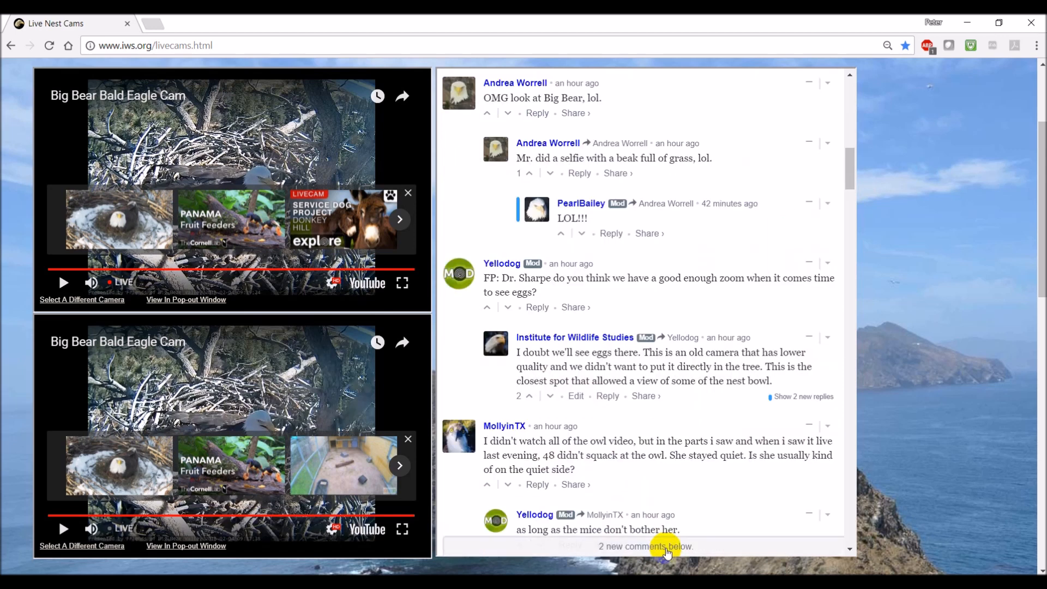
mouse_move(529, 240)
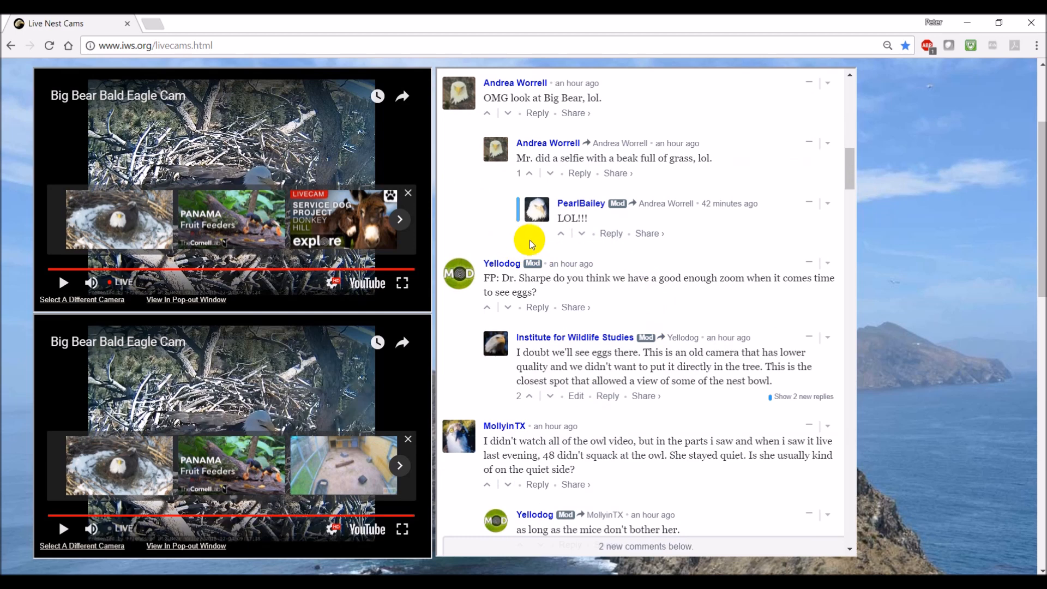
mouse_move(640, 287)
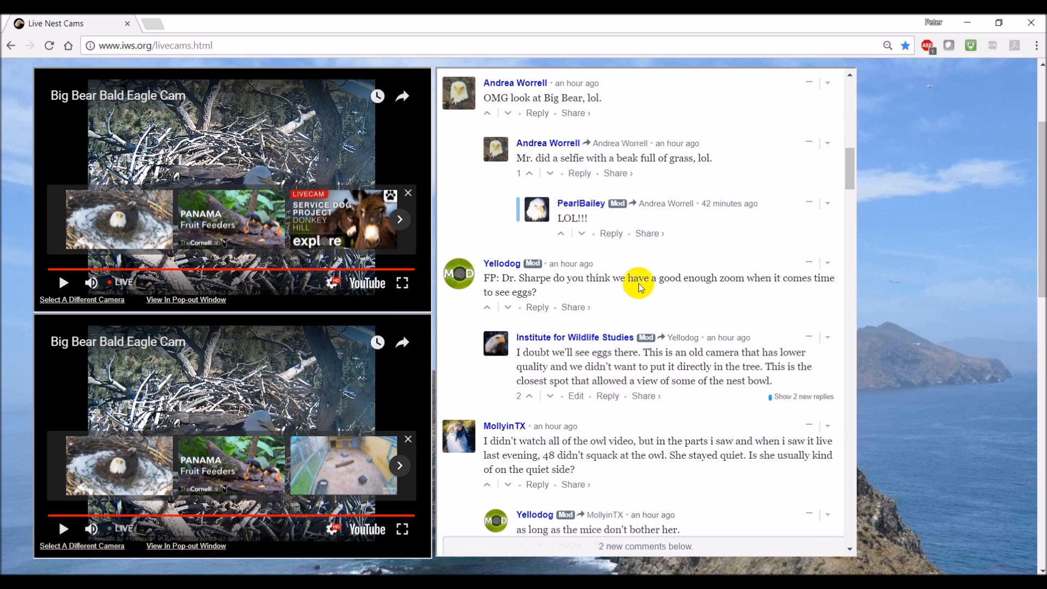
mouse_move(633, 203)
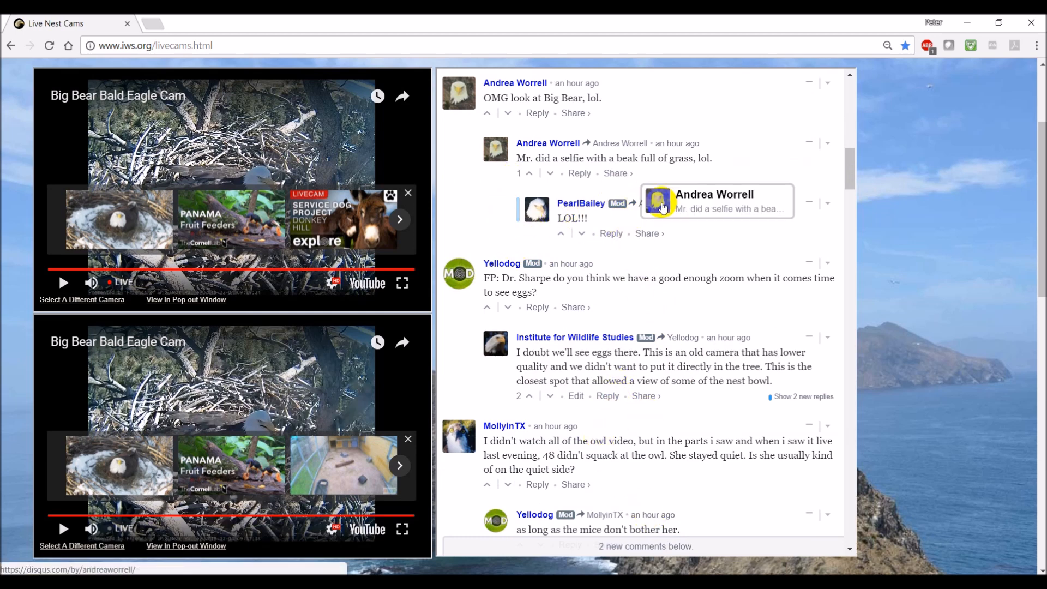
mouse_move(695, 242)
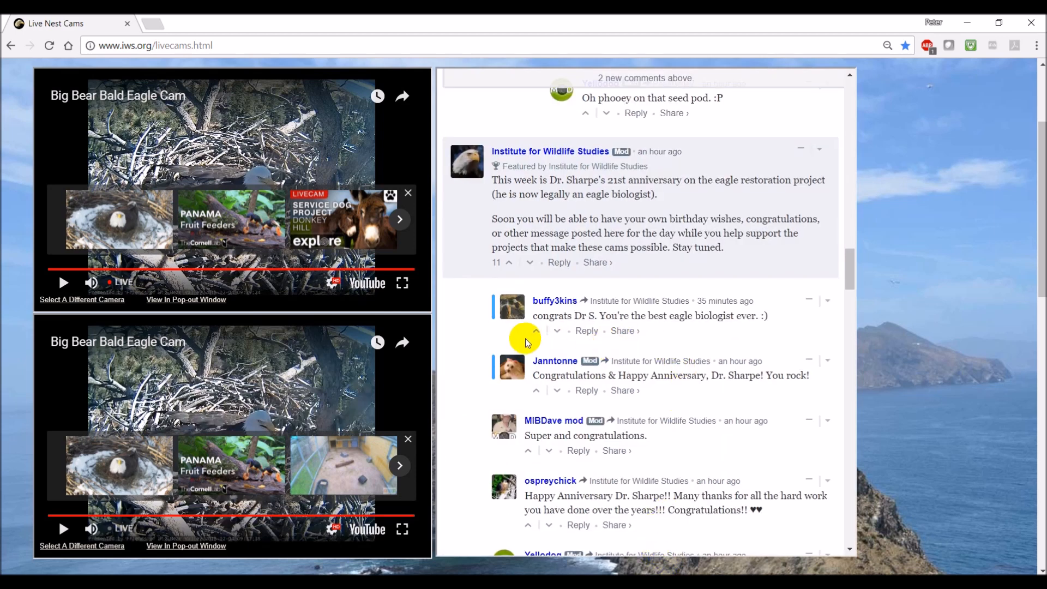
mouse_move(847, 280)
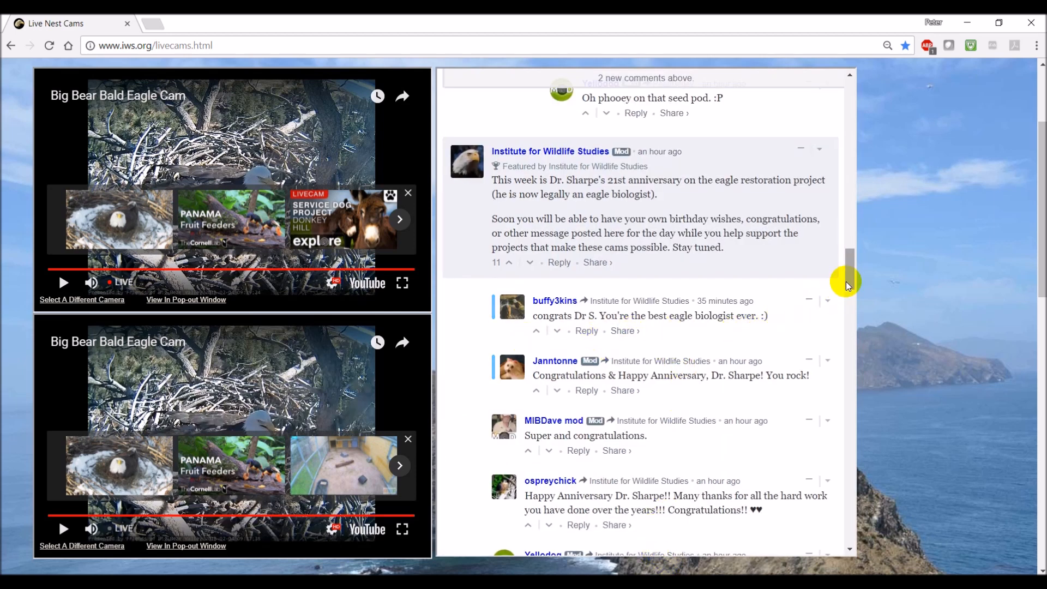
- Scroll the comments up to the 88235 Comments header and Join the discussion box
scroll("up", 3)
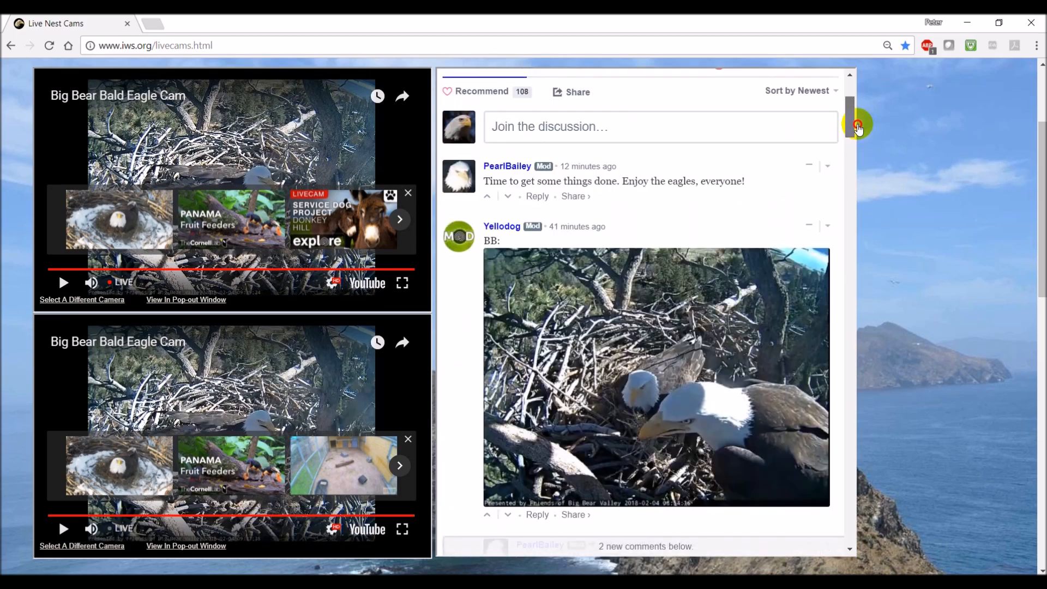
scroll("up", 3)
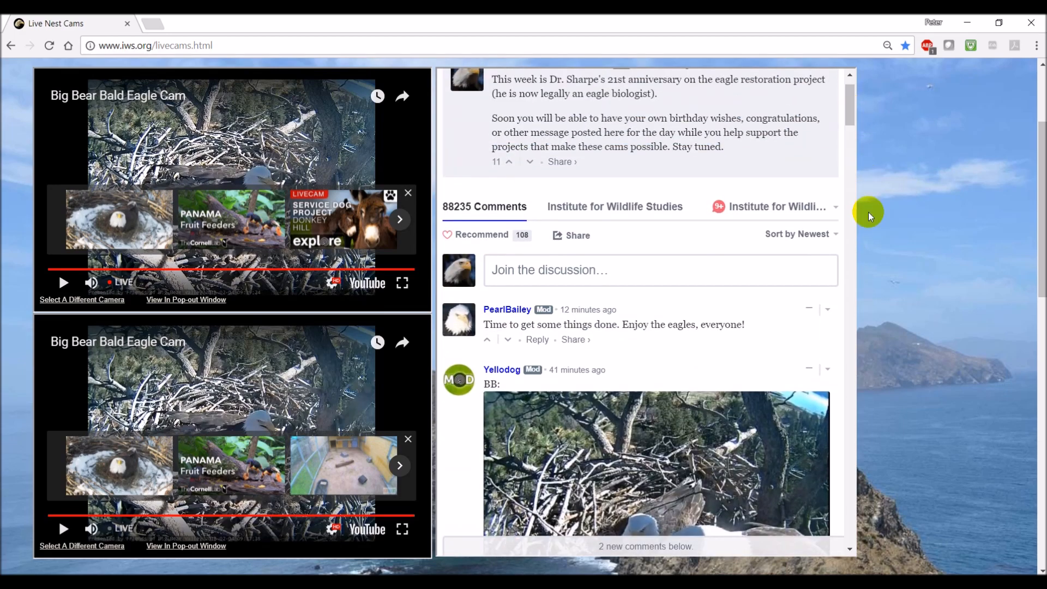
mouse_move(876, 351)
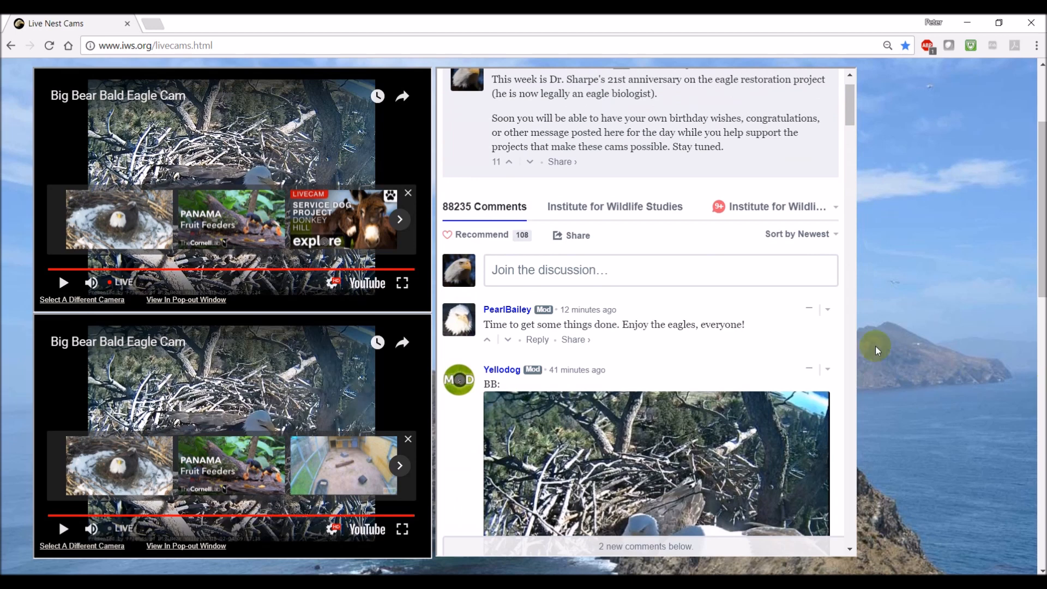
mouse_move(714, 286)
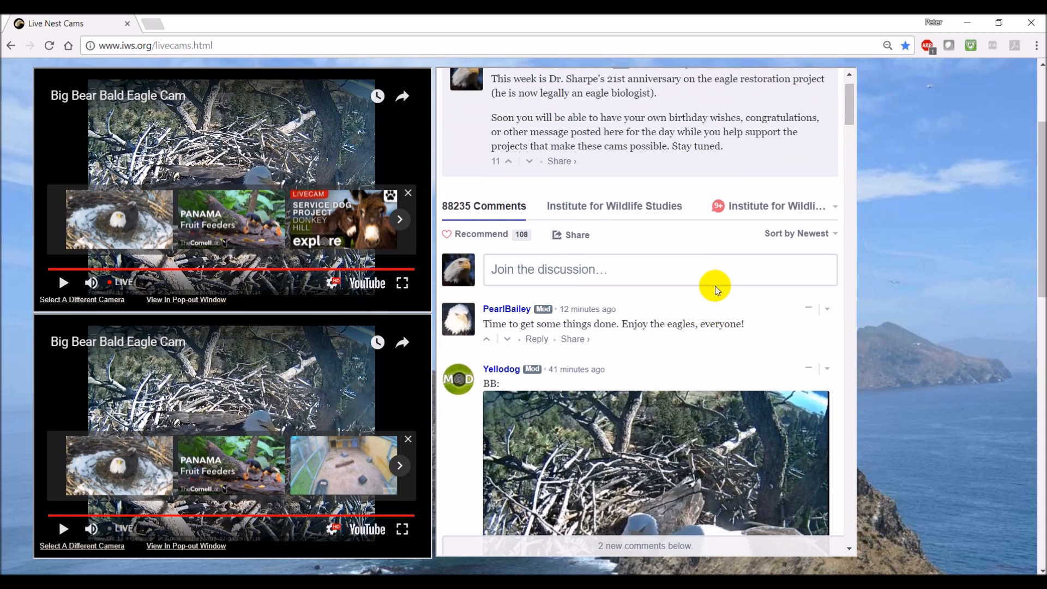
mouse_move(717, 205)
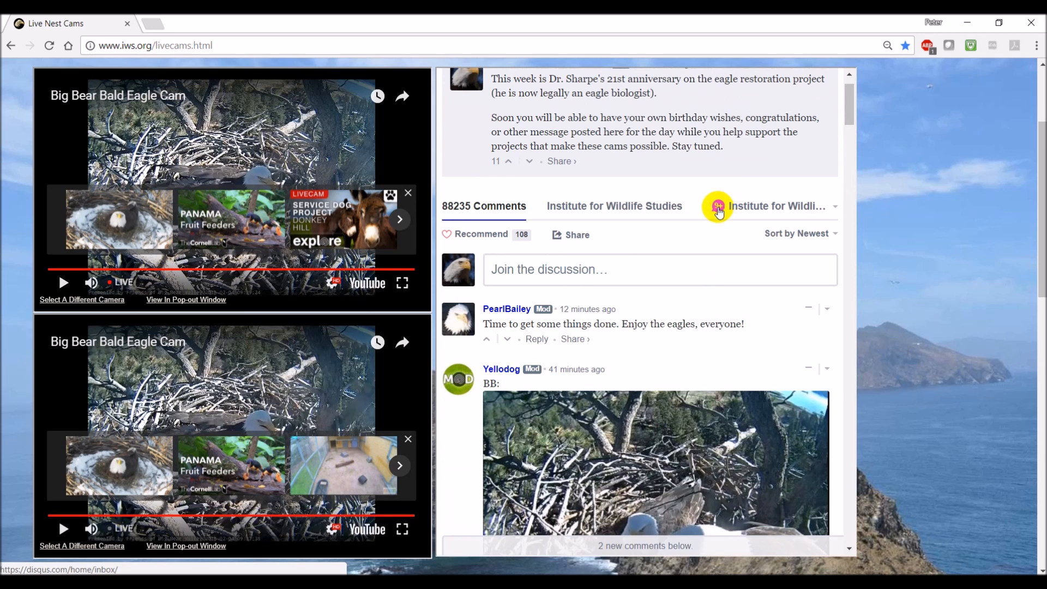
- Open the Disqus notification badge and scroll the replies list down to More
left_click(718, 206)
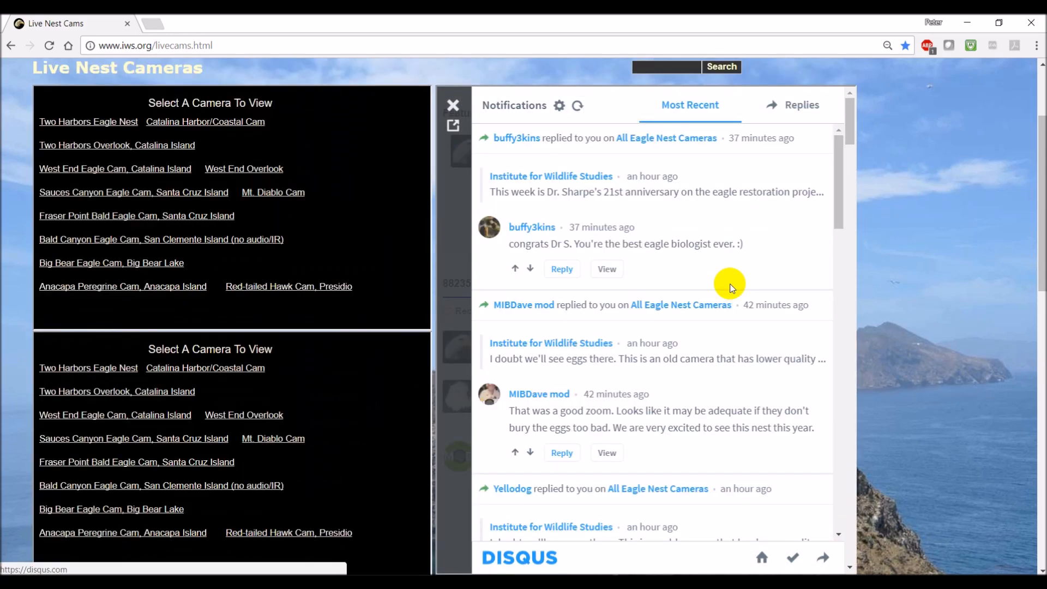
mouse_move(729, 234)
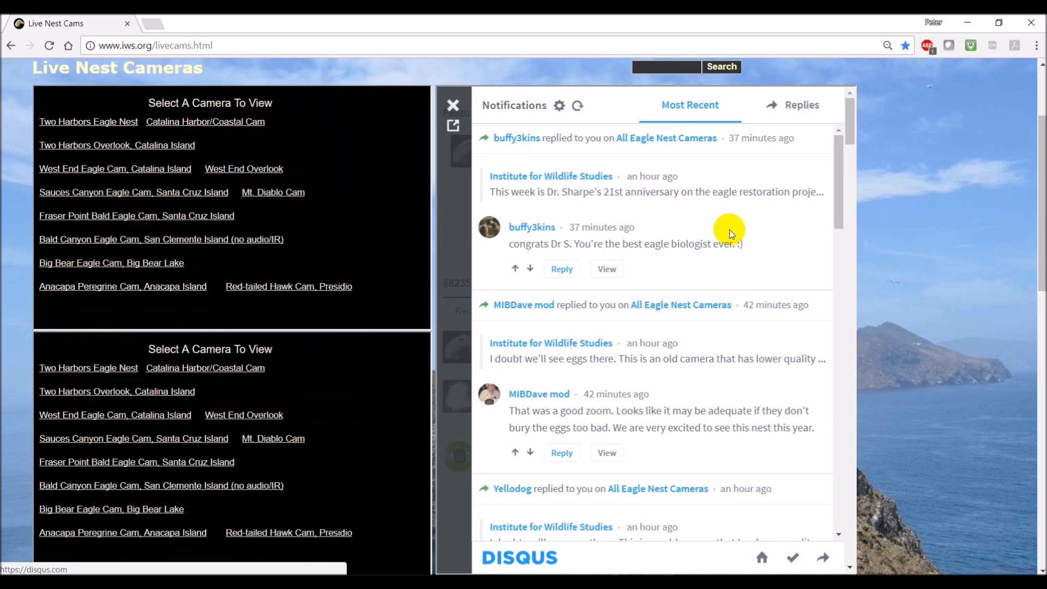
mouse_move(666, 224)
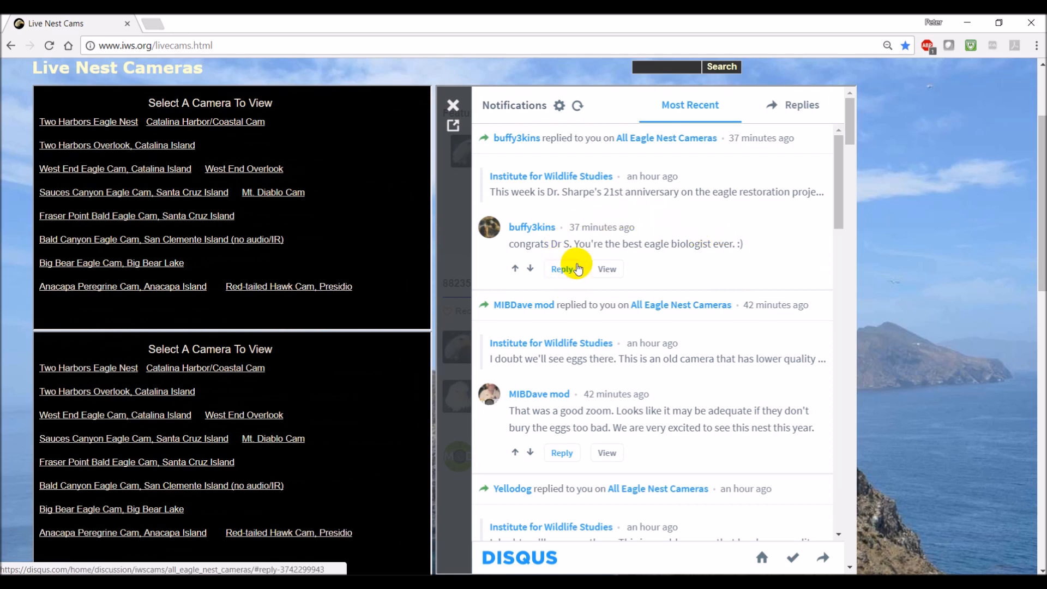
mouse_move(563, 211)
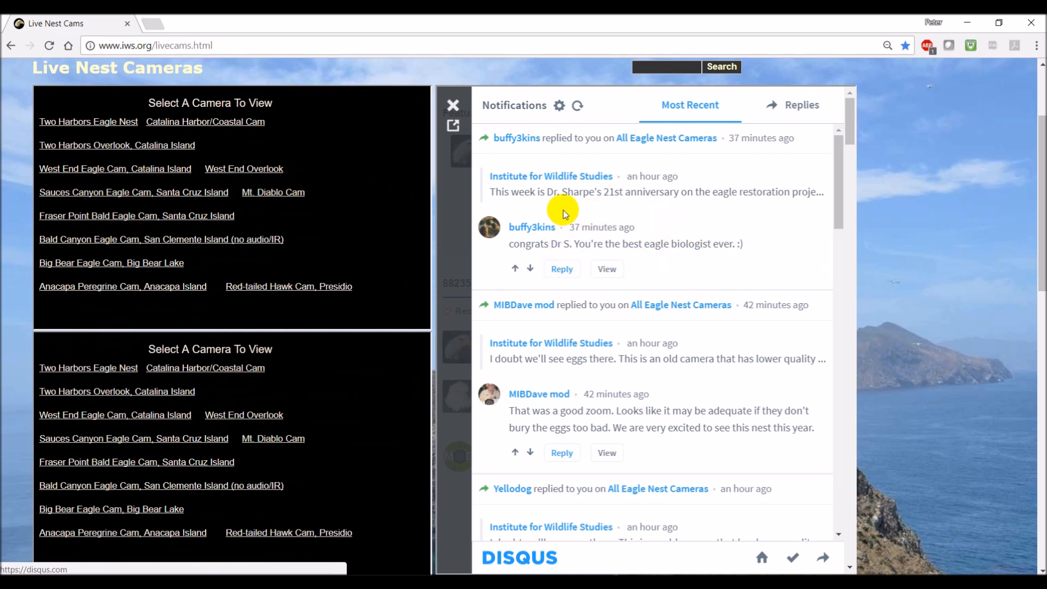
mouse_move(856, 512)
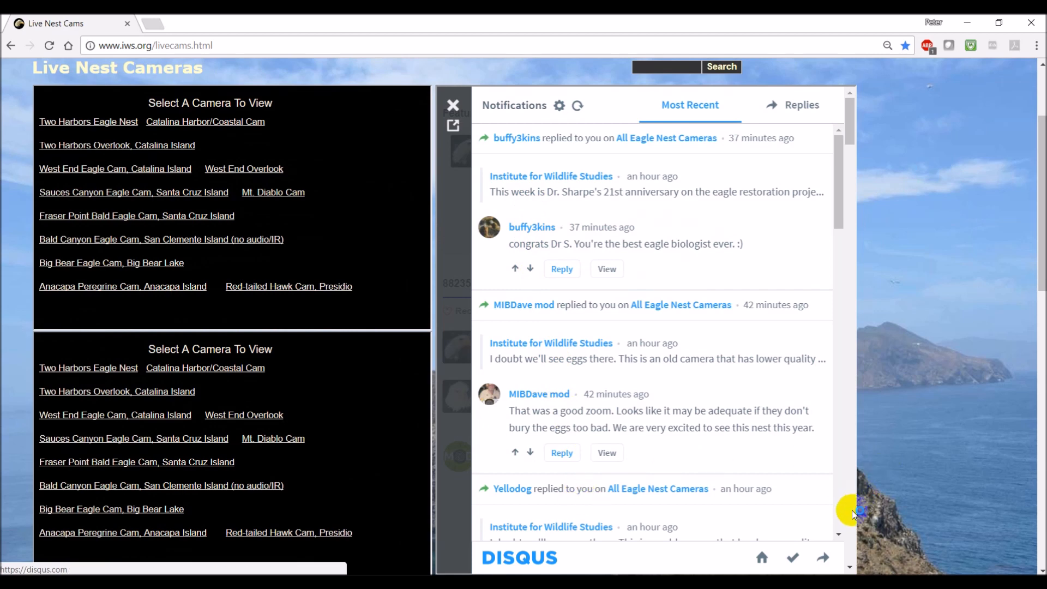
scroll("down", 3)
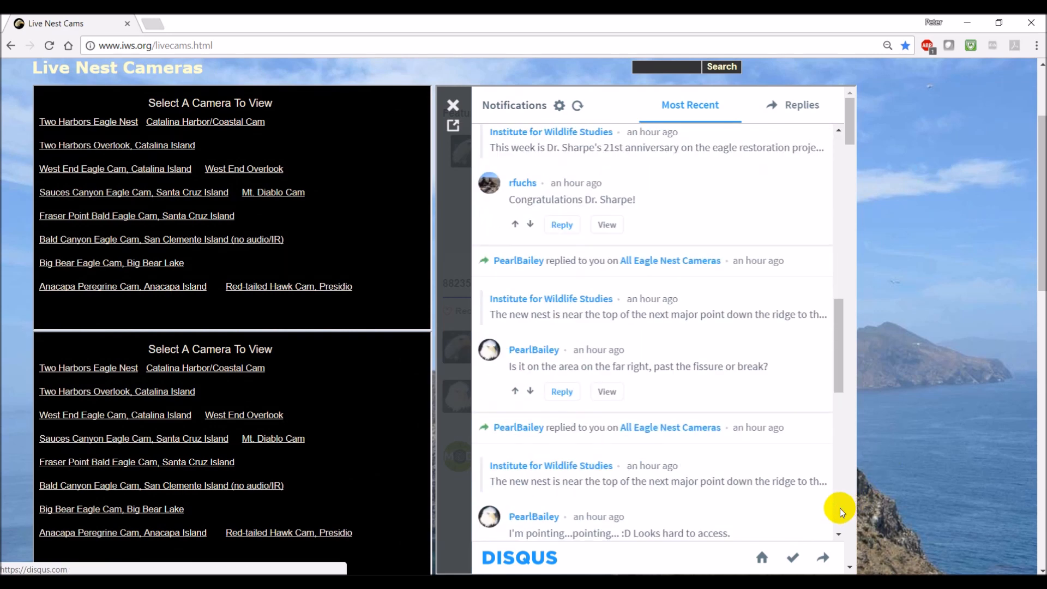
scroll("down", 3)
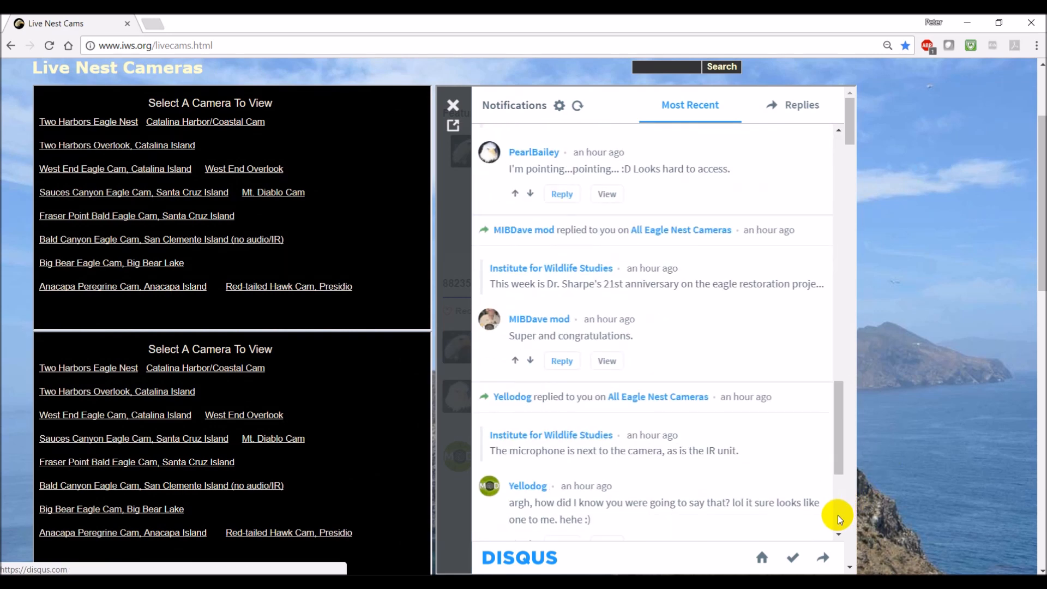
scroll("down", 3)
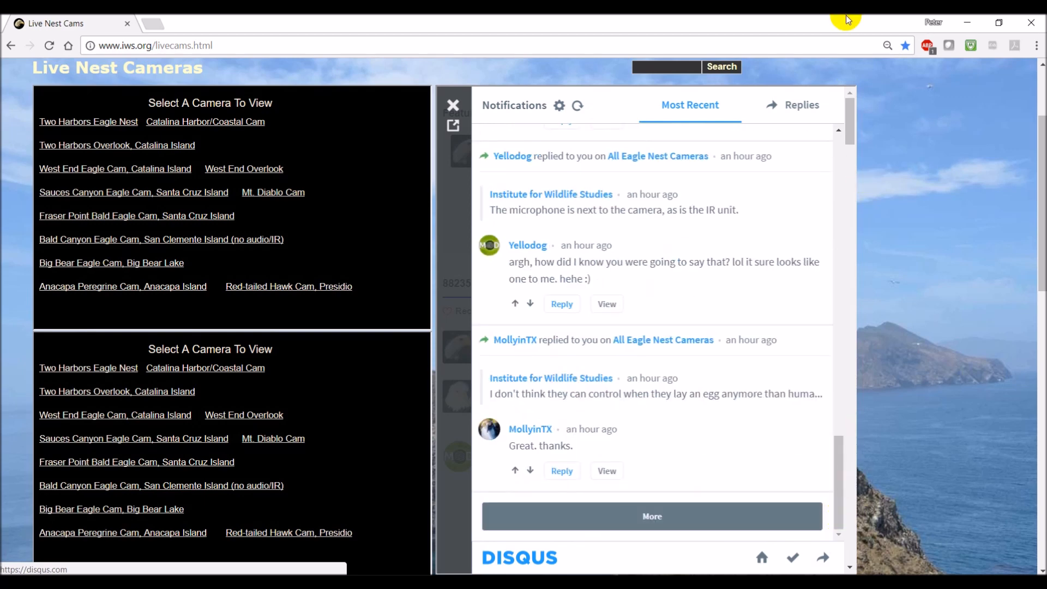
- Close notifications and collapse Yellodog's nest-photo thread plus another thread
left_click(453, 105)
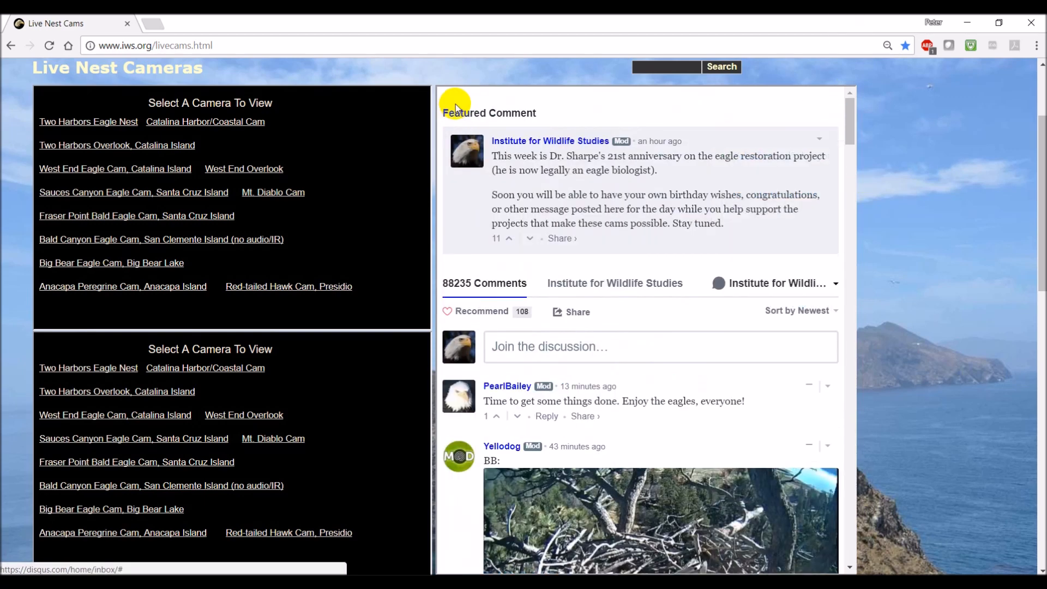
mouse_move(836, 217)
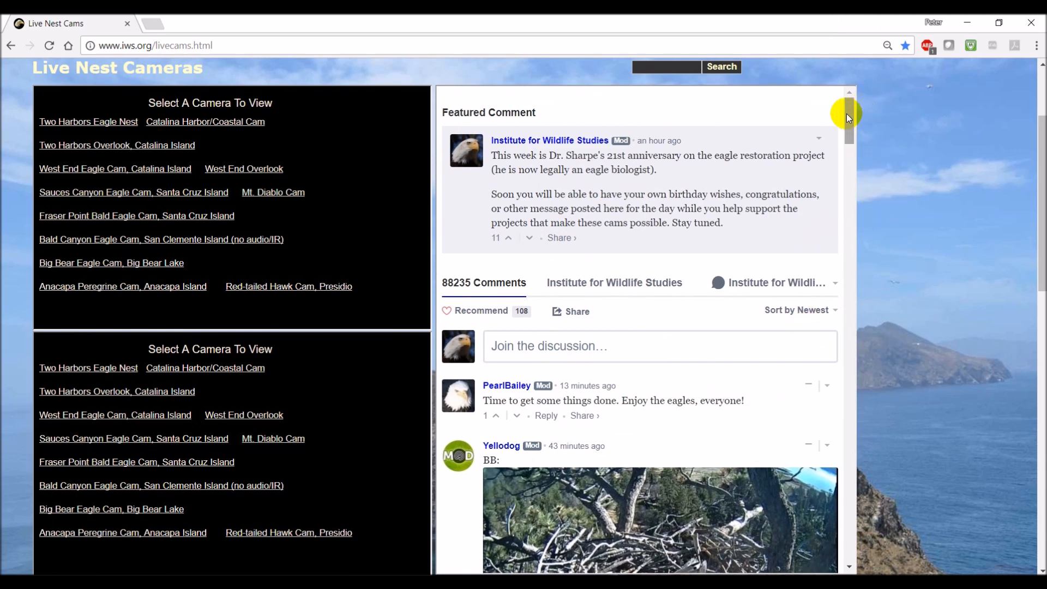
scroll("down", 3)
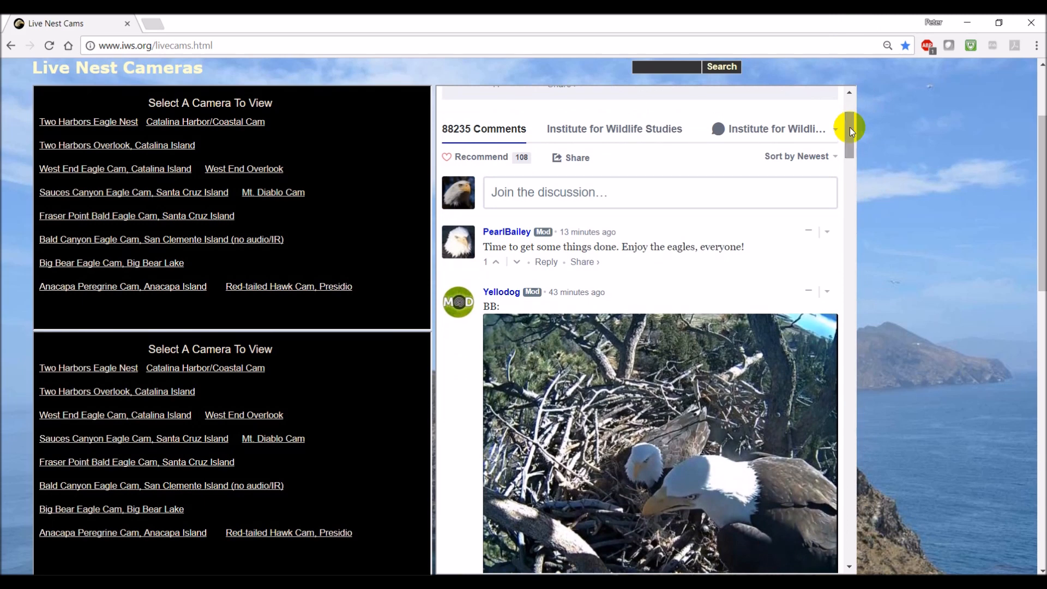
mouse_move(809, 231)
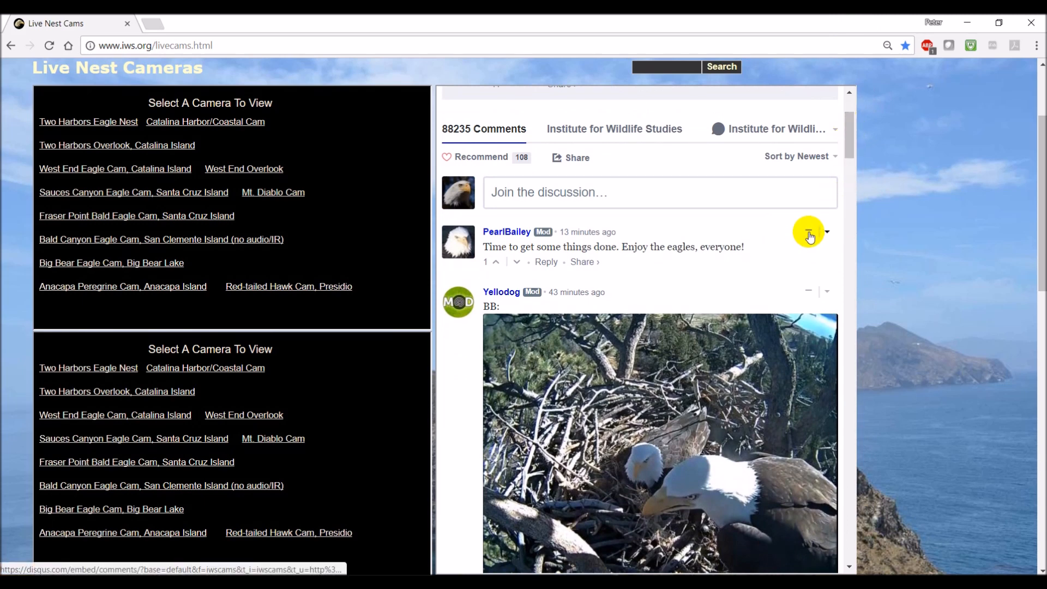
mouse_move(808, 232)
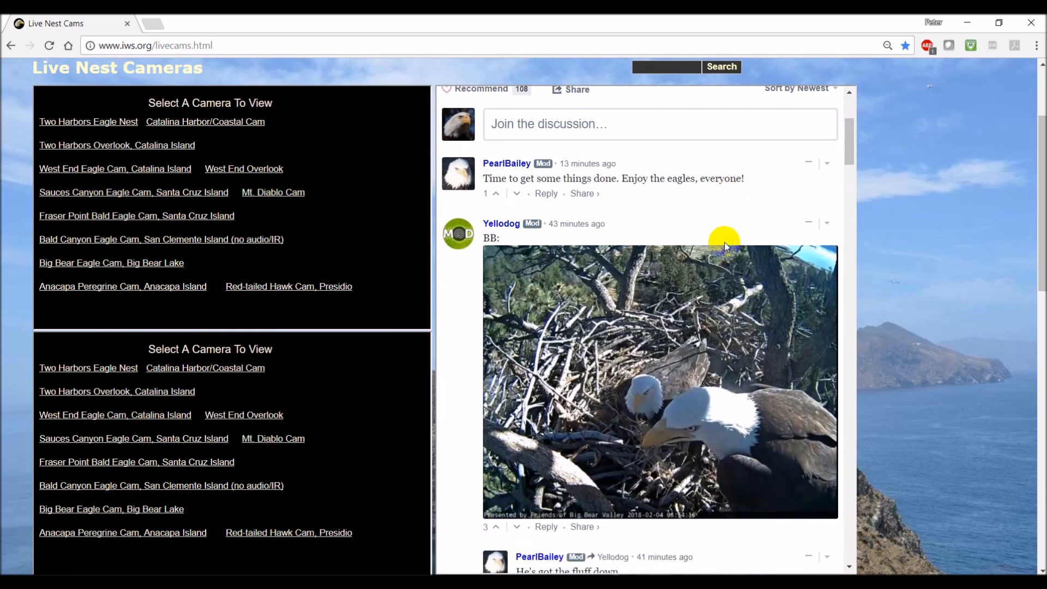
mouse_move(684, 290)
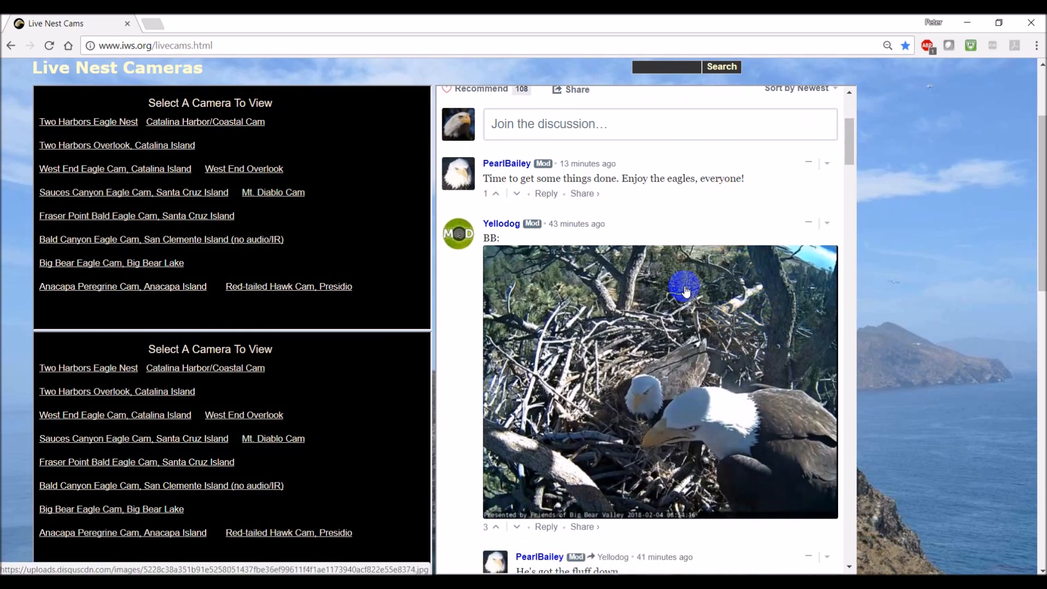
mouse_move(808, 222)
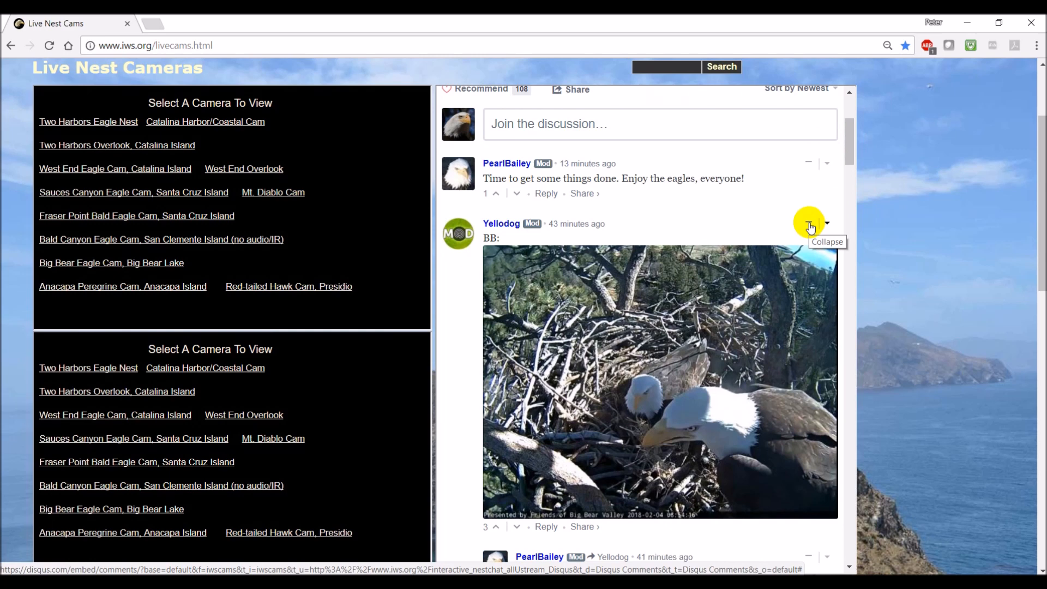
mouse_move(809, 226)
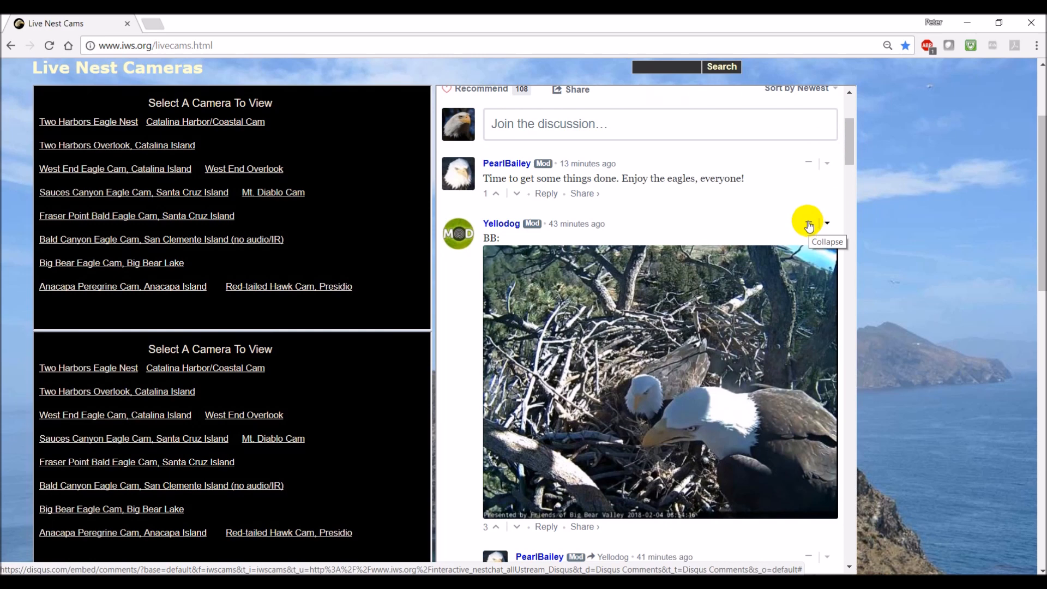
left_click(827, 223)
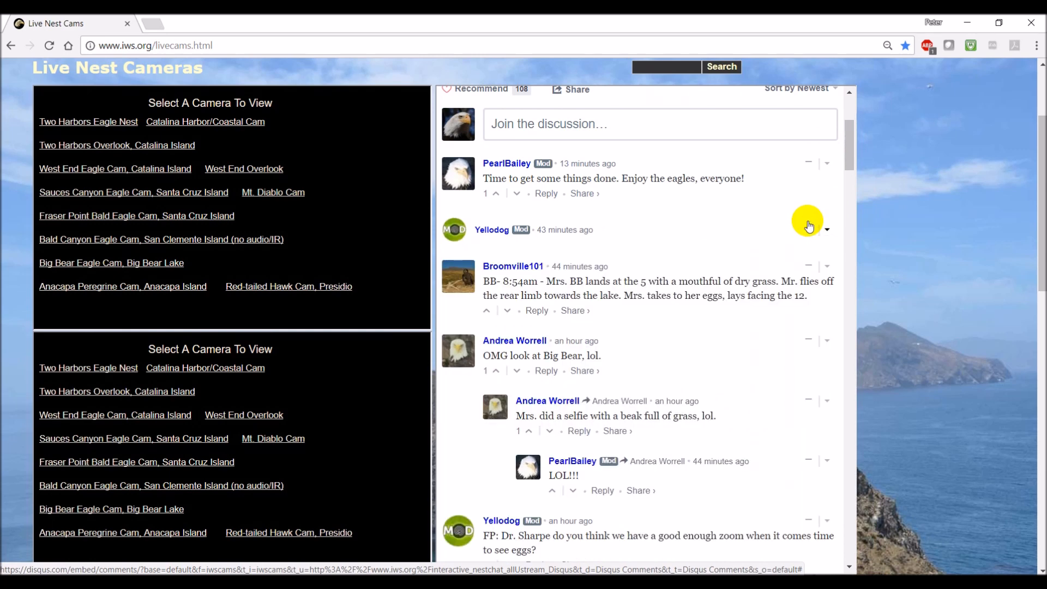
scroll("down", 3)
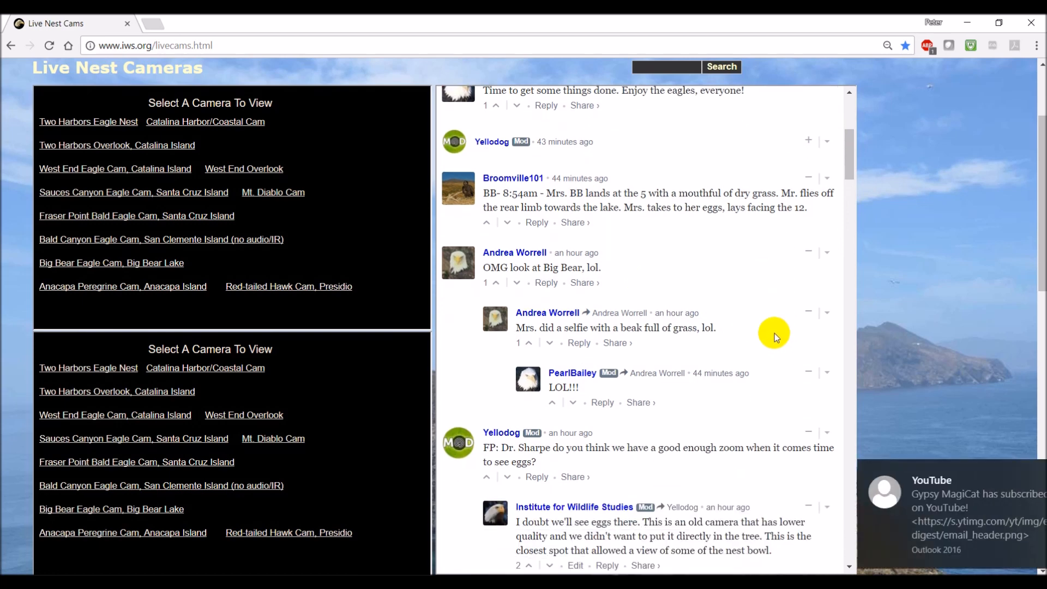
scroll("down", 3)
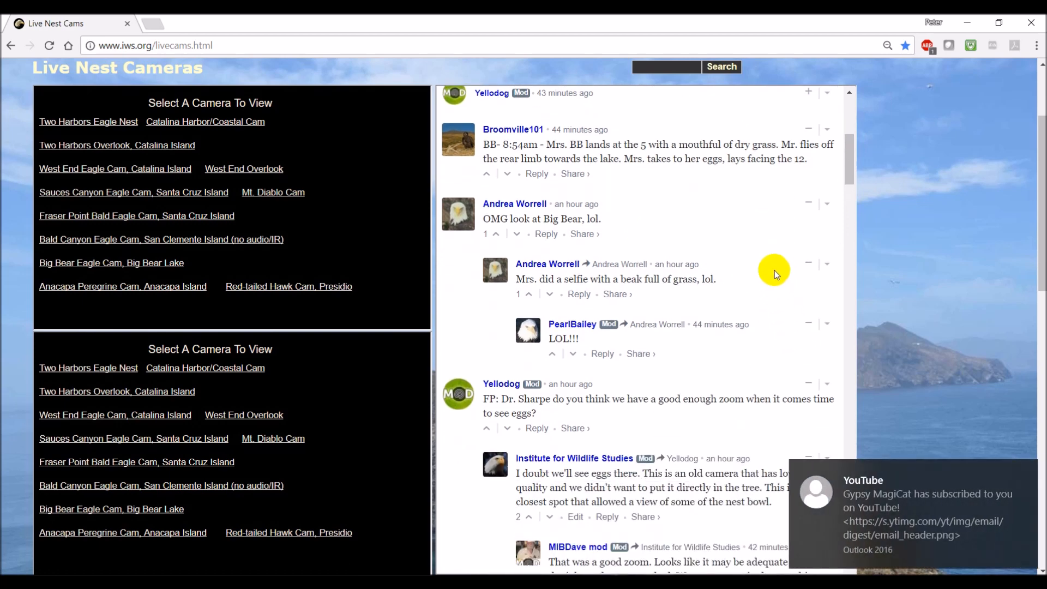
scroll("up", 3)
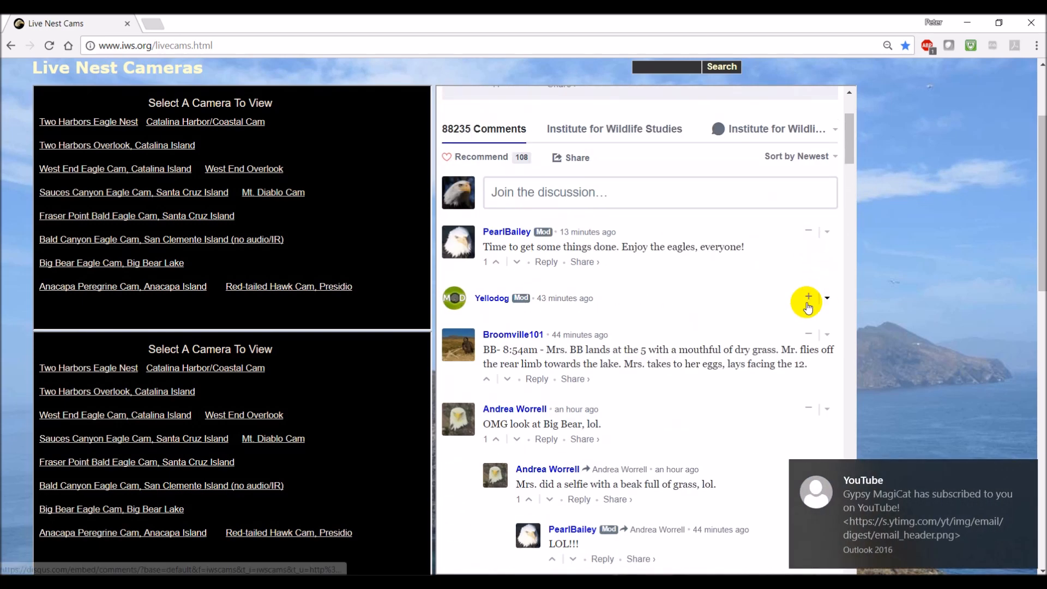
left_click(808, 295)
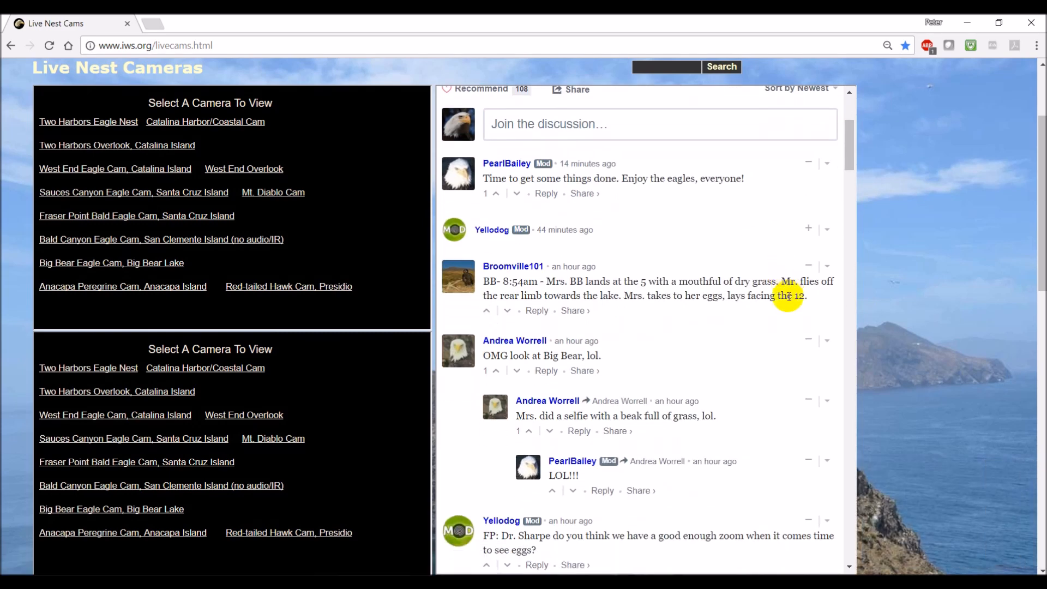
- Collapse Yellodog's zoom-for-eggs and MollyinTX's owl video threads, then return to the top
scroll("down", 3)
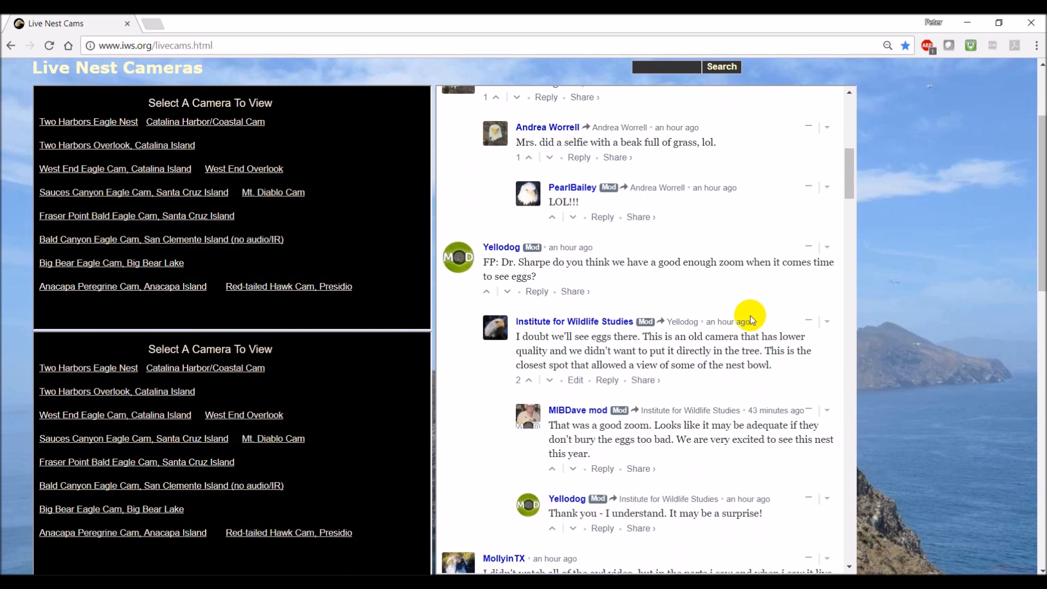
mouse_move(809, 247)
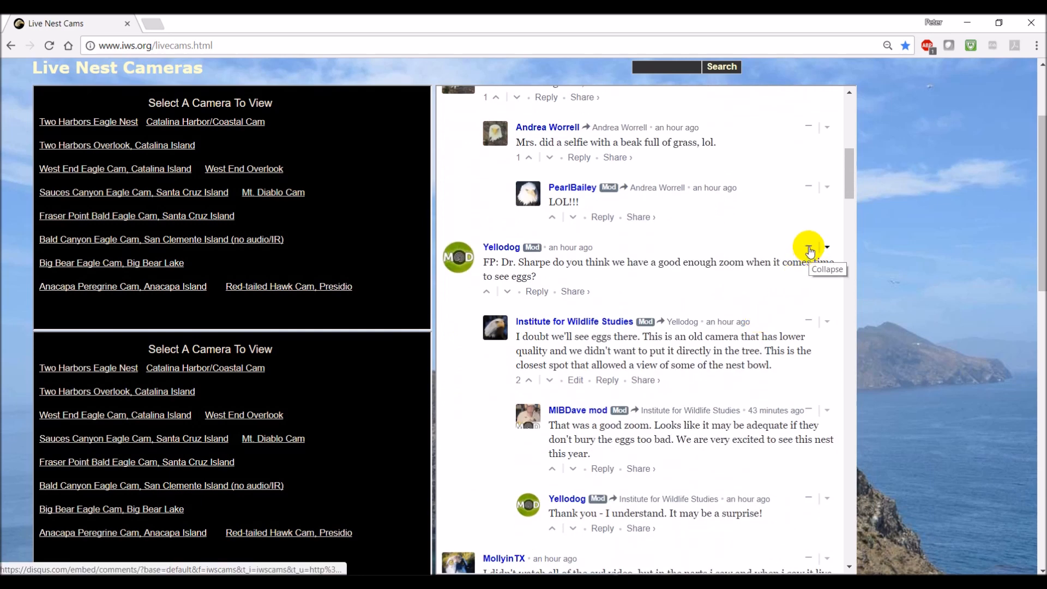
left_click(809, 247)
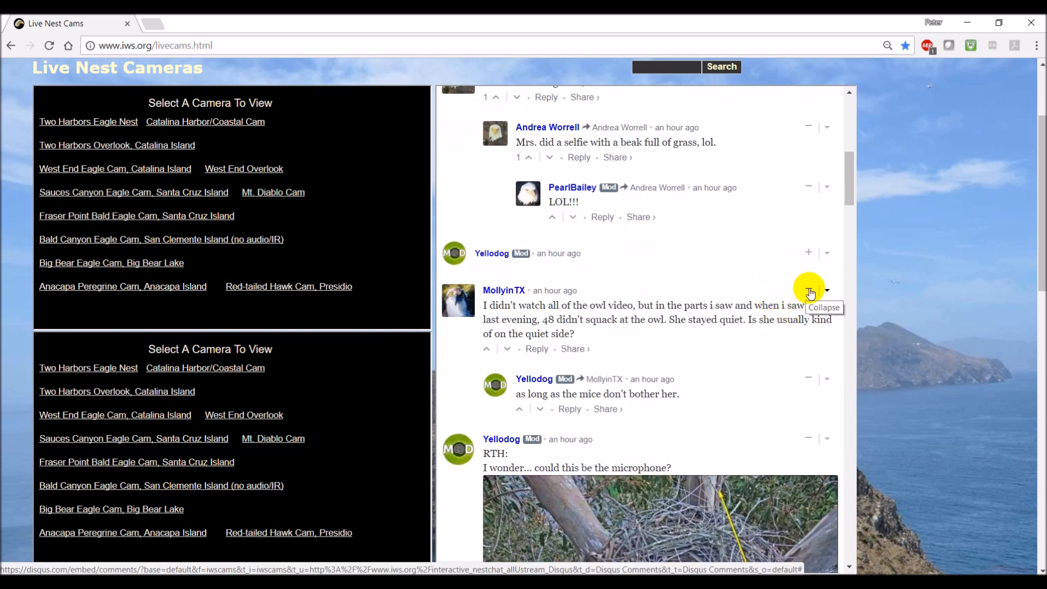
left_click(827, 289)
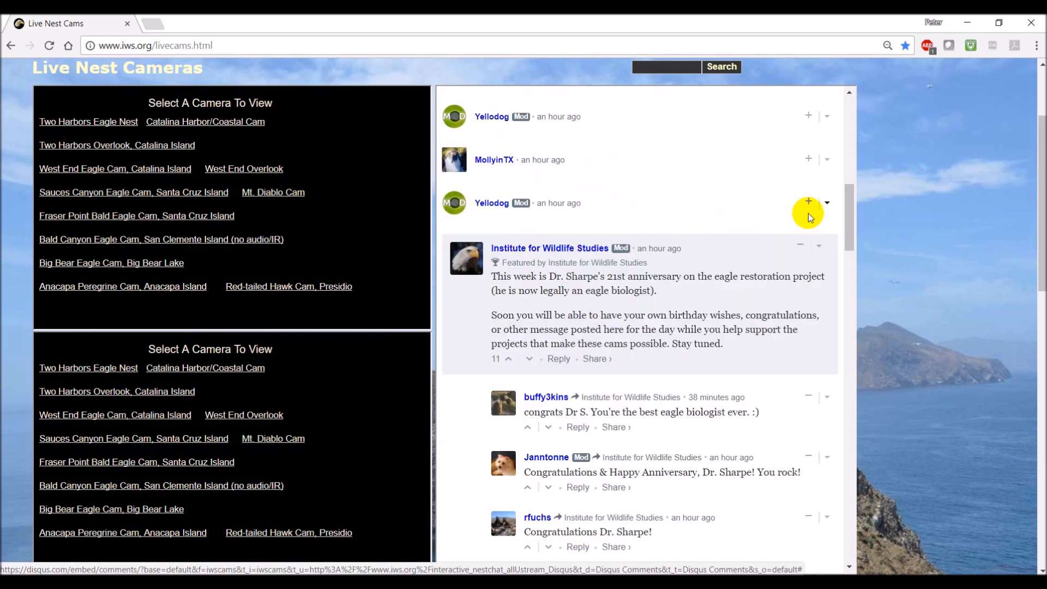
scroll("down", 3)
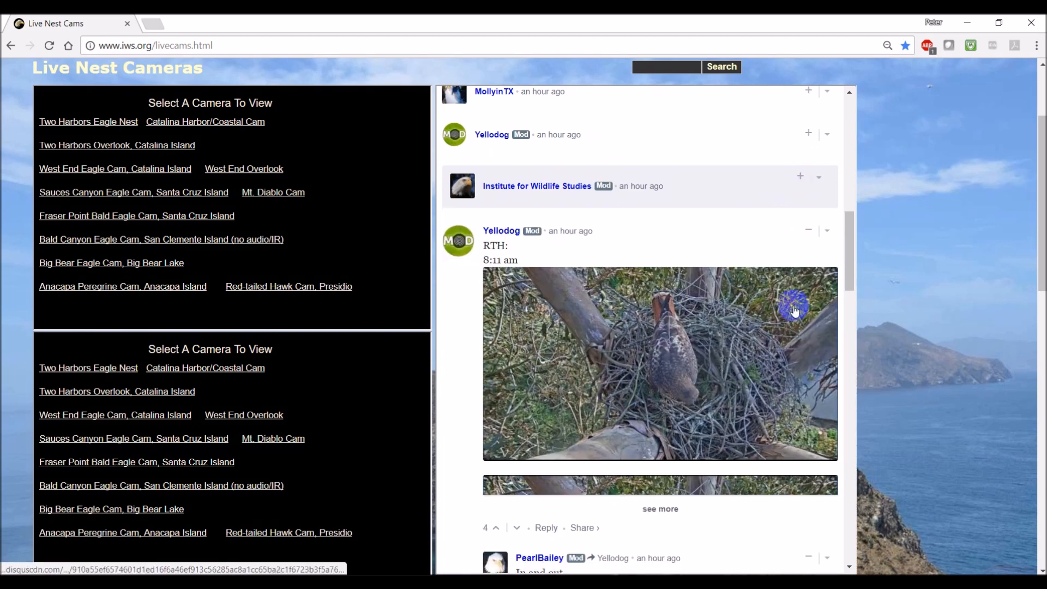
scroll("down", 3)
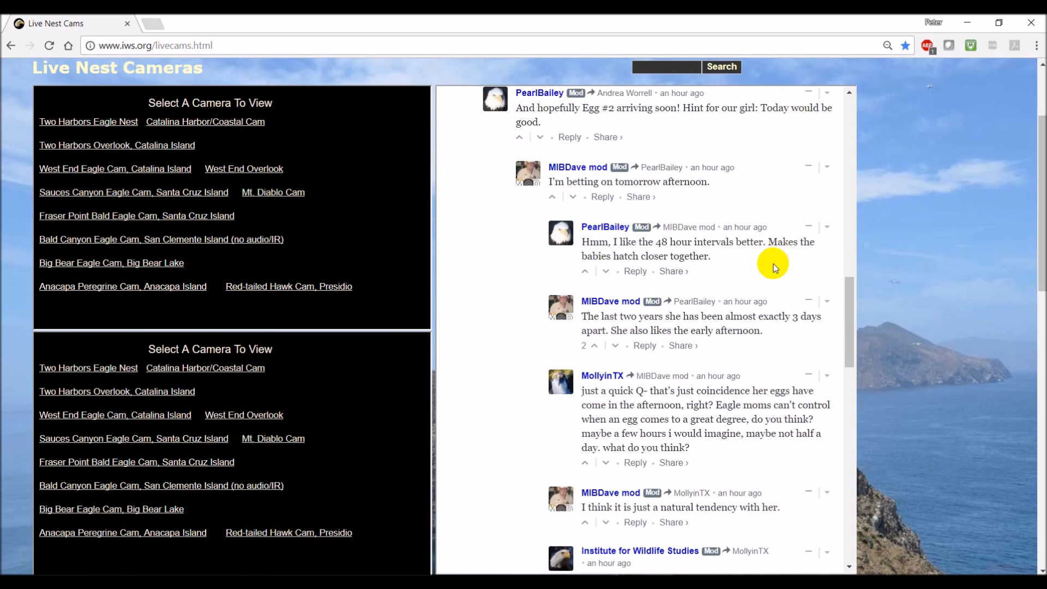
scroll("up", 3)
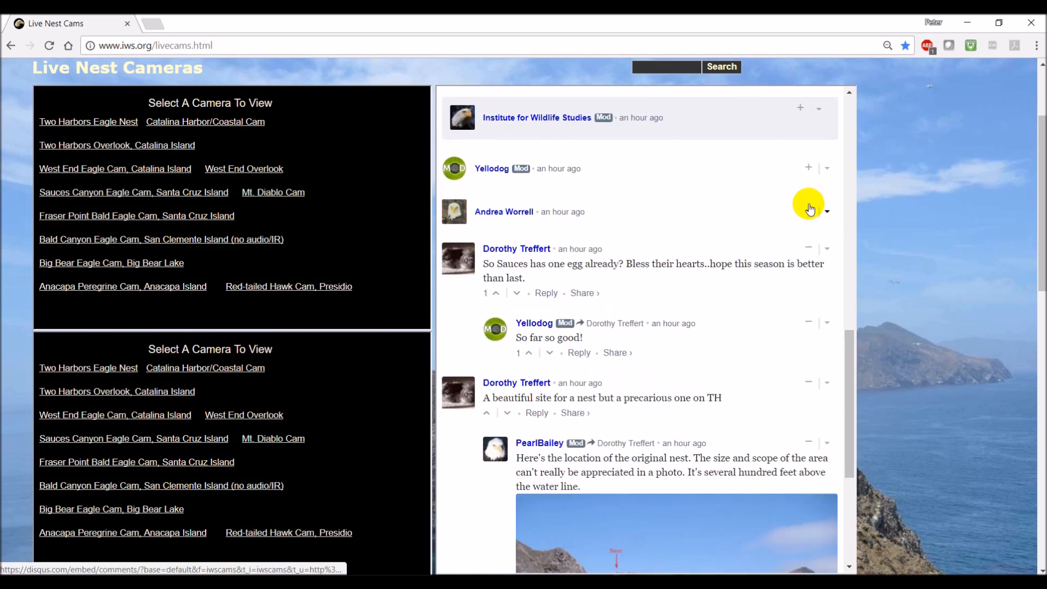
scroll("up", 3)
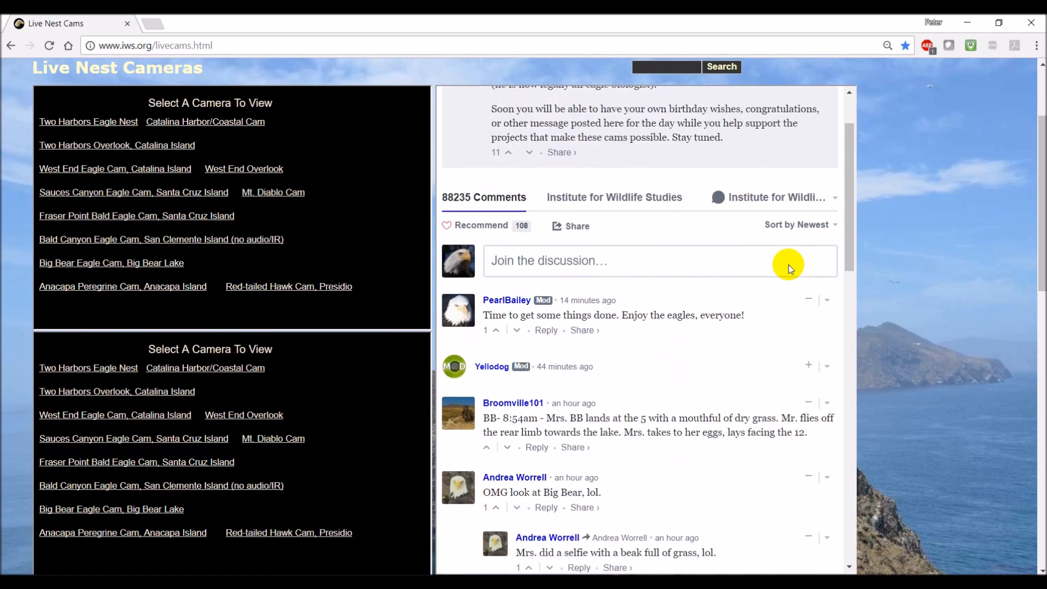
mouse_move(785, 271)
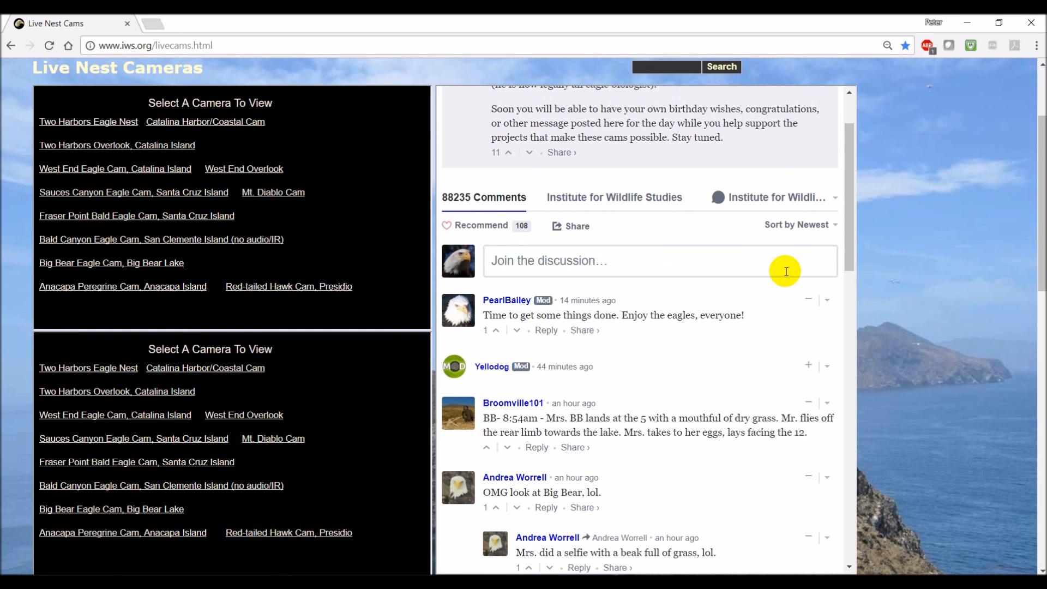
mouse_move(903, 280)
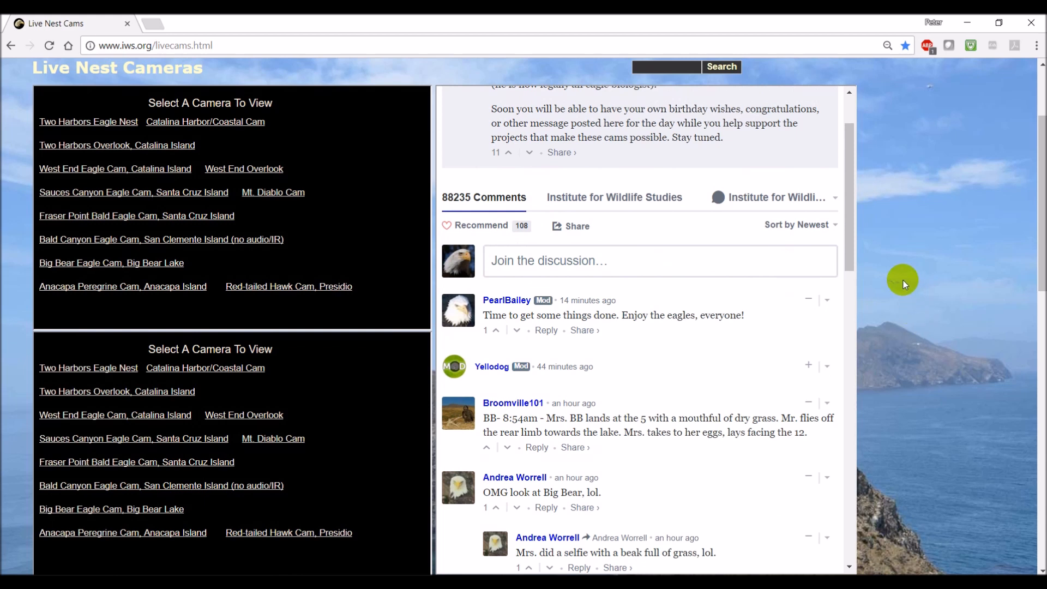
scroll("up", 3)
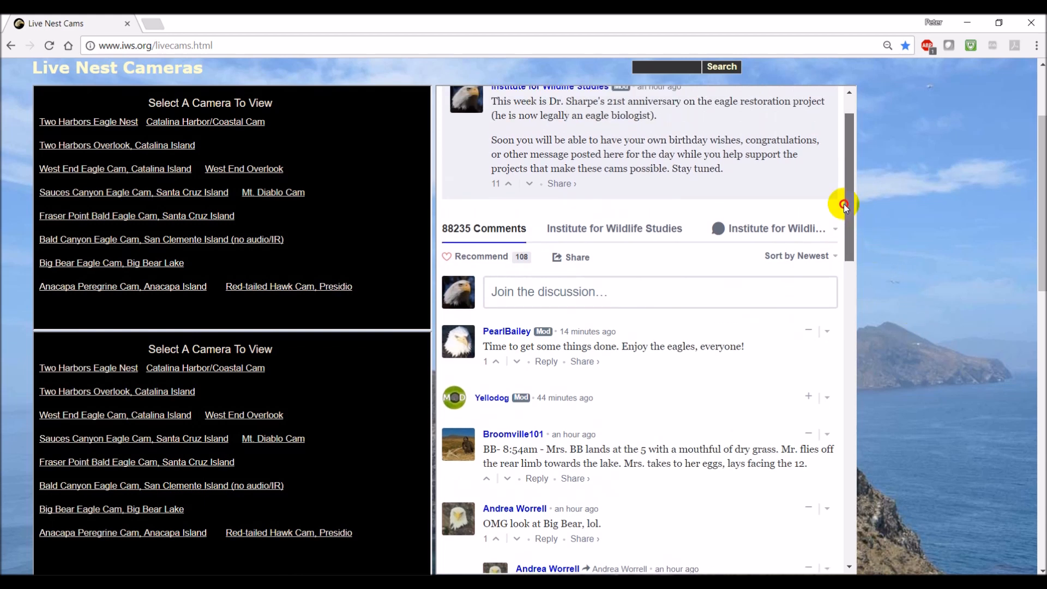
mouse_move(839, 239)
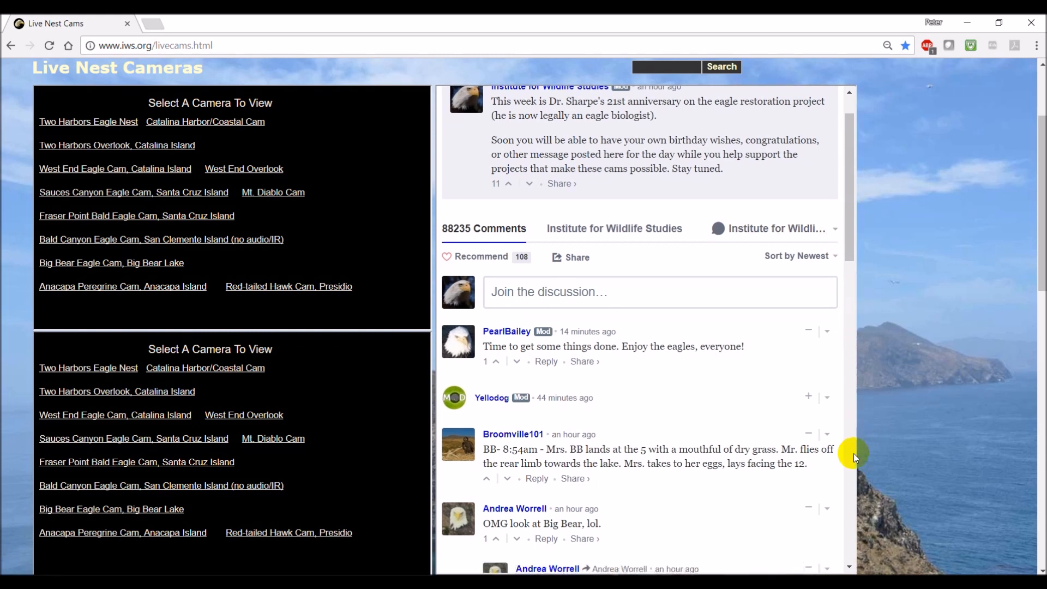
mouse_move(851, 551)
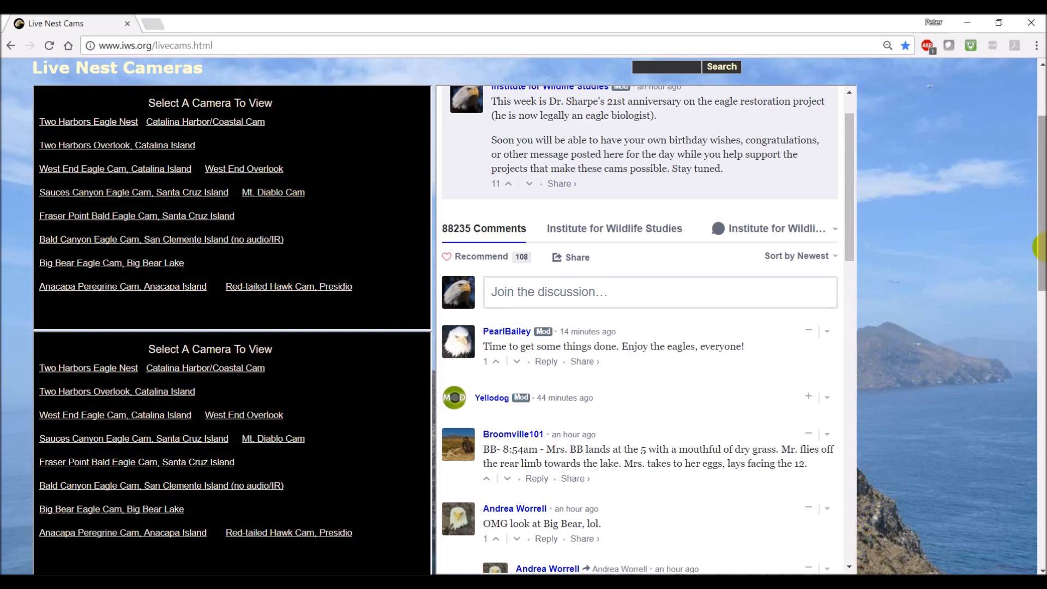
- Scroll below the comments to the donation links, extra camera links and Chat Guidelines
scroll("down", 3)
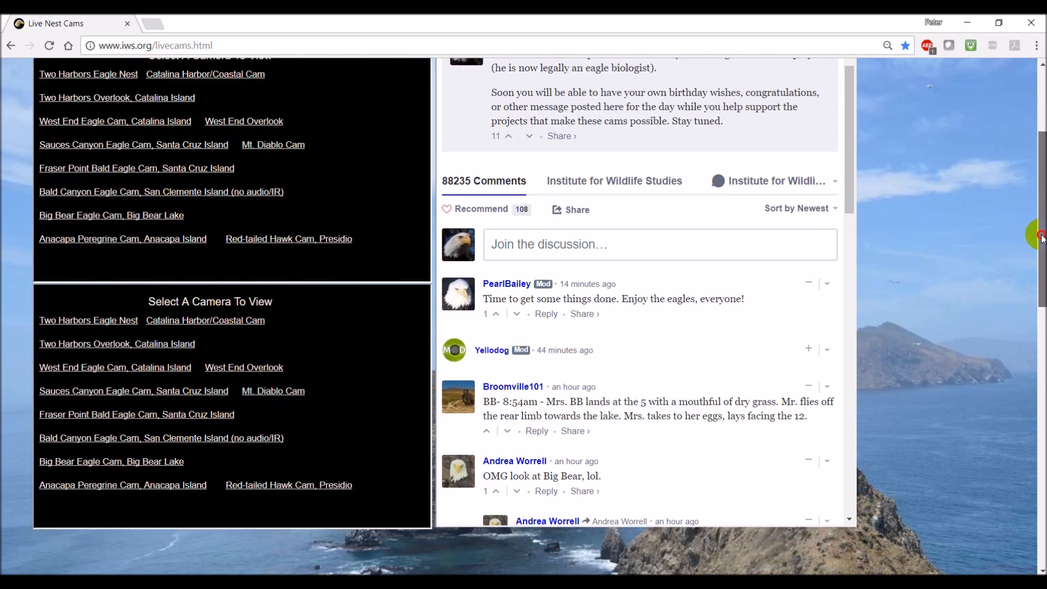
scroll("down", 3)
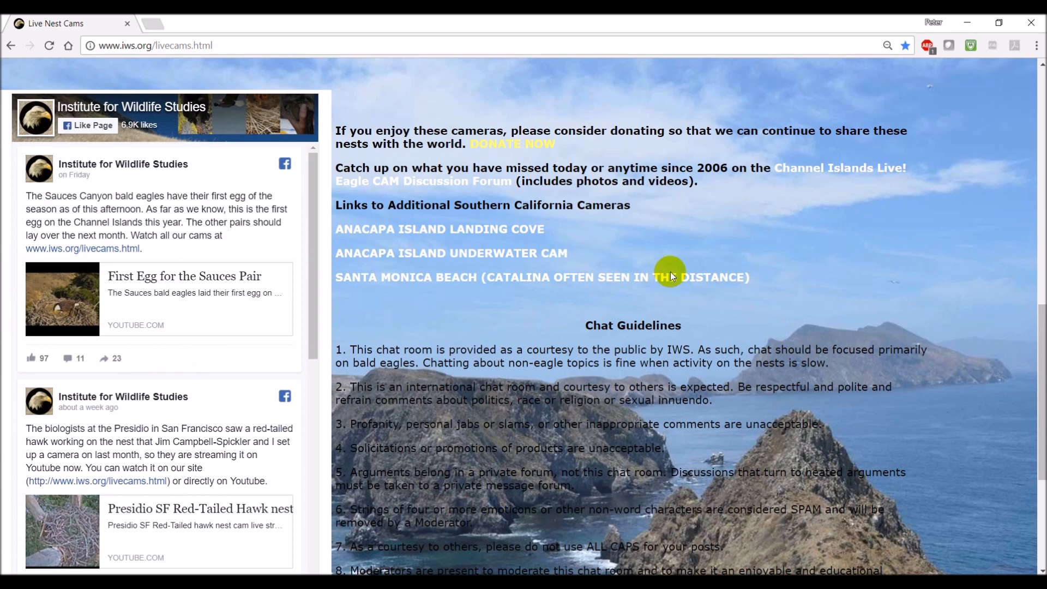
mouse_move(818, 168)
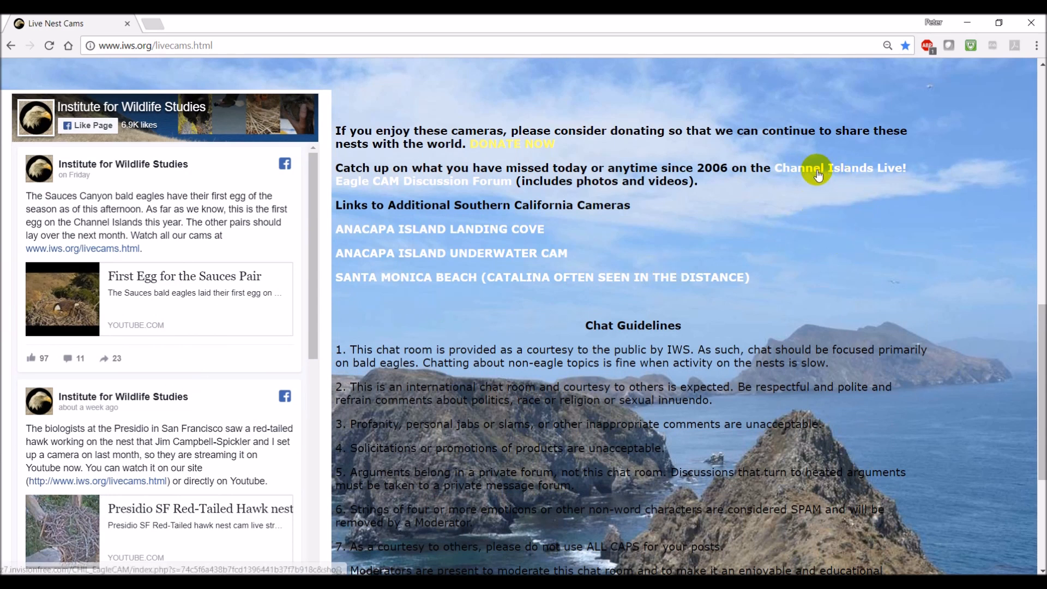
mouse_move(785, 182)
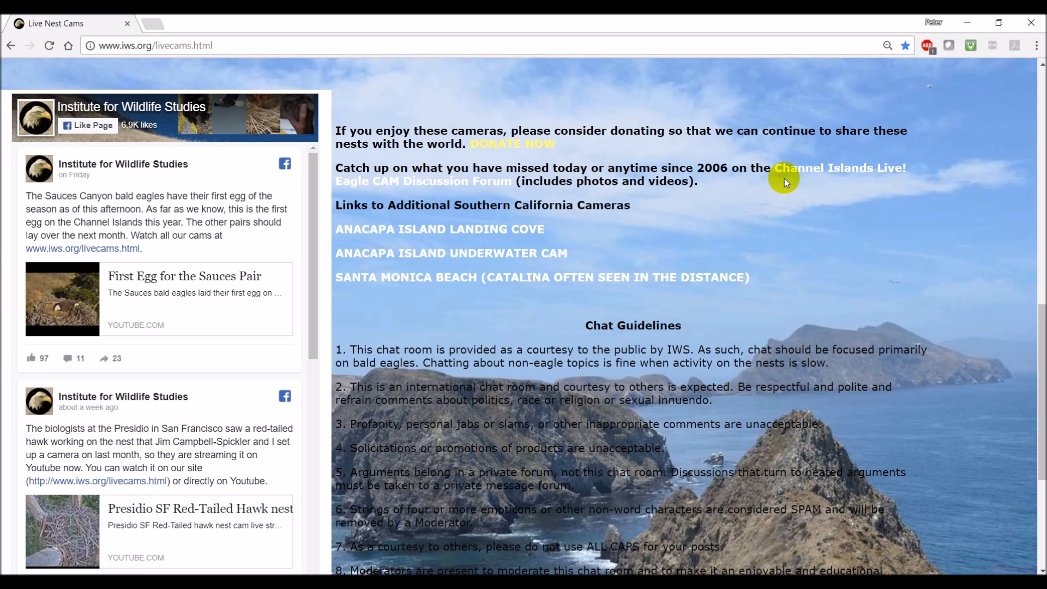
mouse_move(862, 239)
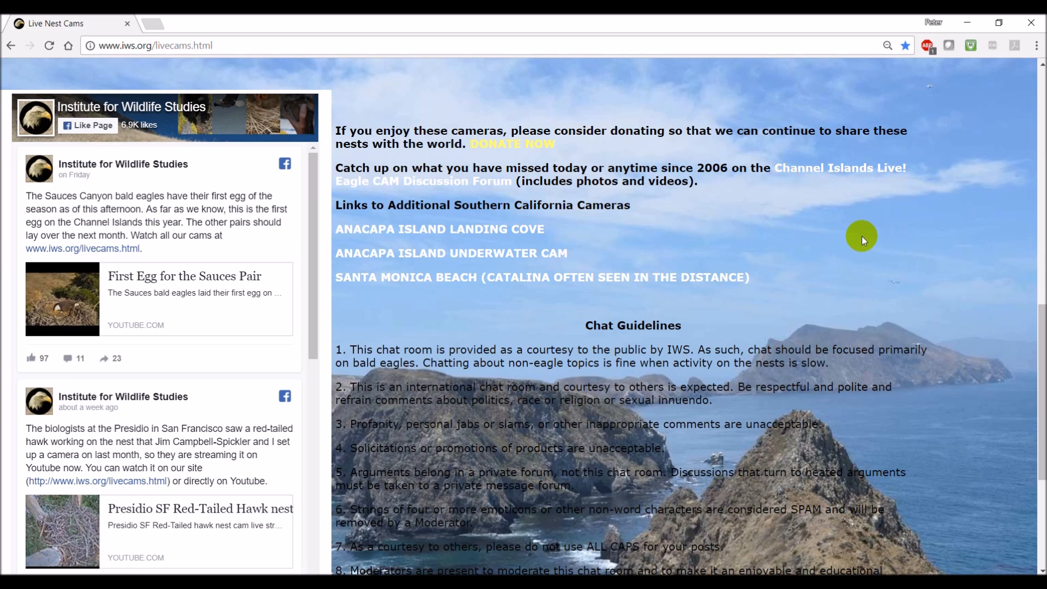
mouse_move(445, 288)
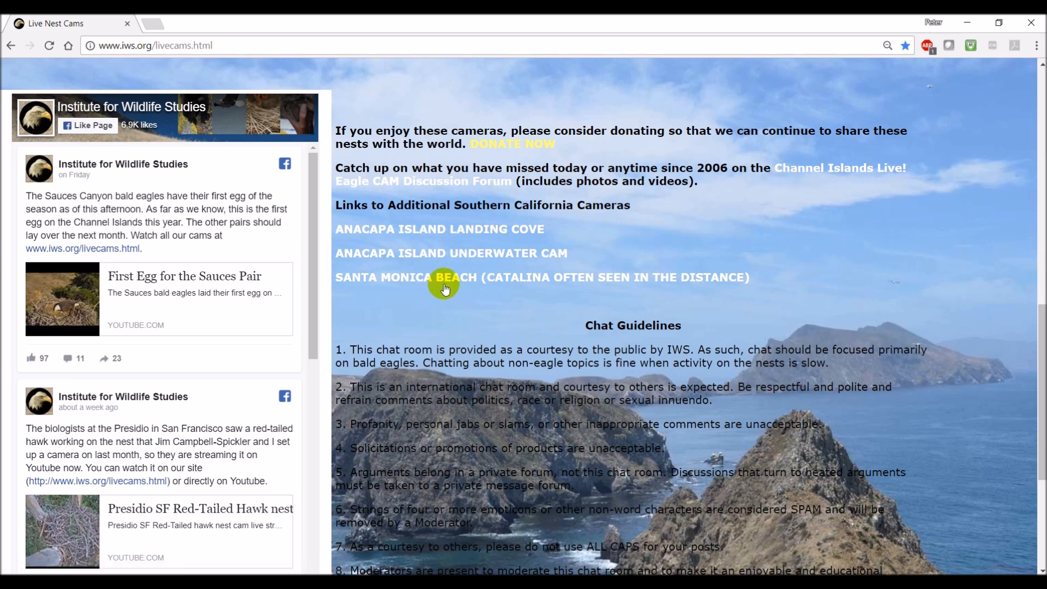
mouse_move(739, 235)
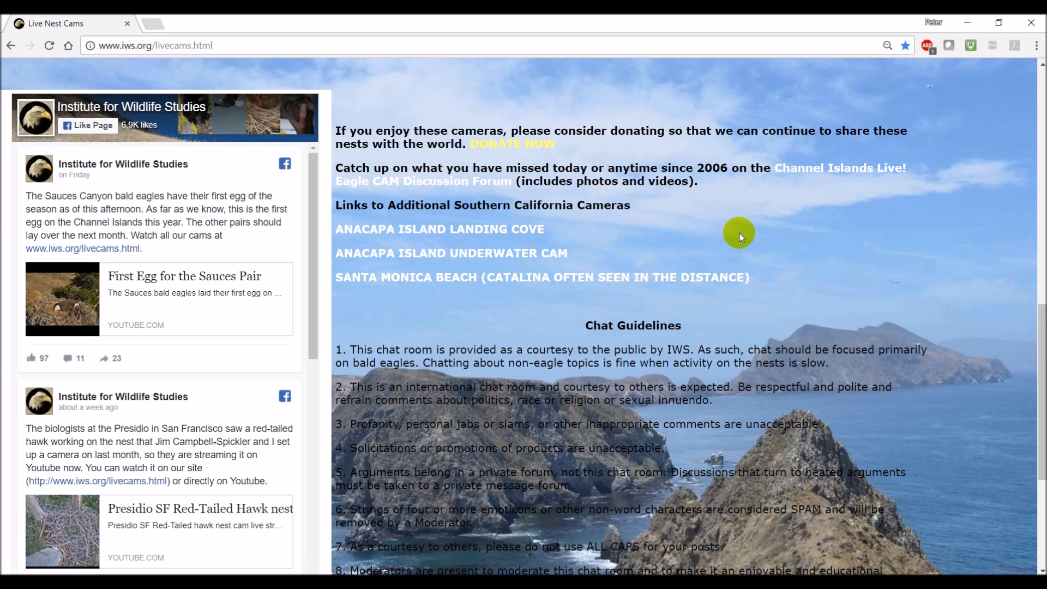
mouse_move(477, 264)
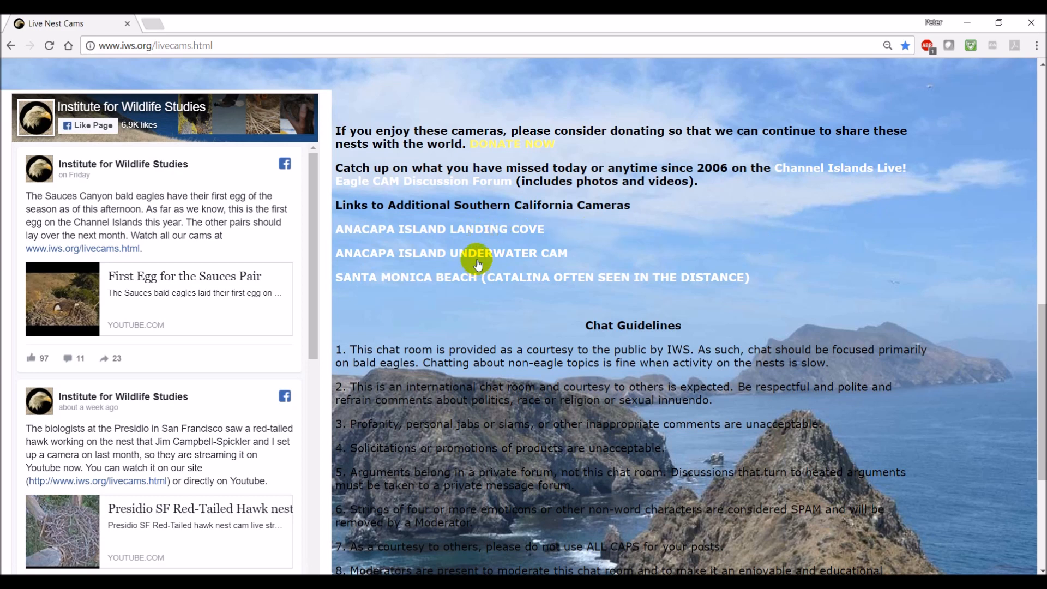
mouse_move(494, 289)
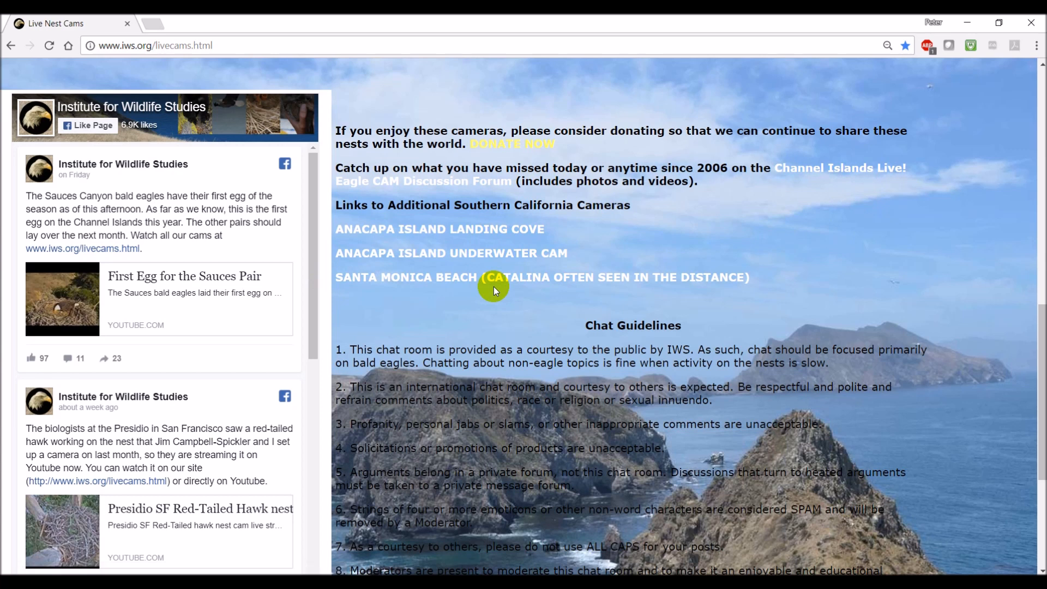
mouse_move(860, 259)
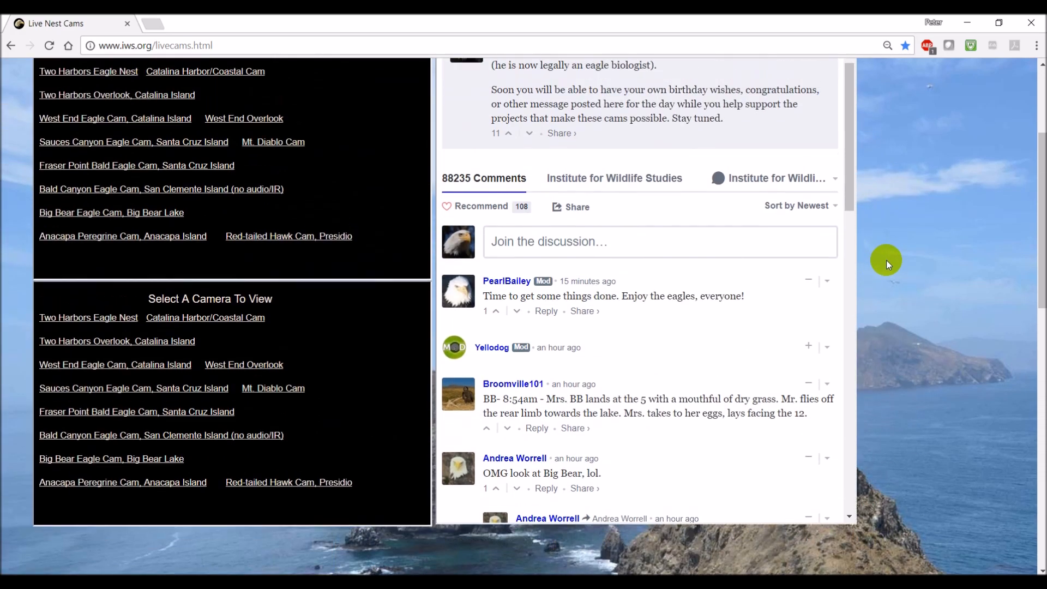
- Scroll back up to the Select A Camera To View lists and Disqus comments
scroll("up", 3)
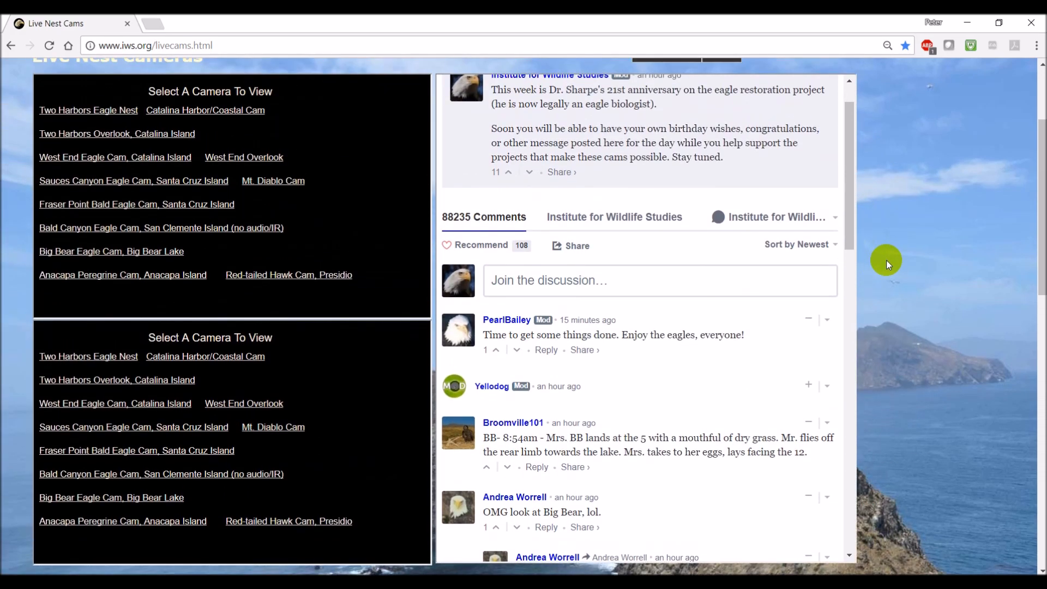
mouse_move(901, 275)
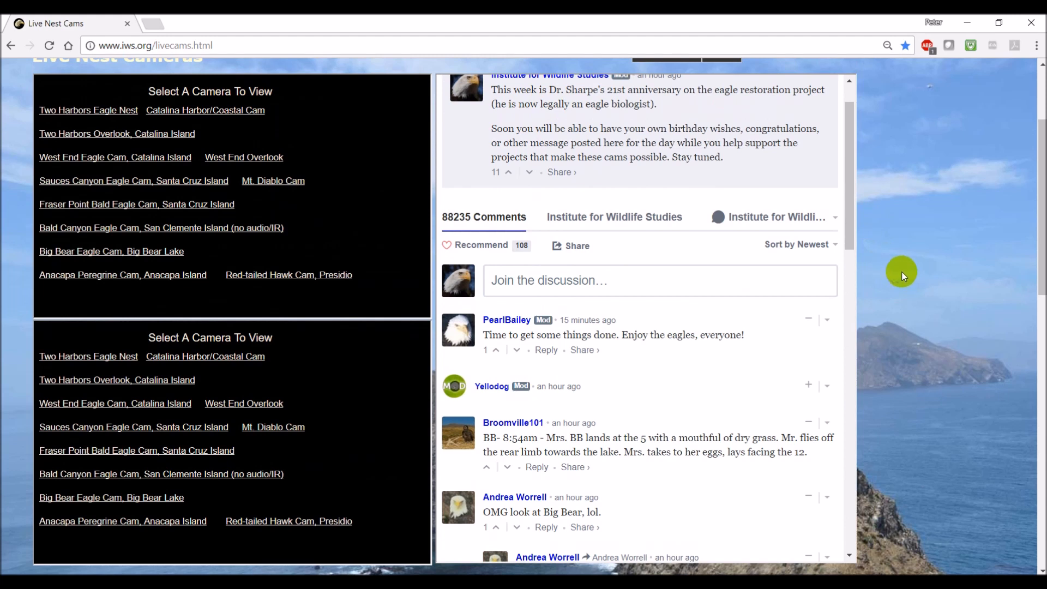
mouse_move(937, 272)
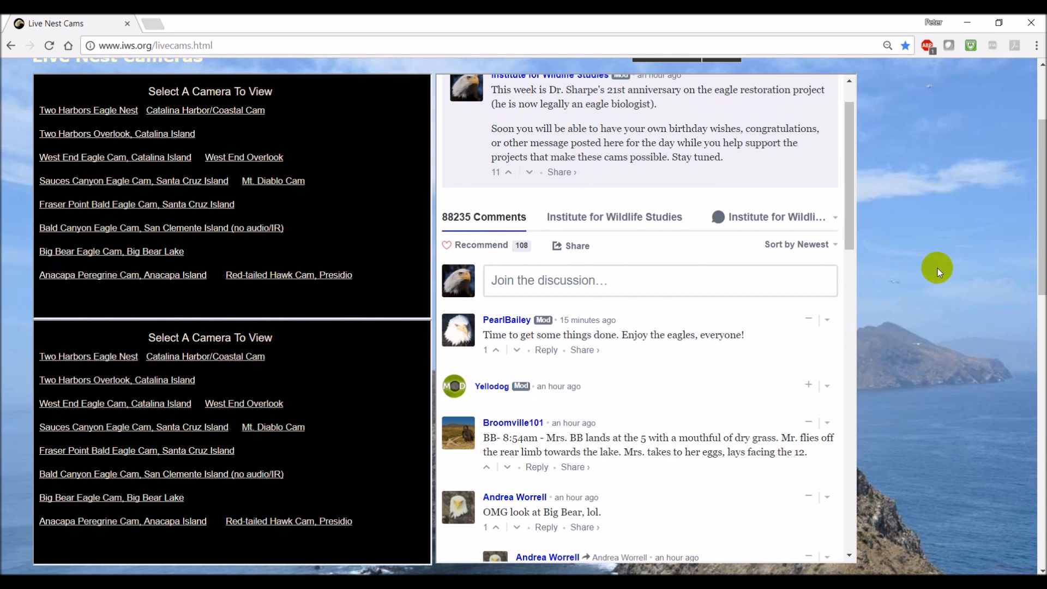